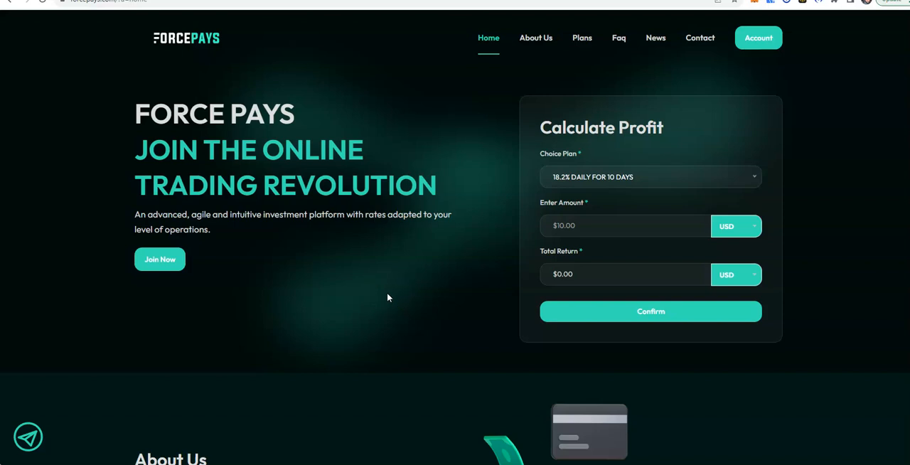
pyautogui.moveTo(389, 297)
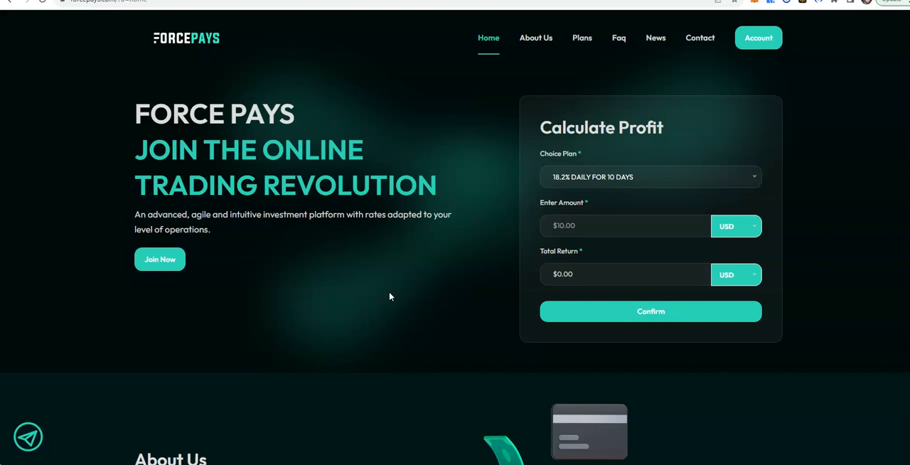
pyautogui.moveTo(390, 294)
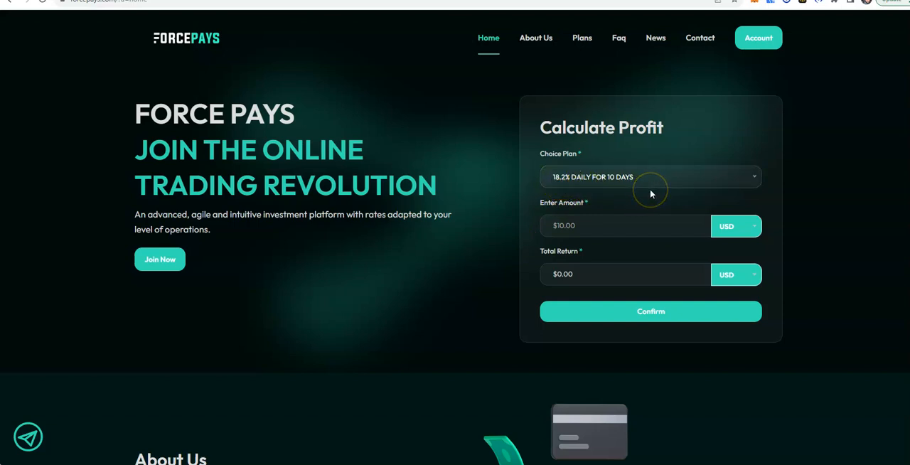
pyautogui.moveTo(650, 194)
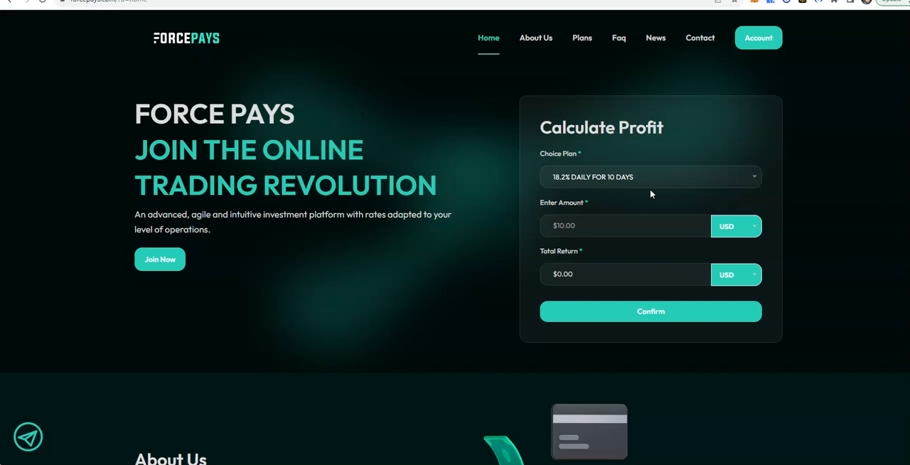
# Step: Enter 500 in the profit calculator amount field to show a $910.00 total return
pyautogui.click(626, 225)
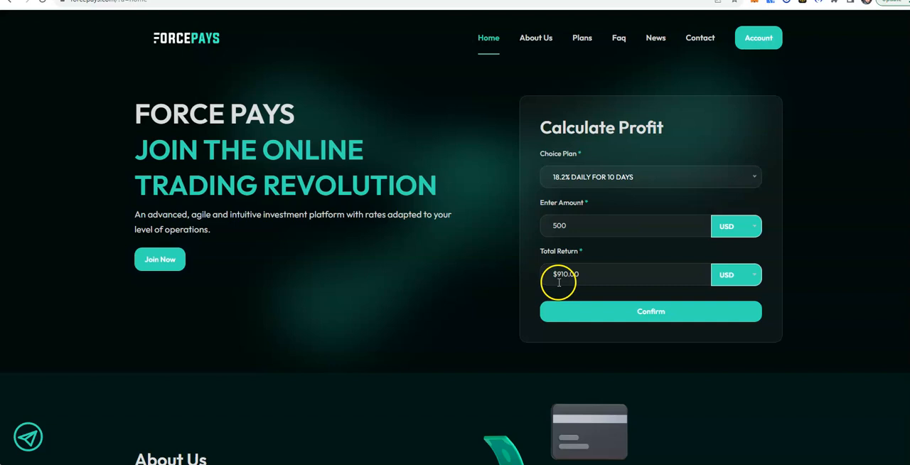
pyautogui.moveTo(613, 197)
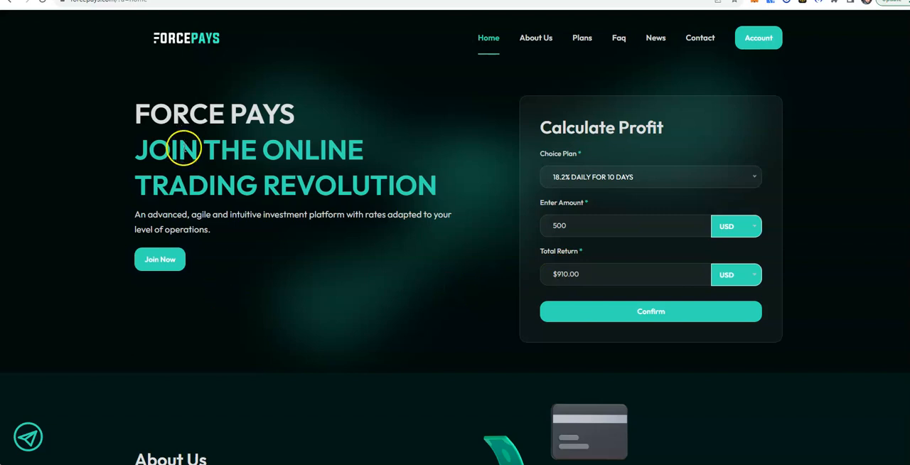
pyautogui.moveTo(290, 257)
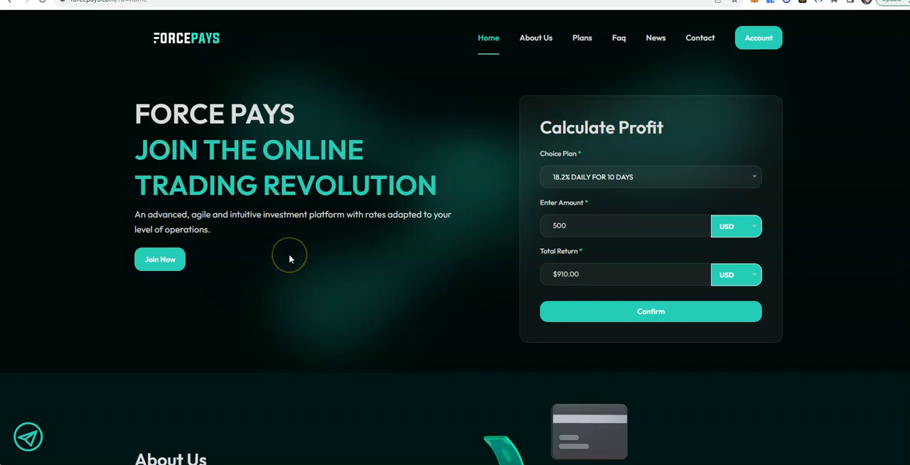
pyautogui.moveTo(287, 215)
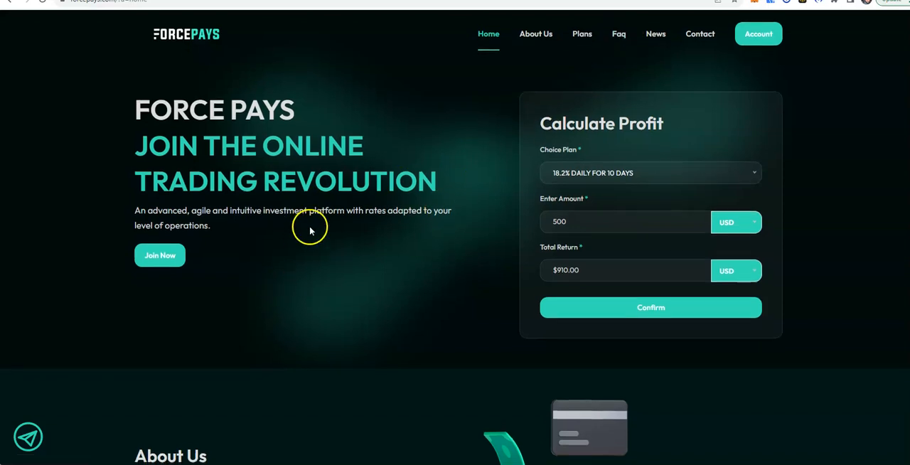
# Step: Scroll past About Us and Why choose Force Pays to the 18.2% daily for 10 days plan
pyautogui.scroll(-3)
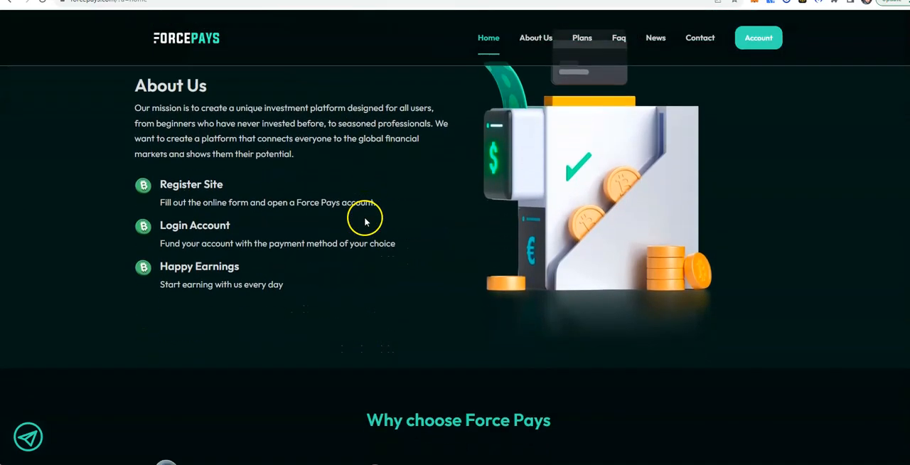
pyautogui.scroll(-3)
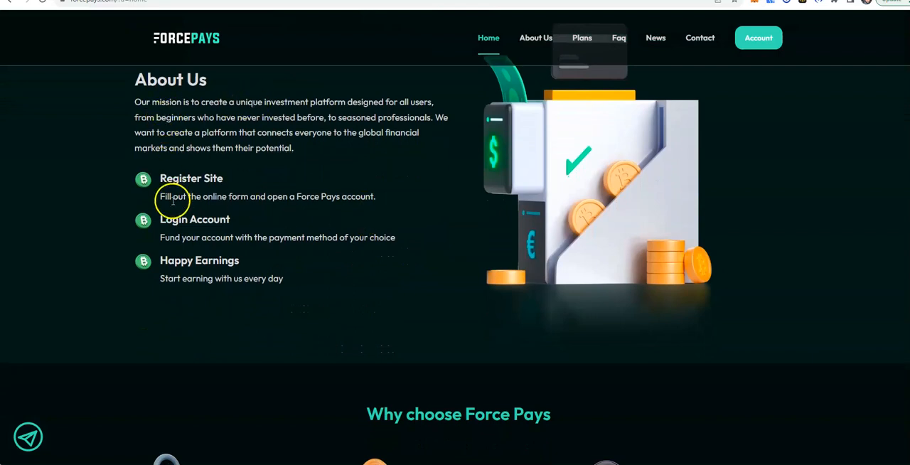
pyautogui.moveTo(271, 182)
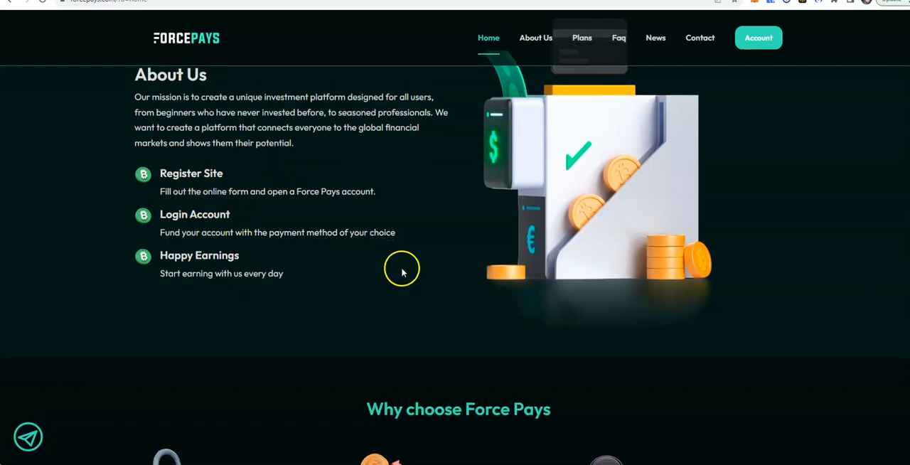
pyautogui.scroll(-3)
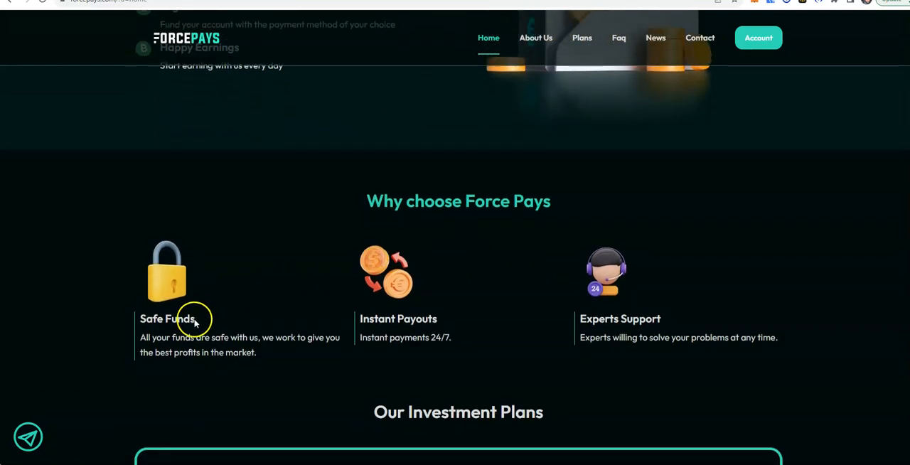
pyautogui.moveTo(170, 334)
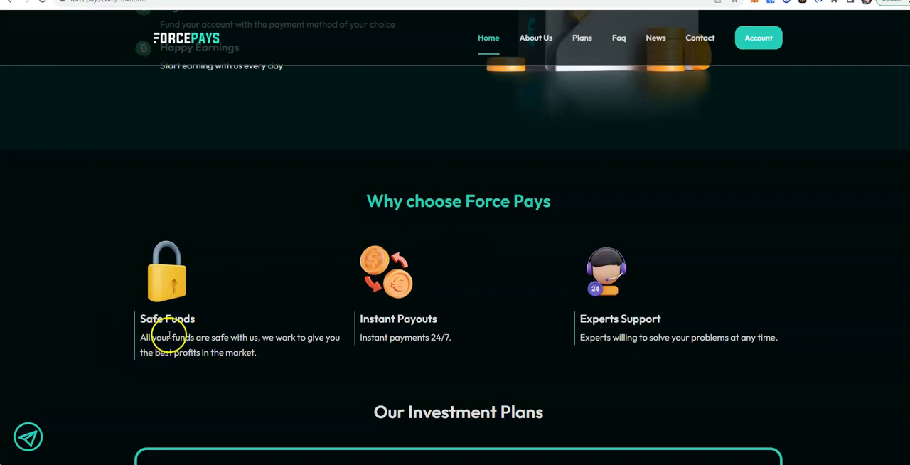
pyautogui.moveTo(392, 340)
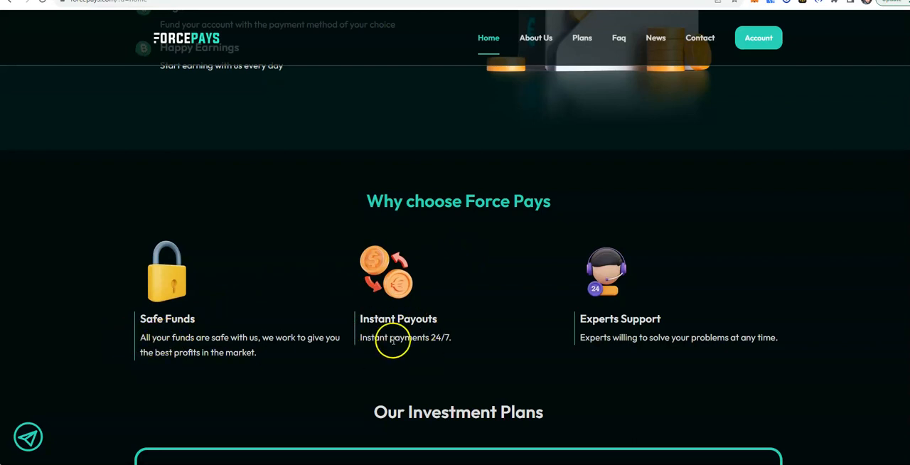
pyautogui.moveTo(555, 327)
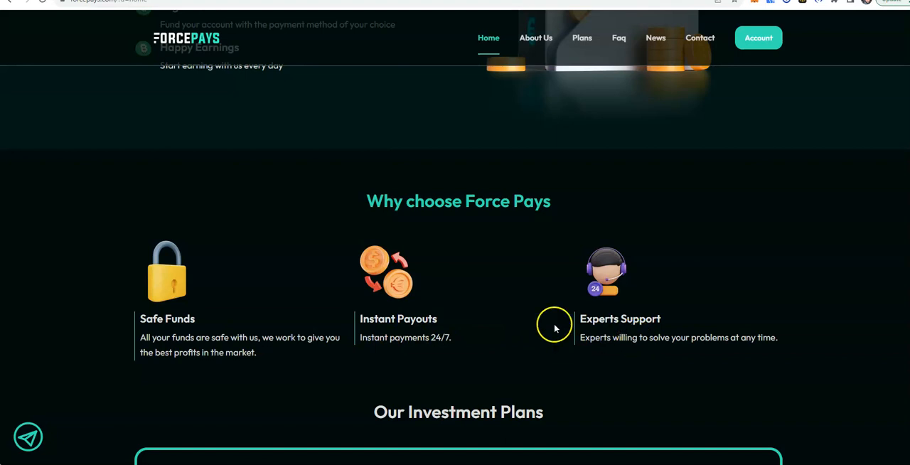
pyautogui.scroll(-3)
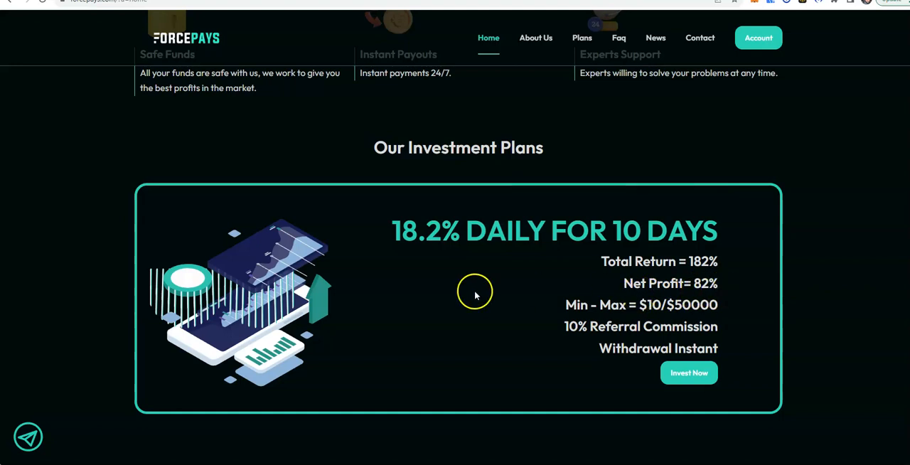
pyautogui.moveTo(663, 317)
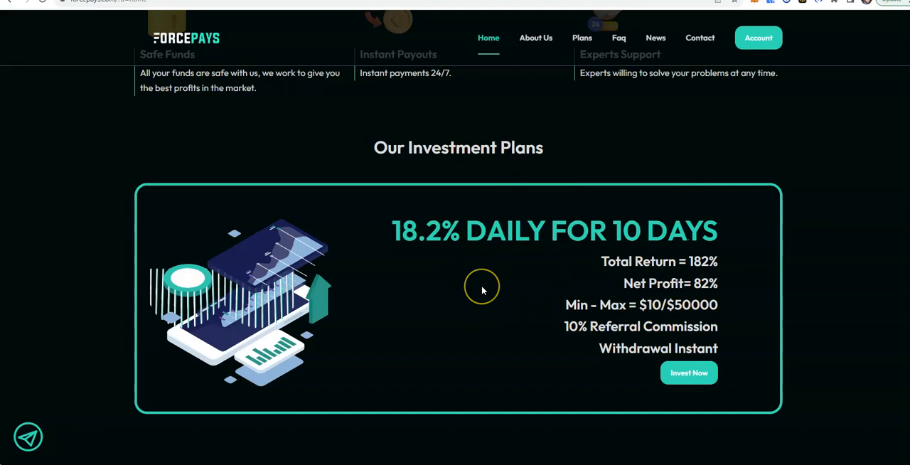
pyautogui.moveTo(577, 312)
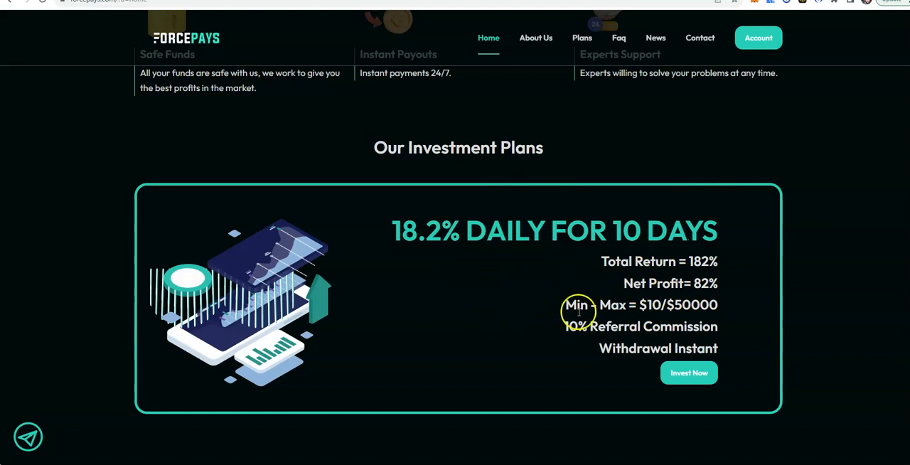
pyautogui.moveTo(668, 319)
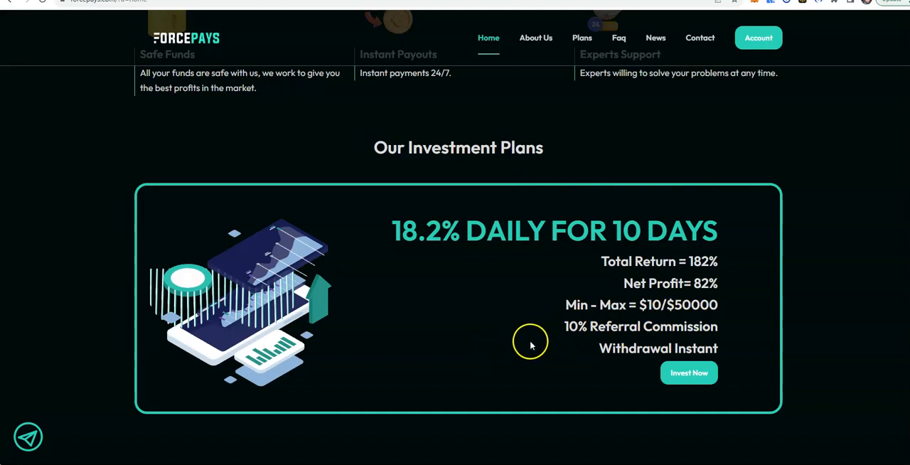
pyautogui.moveTo(589, 339)
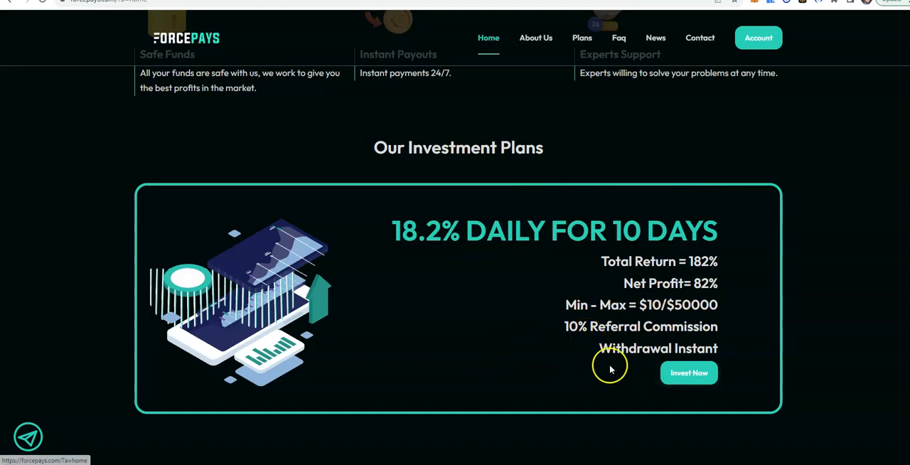
# Step: Scroll down to the live statistics and last deposits table
pyautogui.scroll(-3)
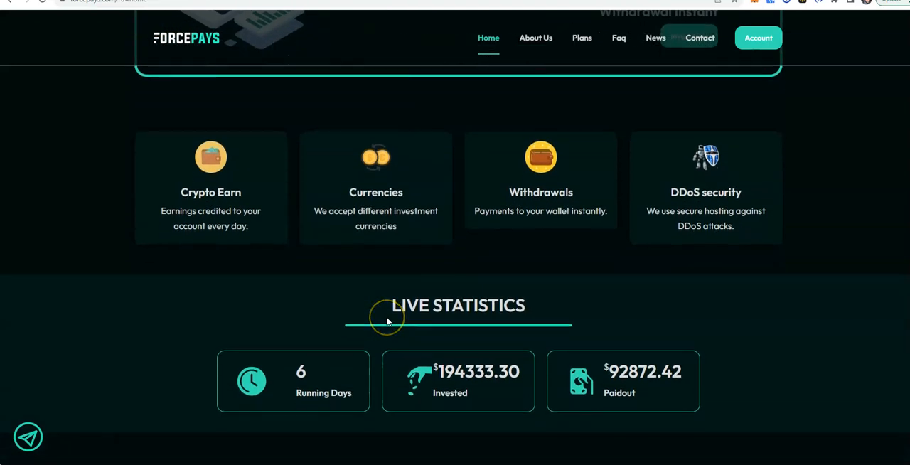
pyautogui.scroll(-3)
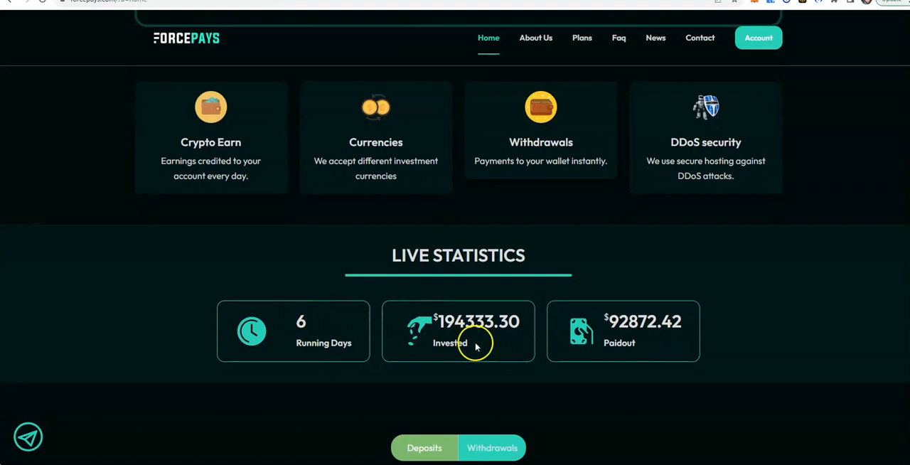
pyautogui.moveTo(600, 344)
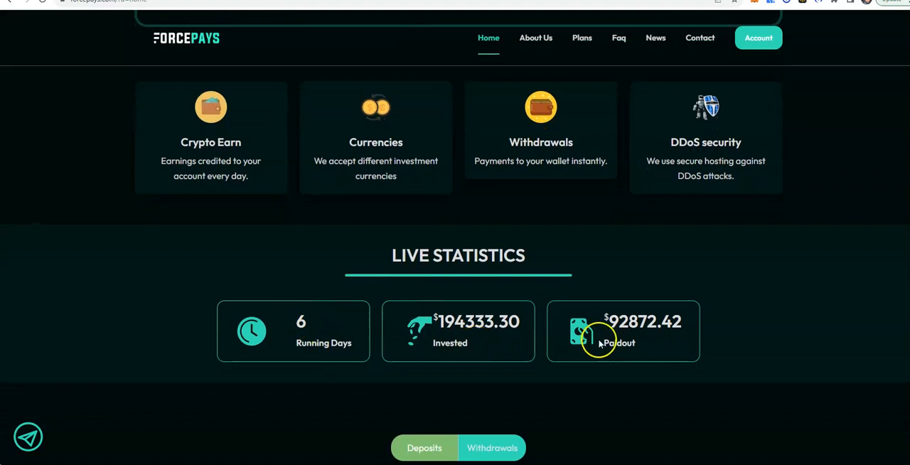
pyautogui.scroll(-3)
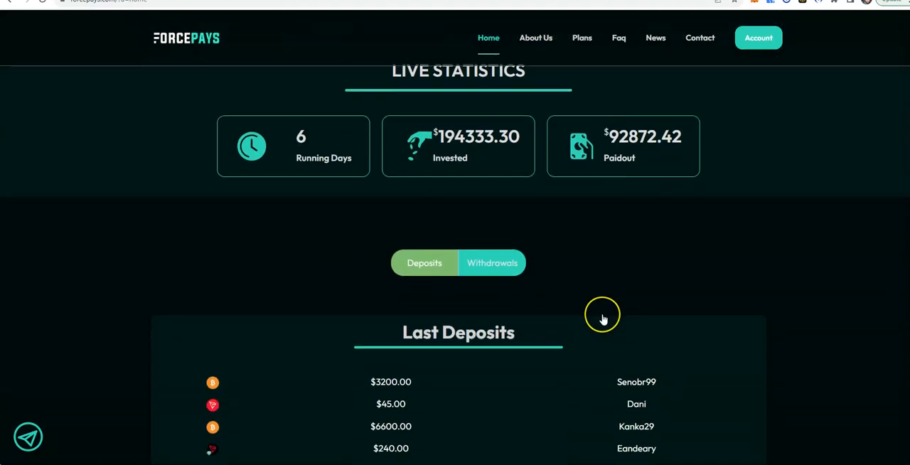
pyautogui.scroll(-3)
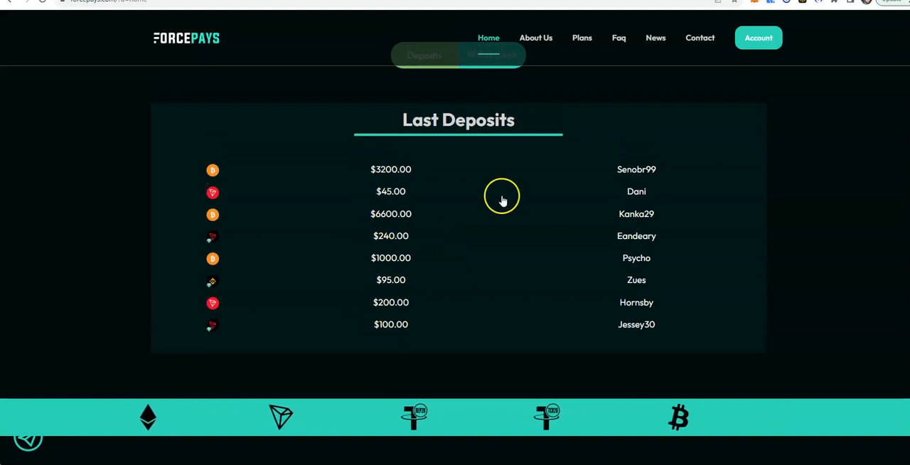
# Step: Switch the table to last withdrawals and scroll down to the site footer
pyautogui.click(492, 96)
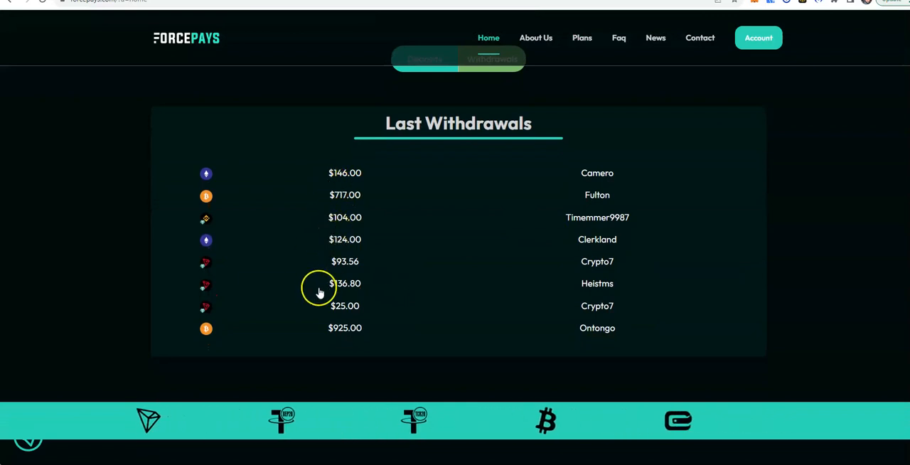
pyautogui.moveTo(254, 333)
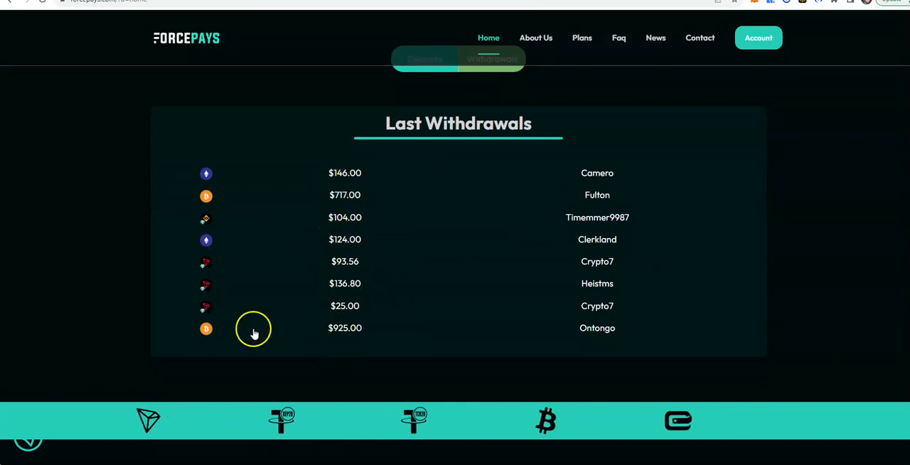
pyautogui.scroll(-3)
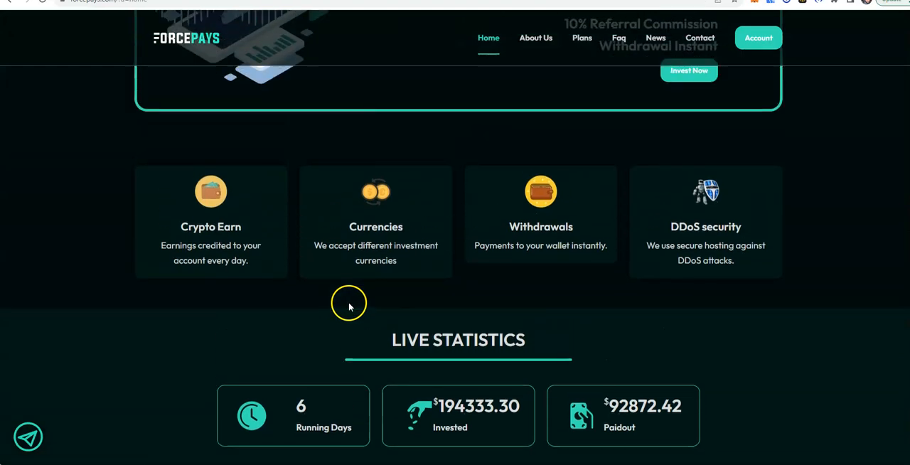
pyautogui.scroll(-3)
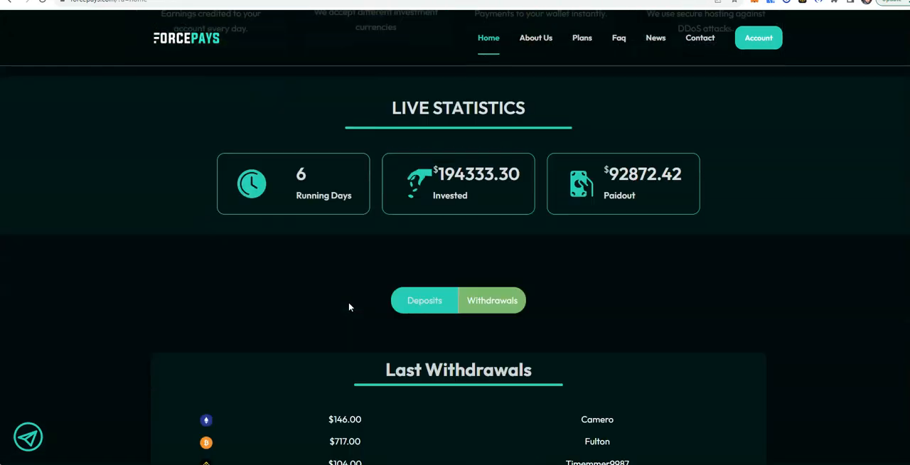
pyautogui.scroll(-3)
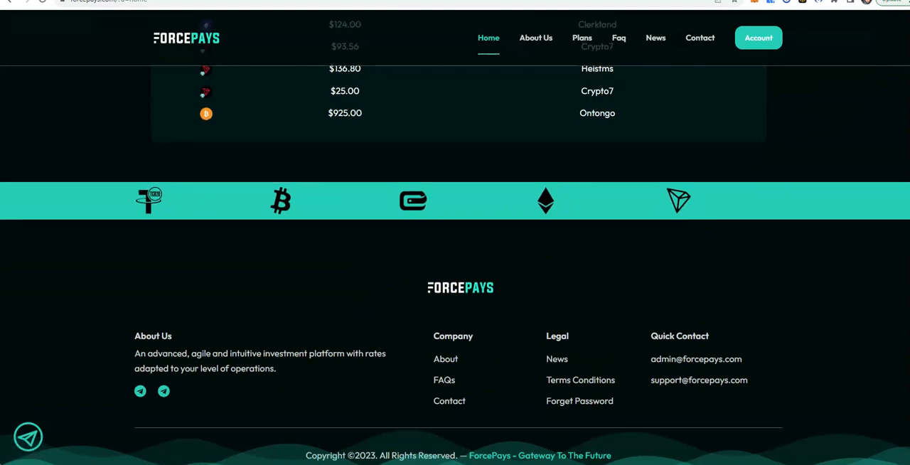
pyautogui.scroll(3)
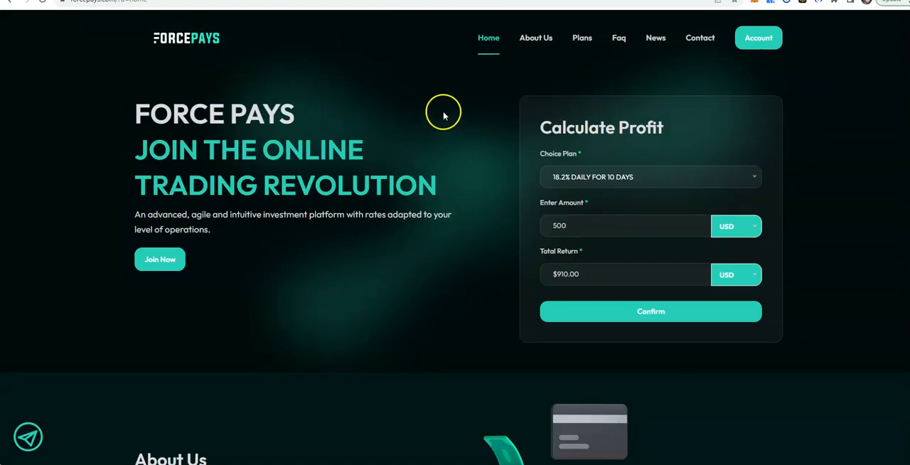
pyautogui.moveTo(509, 288)
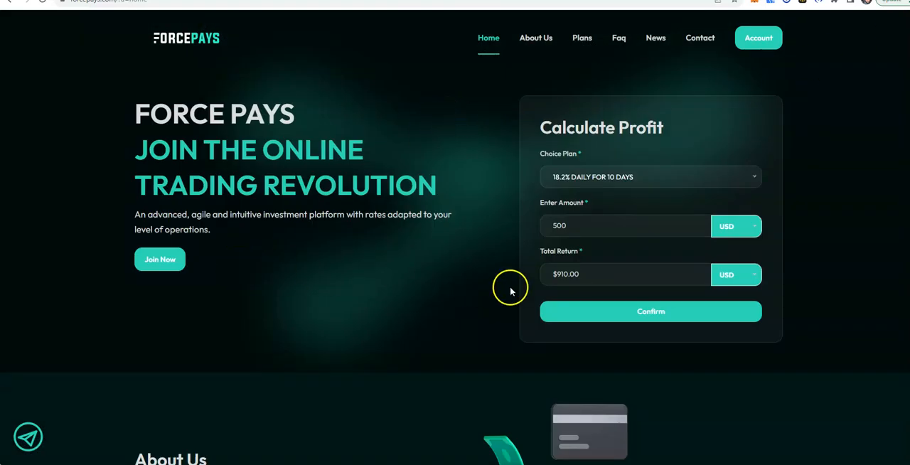
pyautogui.moveTo(452, 245)
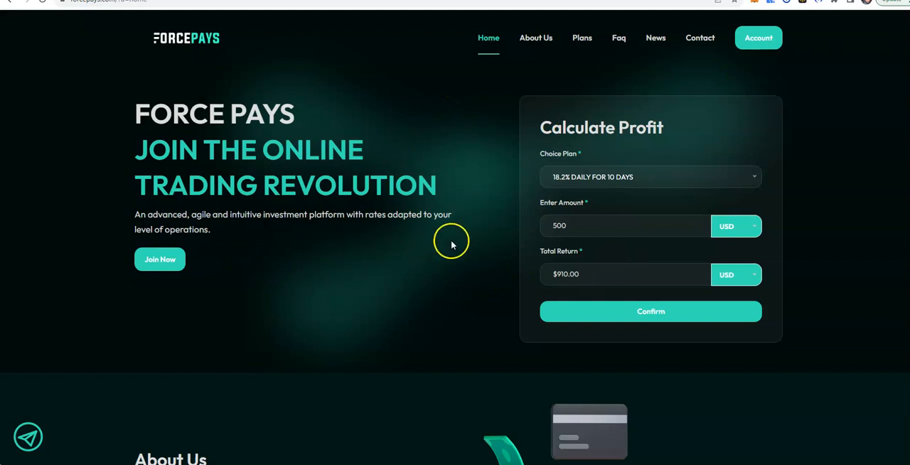
pyautogui.click(649, 177)
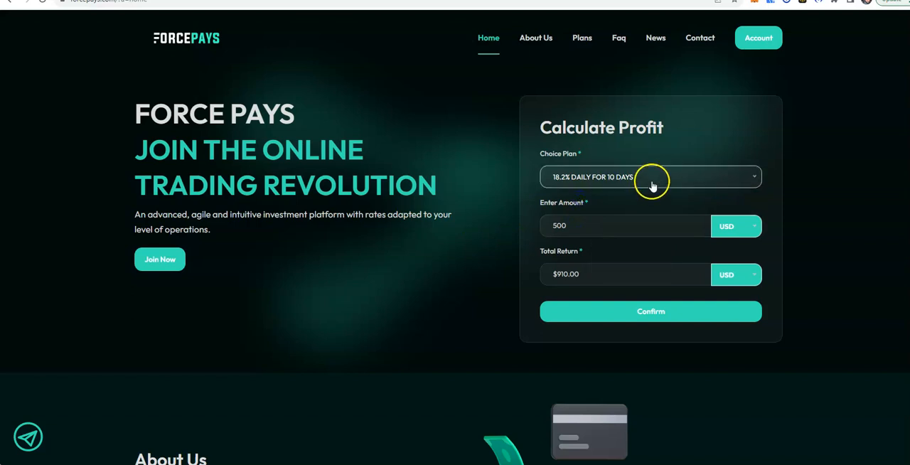
pyautogui.moveTo(729, 60)
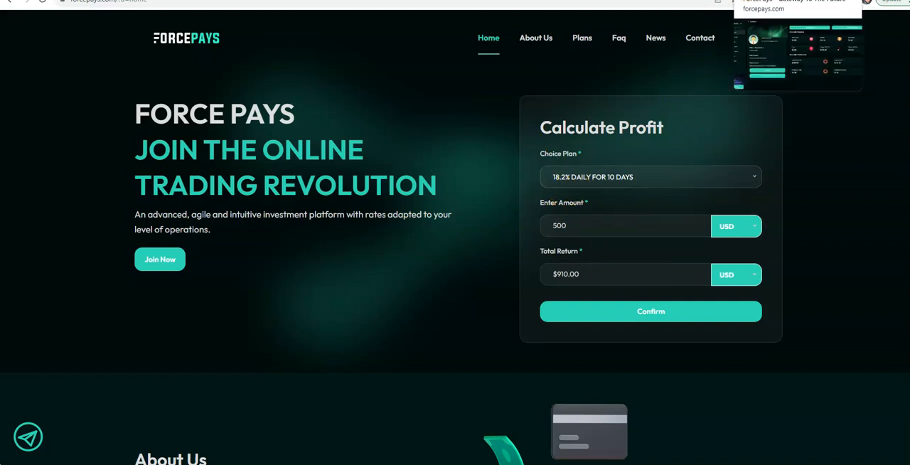
pyautogui.click(159, 259)
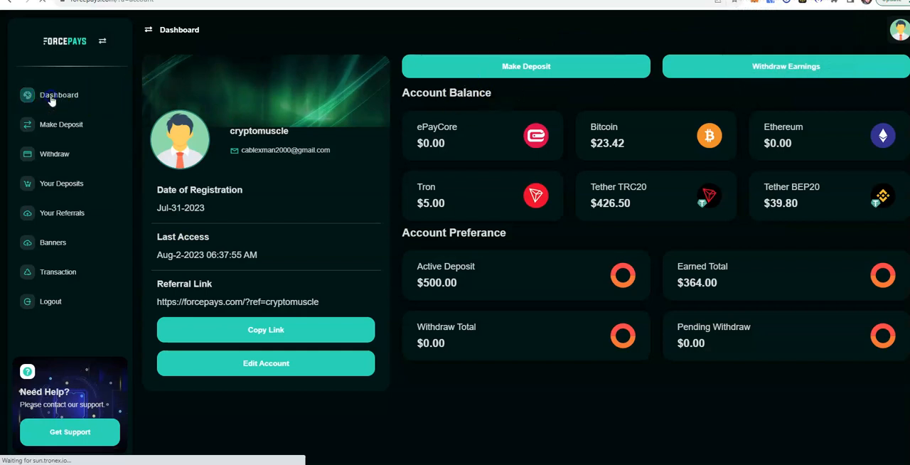
pyautogui.click(59, 94)
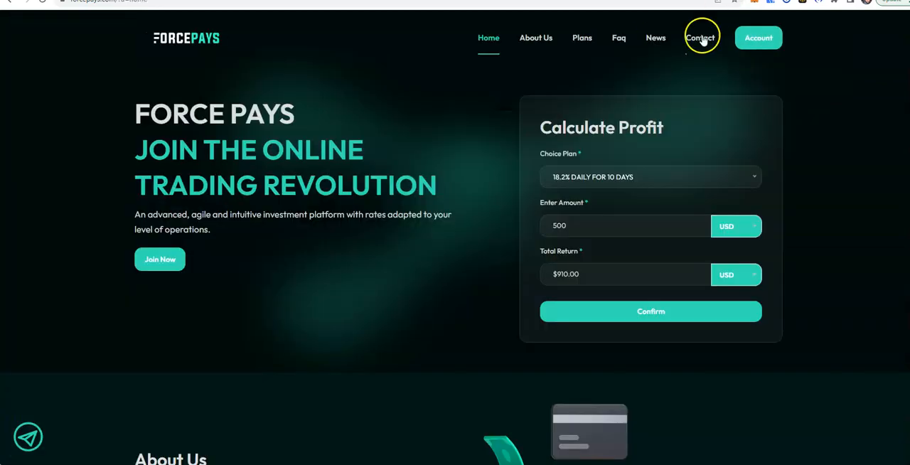
# Step: Open the FAQ page and expand the minimum investment and minimum withdrawal answers
pyautogui.click(619, 37)
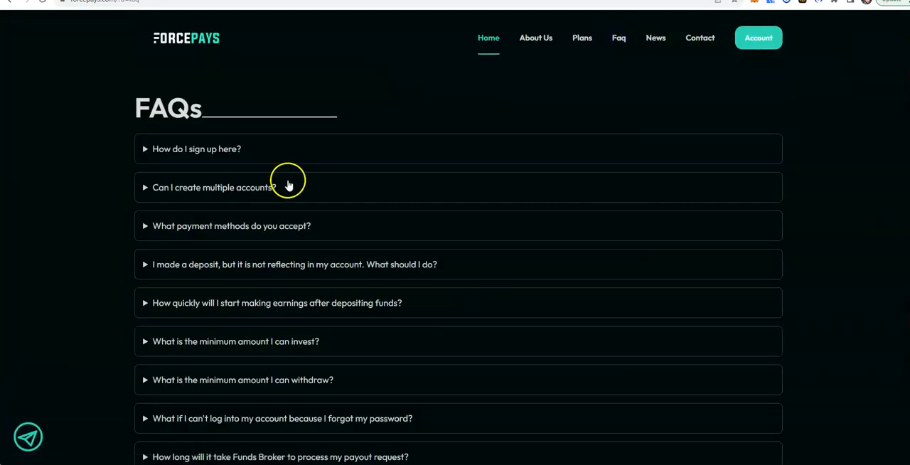
pyautogui.scroll(-3)
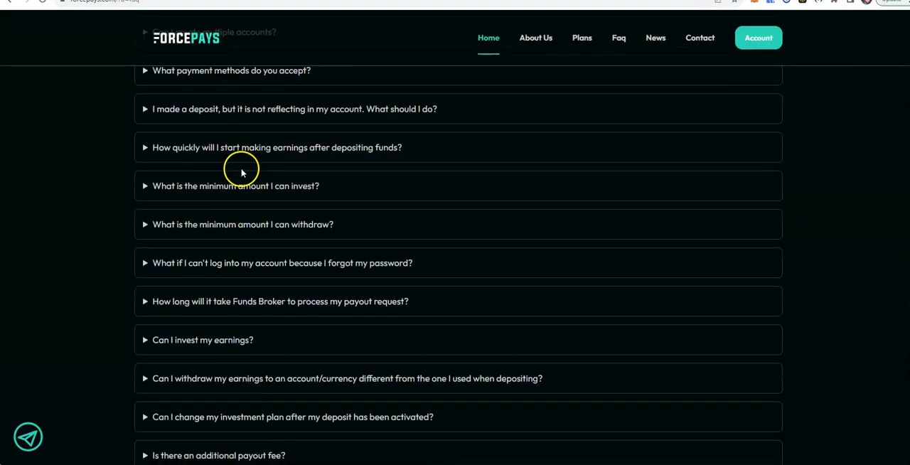
pyautogui.click(236, 185)
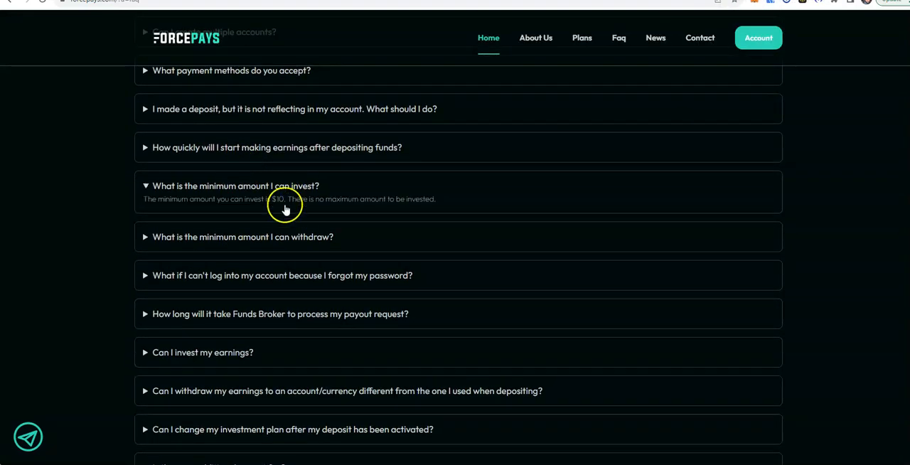
pyautogui.click(242, 236)
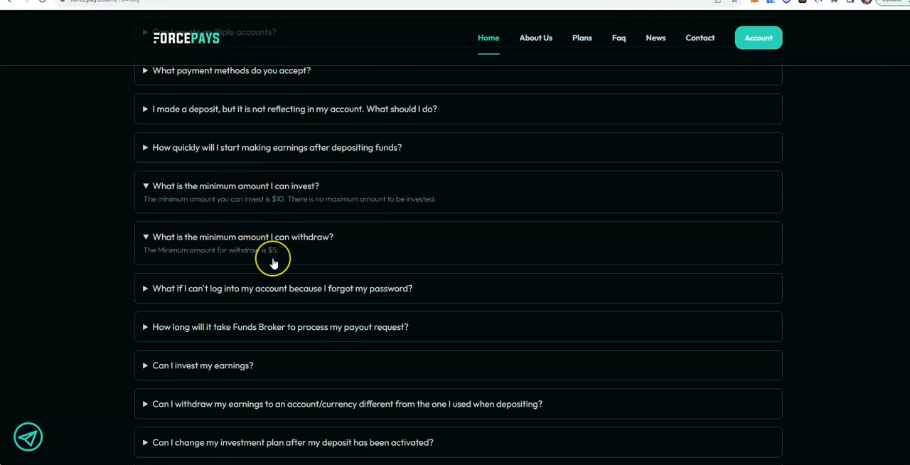
# Step: Scroll down to the payout processing time answer
pyautogui.scroll(-3)
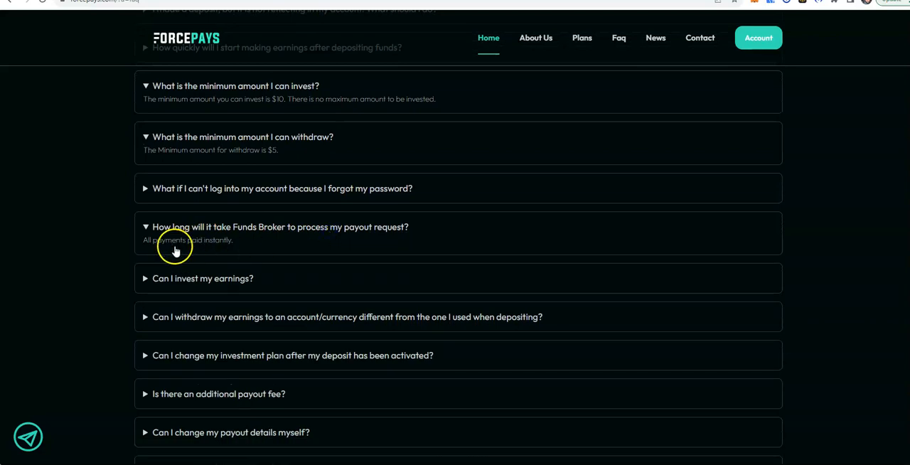
pyautogui.scroll(-3)
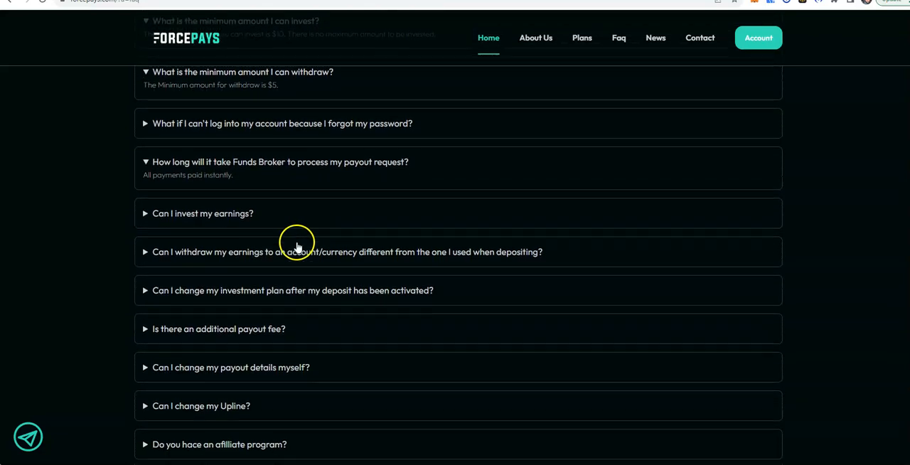
pyautogui.scroll(-3)
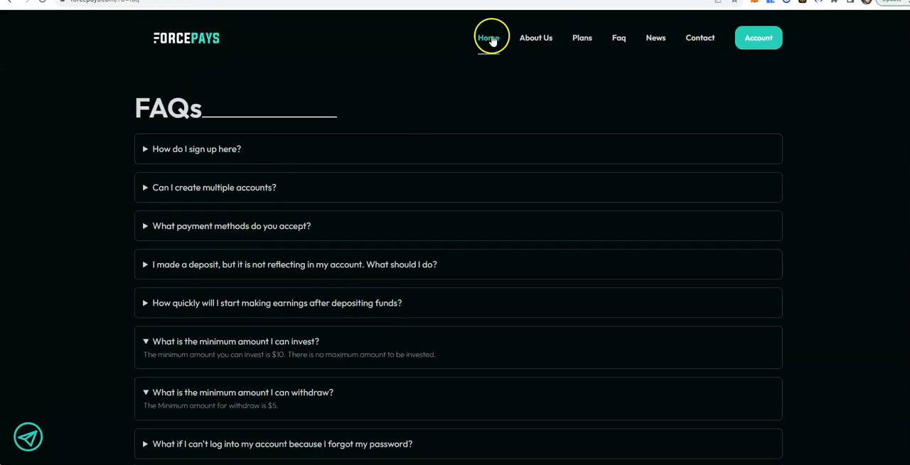
# Step: Return Home and open the account Dashboard showing the $500.00 active deposit and $364.00 earned
pyautogui.click(489, 37)
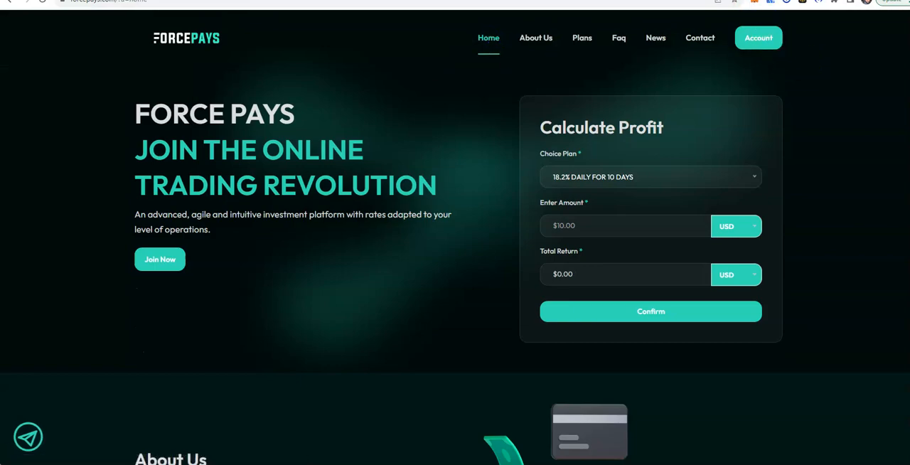
pyautogui.click(758, 37)
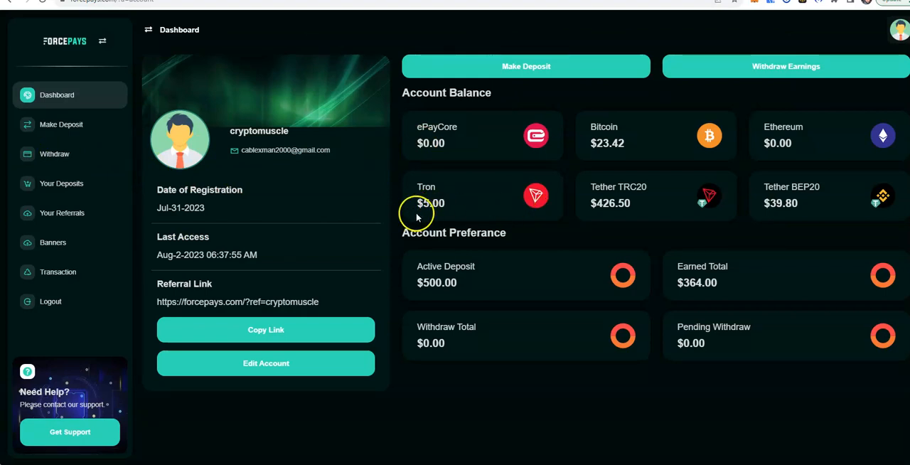
# Step: Request a $23.42 Bitcoin withdrawal, which is refused as below the $100 minimum
pyautogui.click(54, 153)
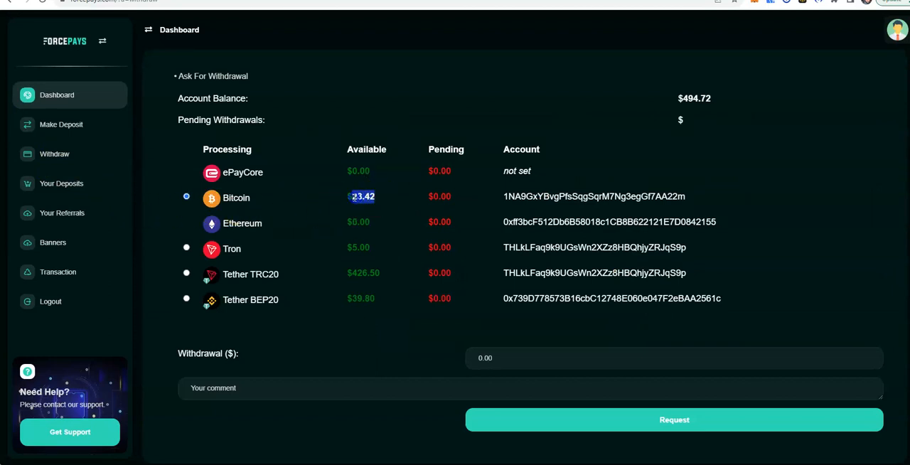
pyautogui.click(675, 358)
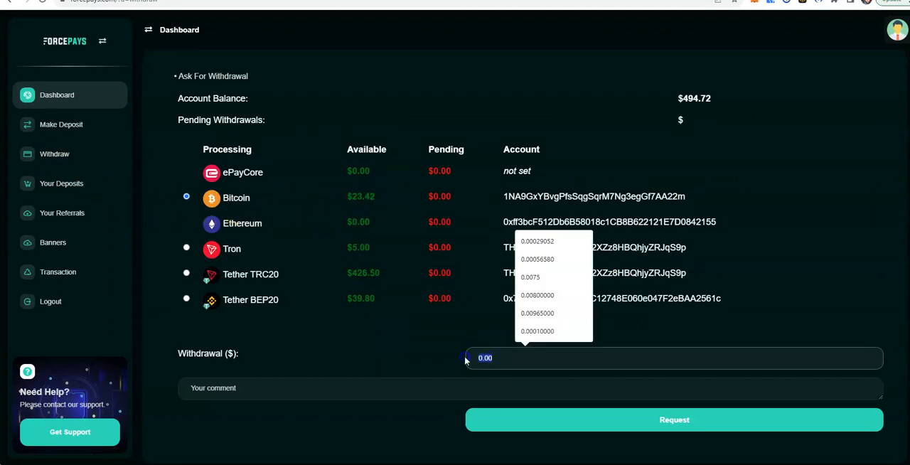
pyautogui.rightClick(486, 358)
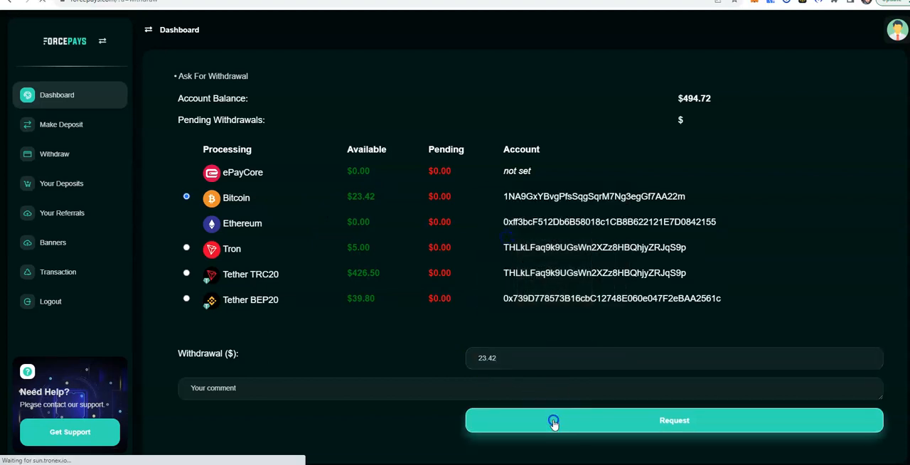
pyautogui.click(675, 421)
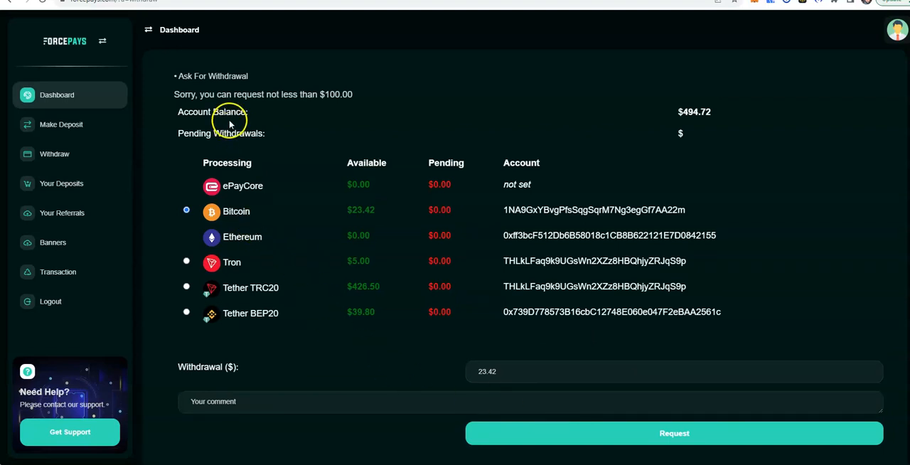
pyautogui.moveTo(287, 108)
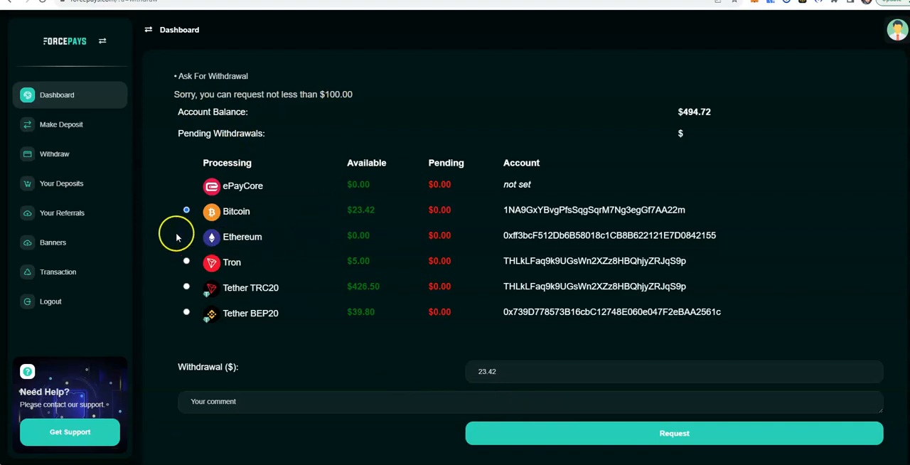
# Step: Choose Tron as the withdrawal currency with an amount of 5
pyautogui.click(186, 262)
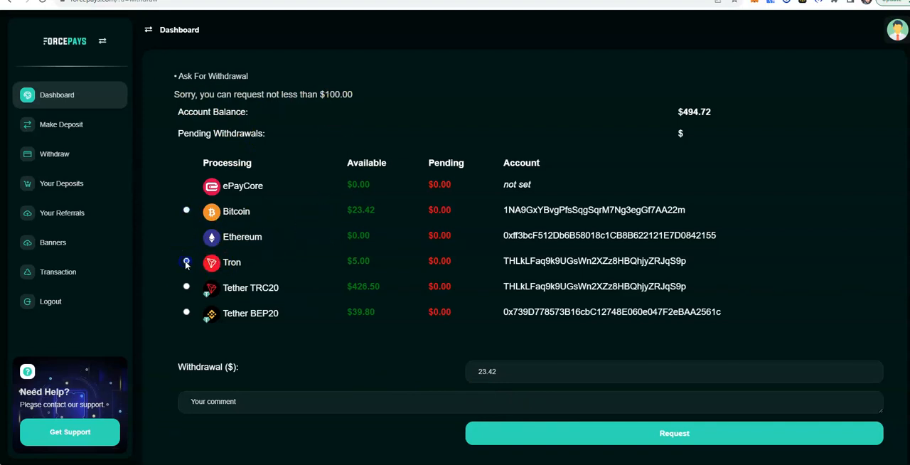
pyautogui.click(186, 262)
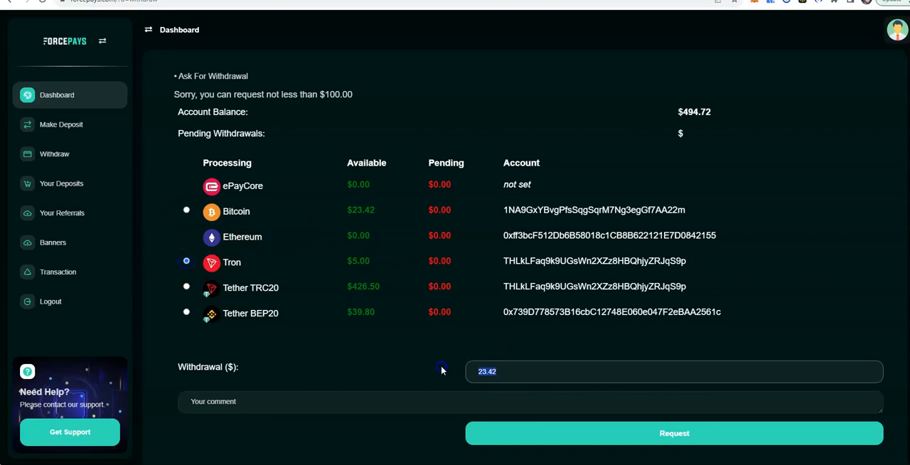
pyautogui.write('5.00')
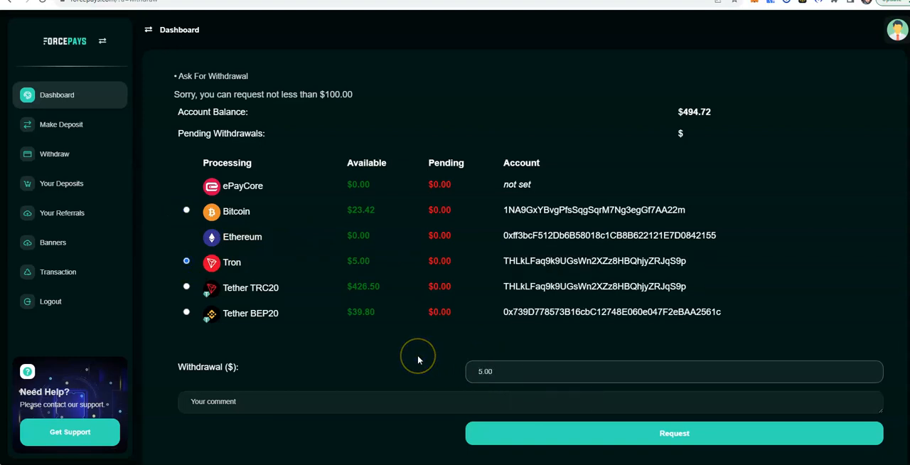
pyautogui.click(675, 433)
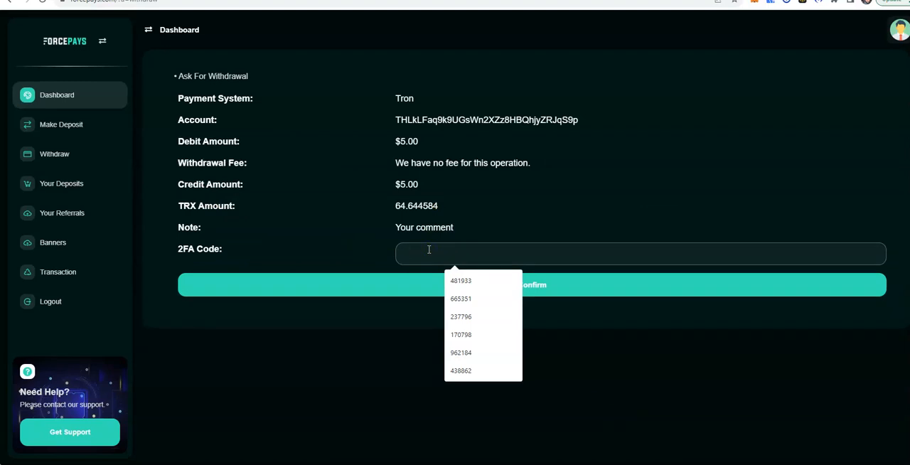
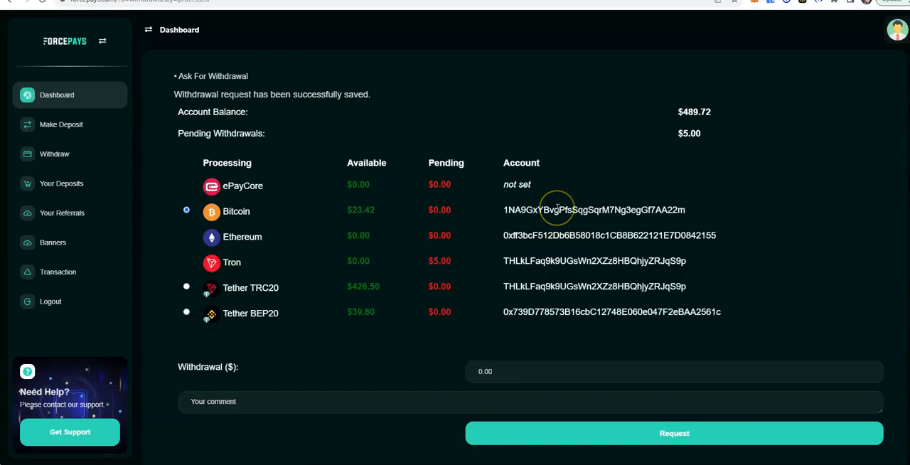
pyautogui.moveTo(307, 257)
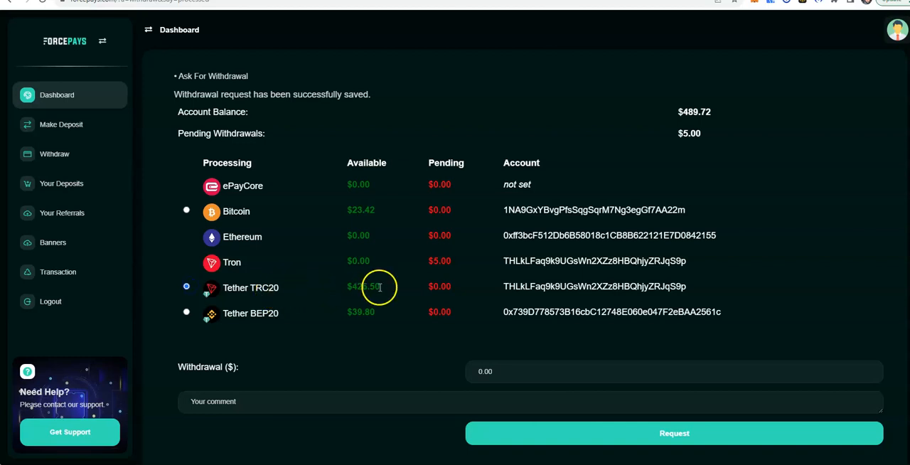
# Step: Copy the $426.50 Tether TRC20 balance into the withdrawal amount and request it
pyautogui.rightClick(364, 288)
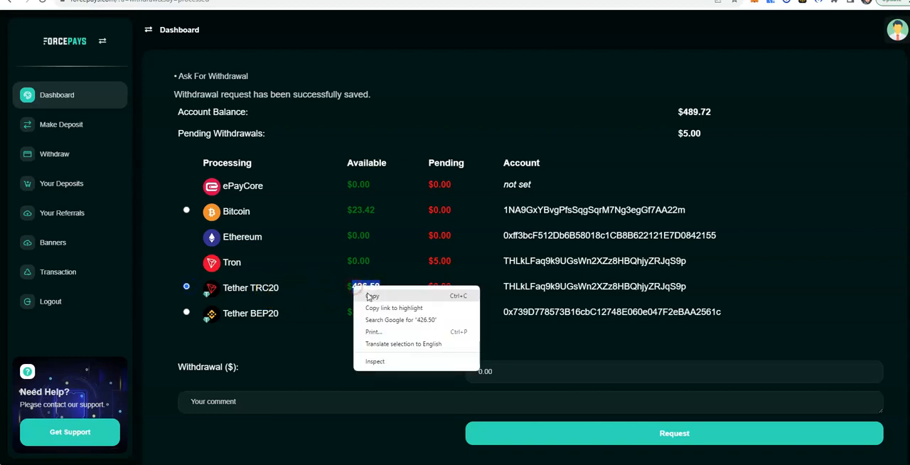
pyautogui.rightClick(487, 371)
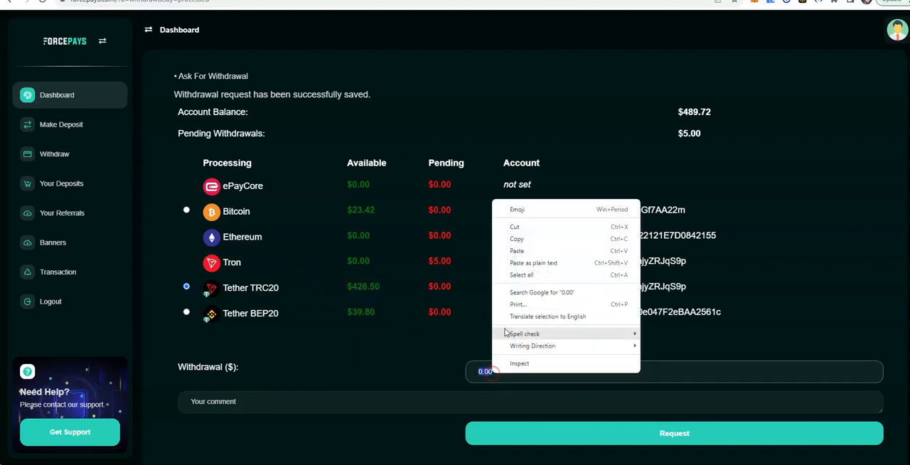
pyautogui.click(674, 433)
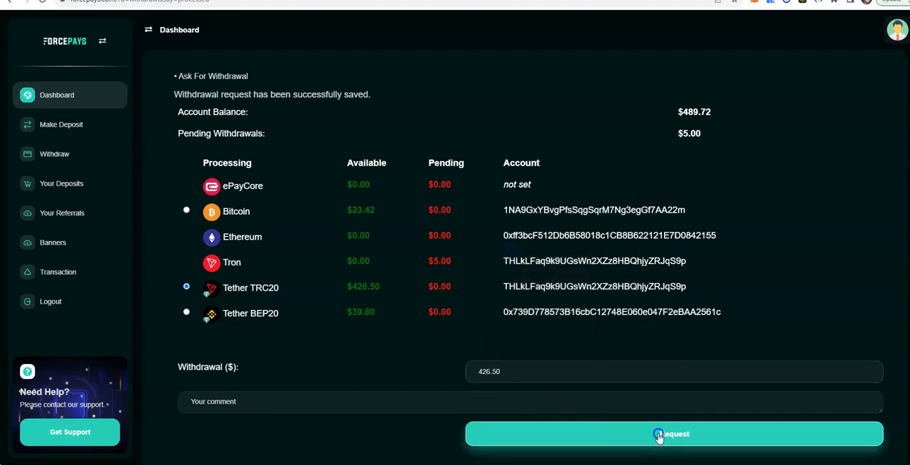
pyautogui.click(674, 434)
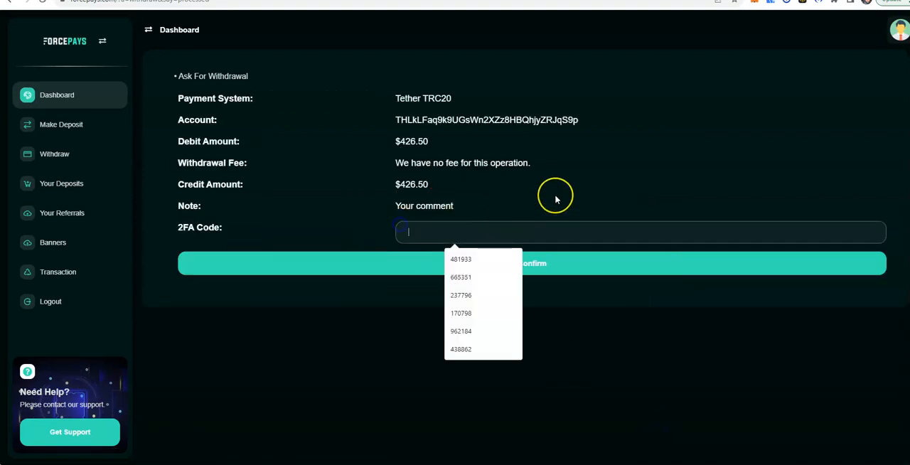
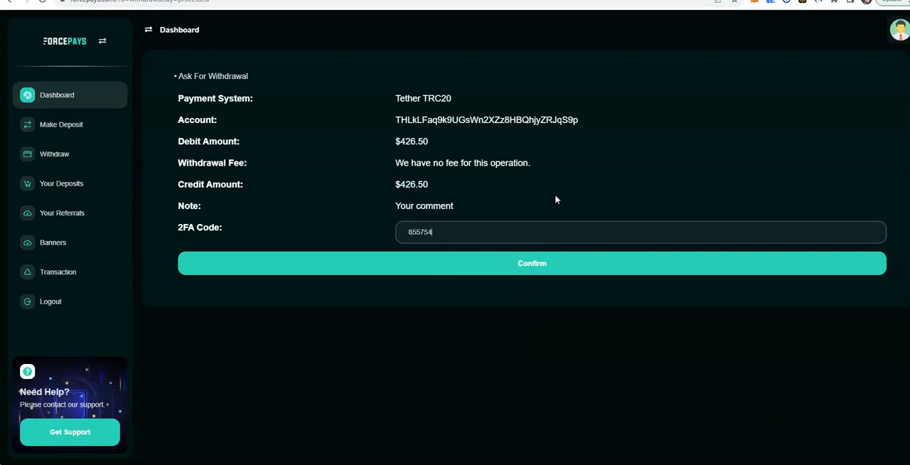
# Step: Confirm the Tether TRC20 withdrawal with the 2FA code, leaving a $63.22 balance
pyautogui.click(532, 263)
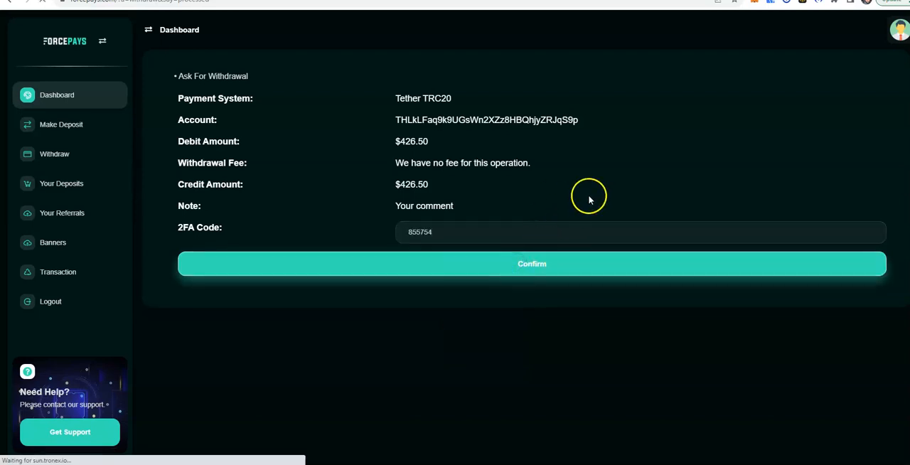
pyautogui.click(532, 264)
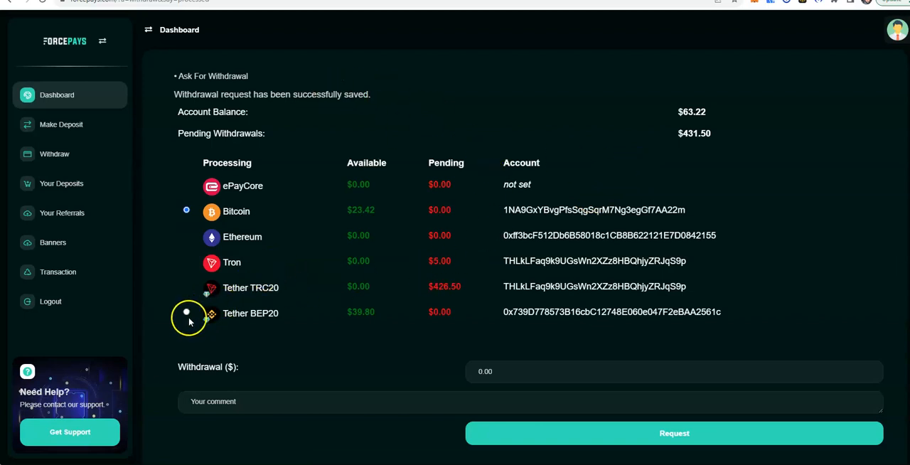
# Step: Select Tether BEP20, paste its $39.80 balance as the withdrawal amount and request it
pyautogui.click(187, 311)
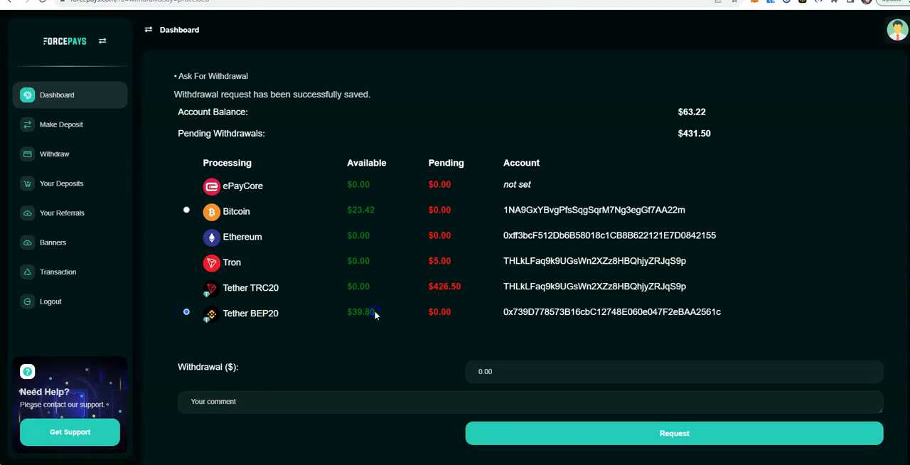
pyautogui.rightClick(362, 312)
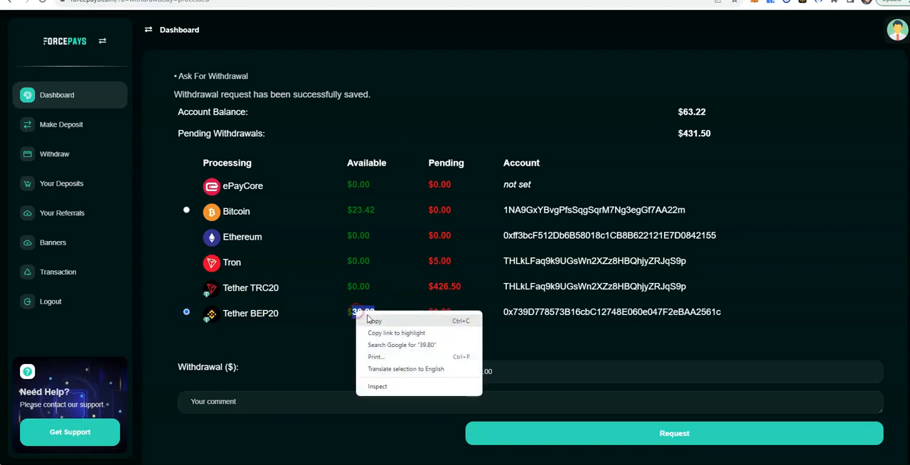
pyautogui.rightClick(486, 371)
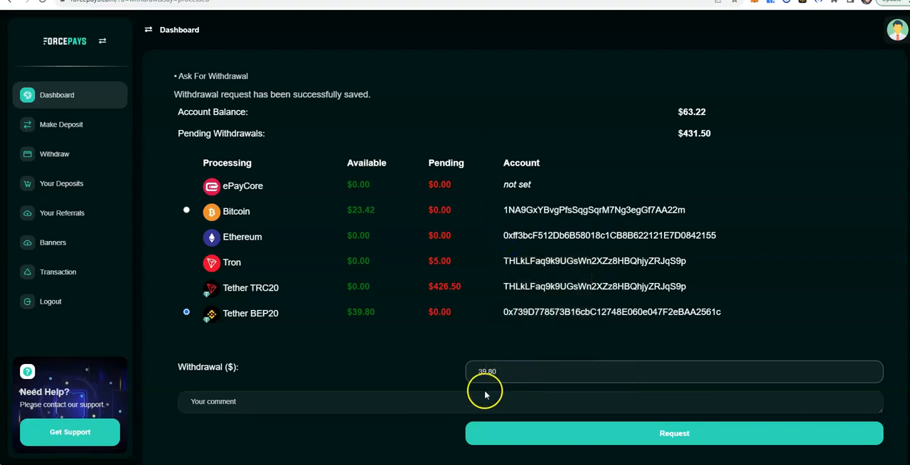
pyautogui.click(674, 432)
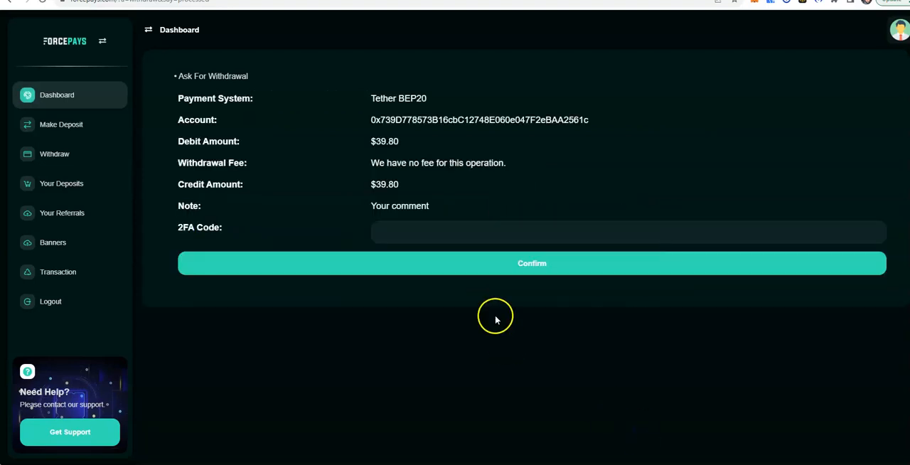
# Step: Enter the 2FA code to confirm the $39.80 withdrawal, raising pending to $471.30
pyautogui.click(626, 232)
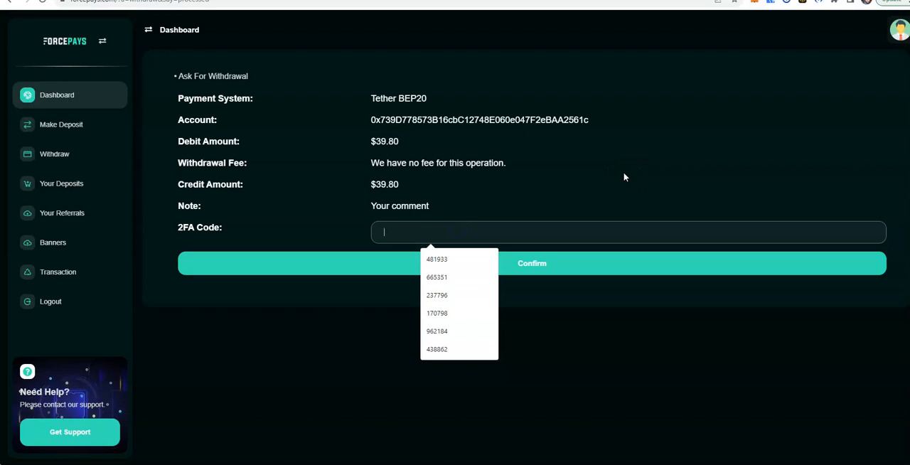
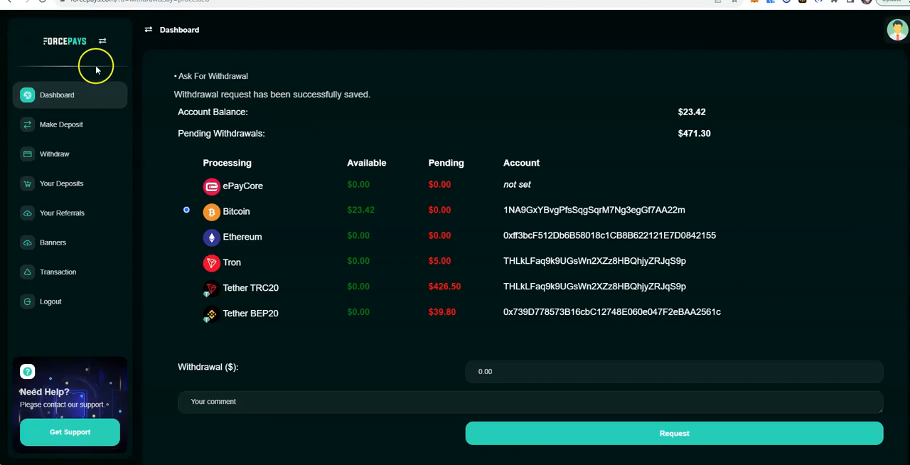
pyautogui.moveTo(254, 135)
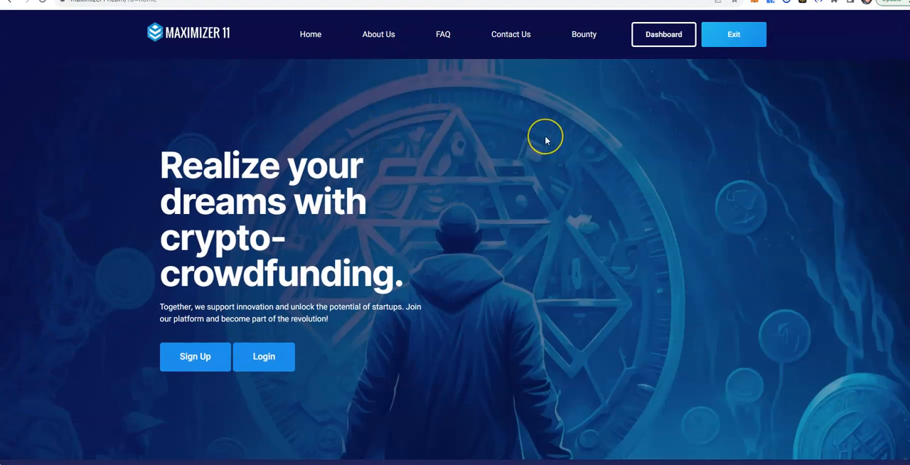
pyautogui.moveTo(441, 158)
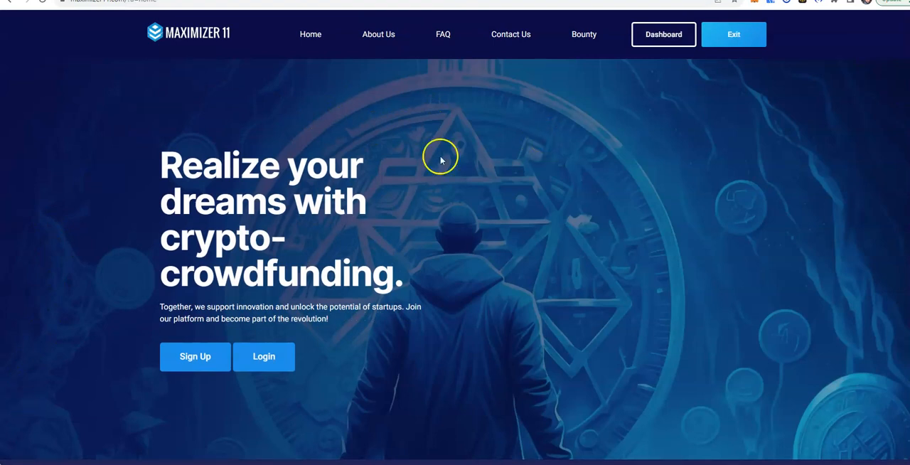
pyautogui.moveTo(310, 257)
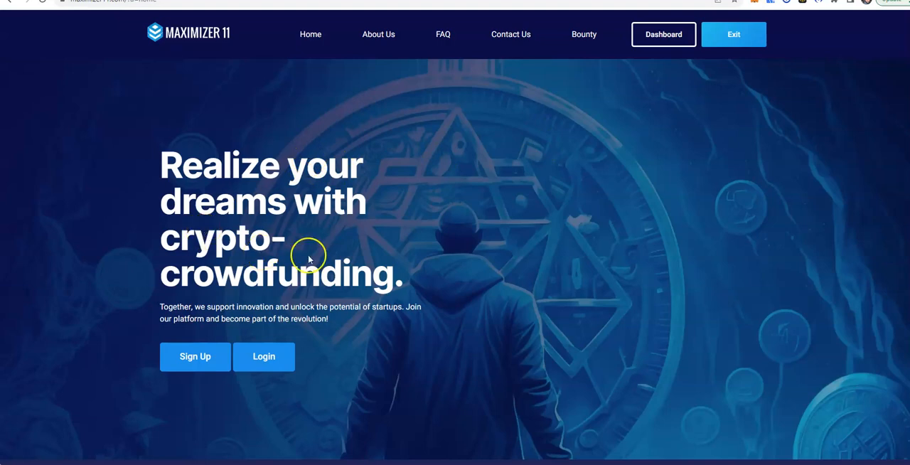
# Step: Scroll the Maximizer 11 homepage past the hero and Calculate sections to the service cards
pyautogui.scroll(-3)
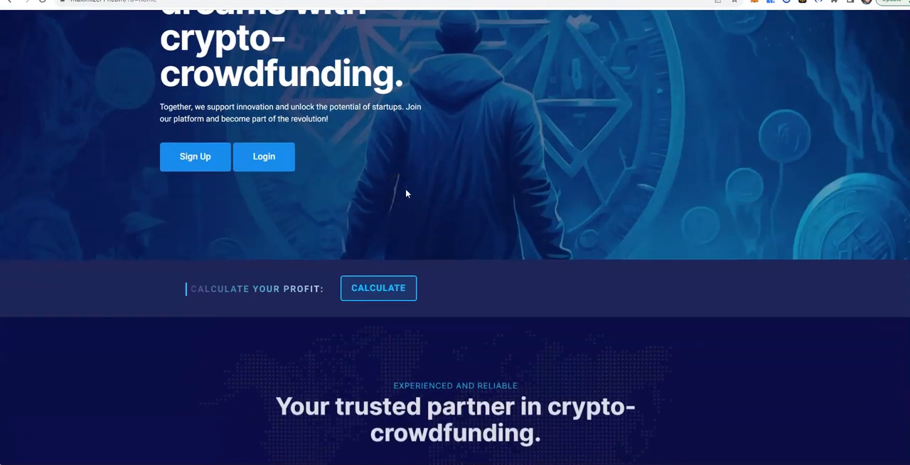
pyautogui.scroll(-3)
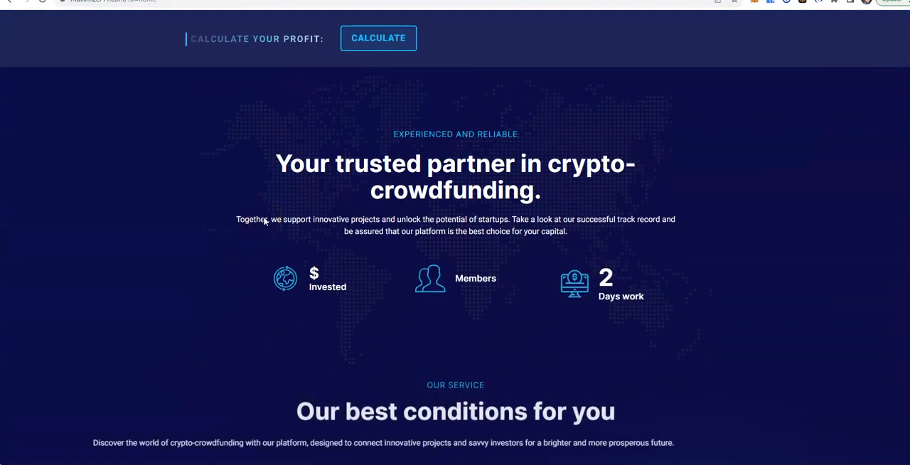
pyautogui.scroll(-3)
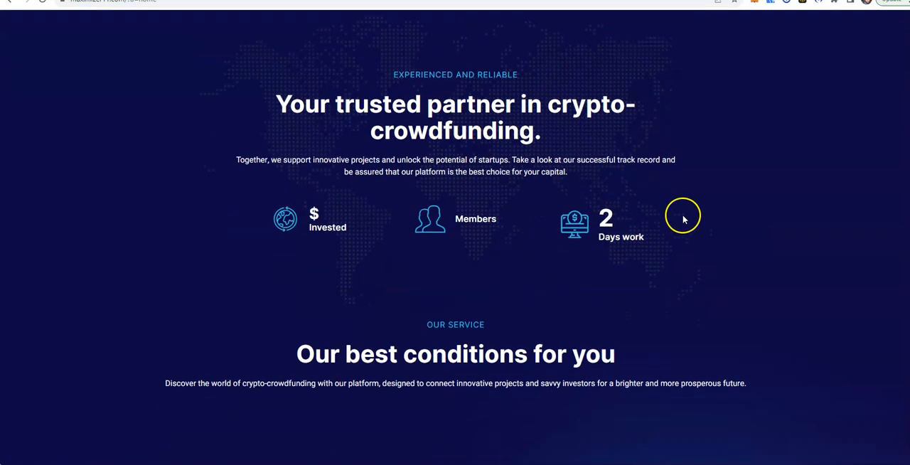
pyautogui.scroll(-3)
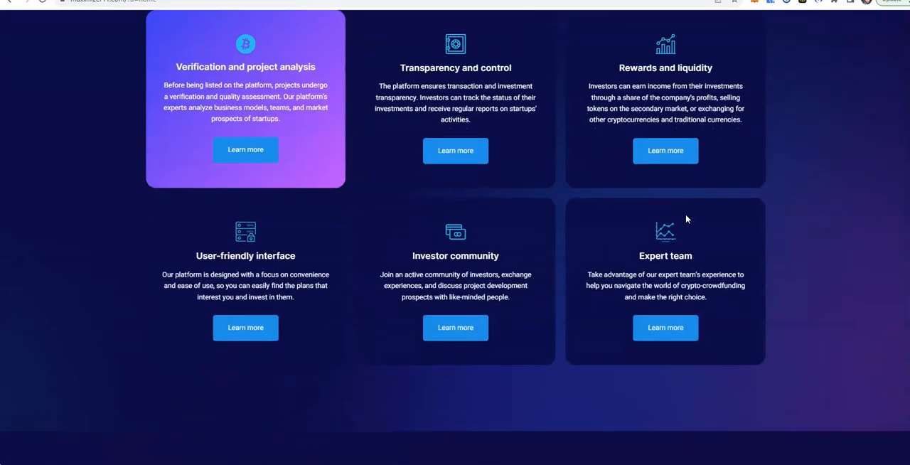
pyautogui.scroll(-3)
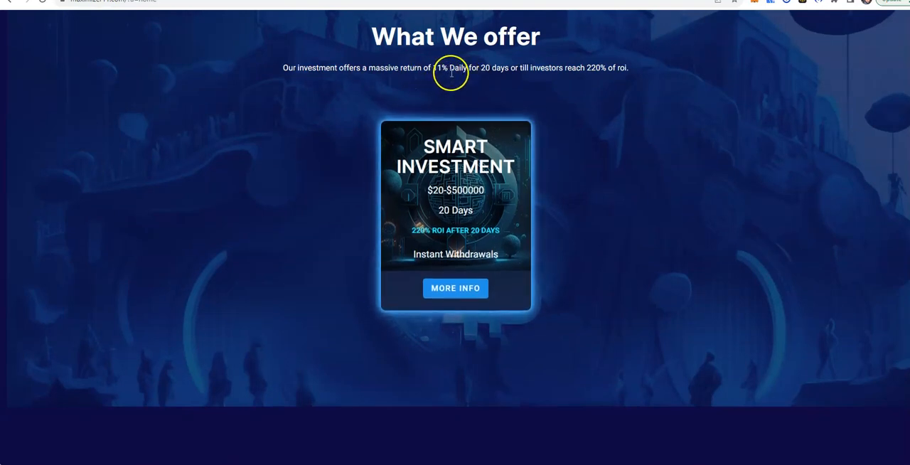
pyautogui.moveTo(595, 80)
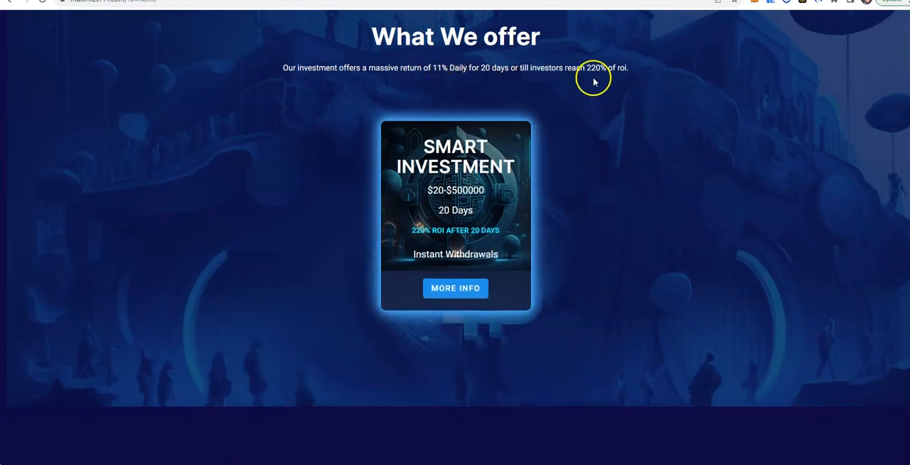
pyautogui.moveTo(563, 79)
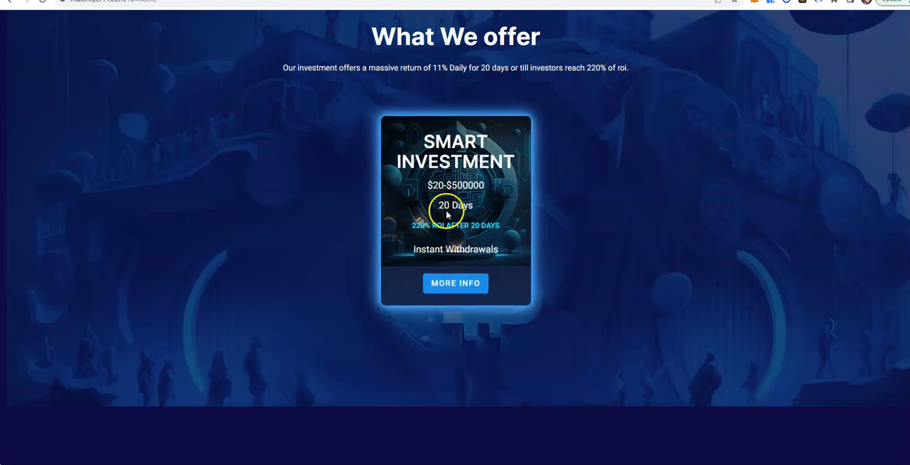
pyautogui.moveTo(466, 196)
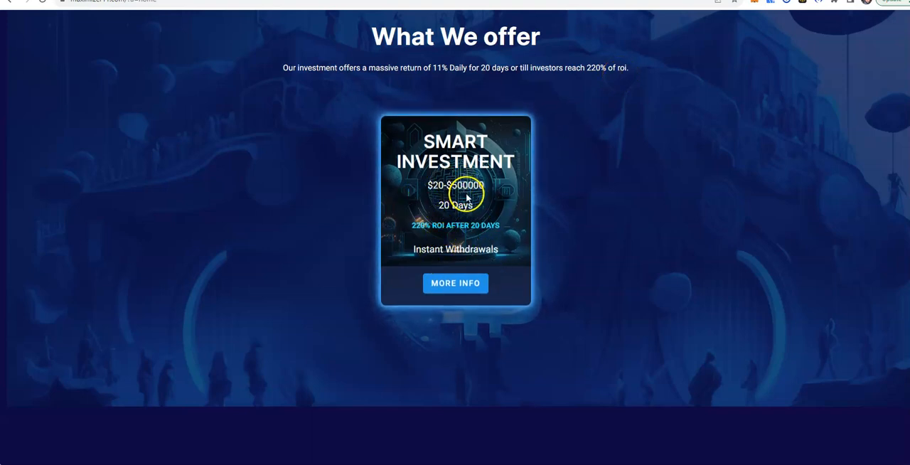
# Step: Cycle the affiliate carousel through the 1%, 2% and 6–7% referral bonus levels
pyautogui.scroll(-3)
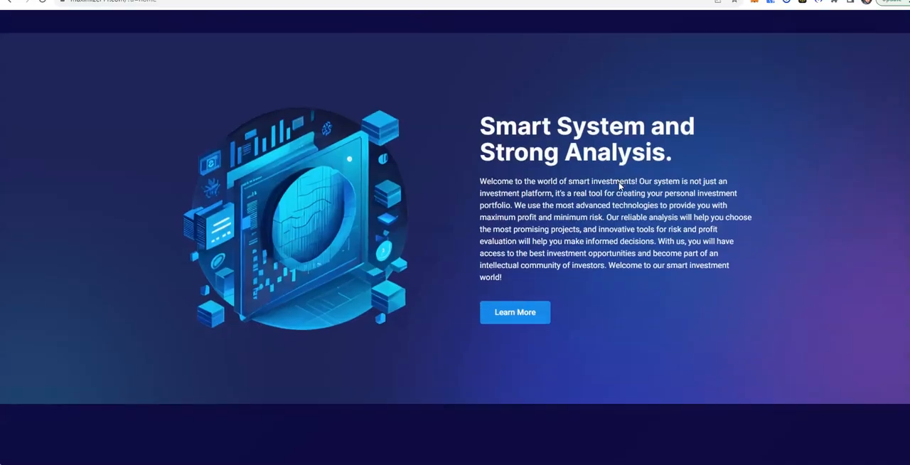
pyautogui.scroll(-3)
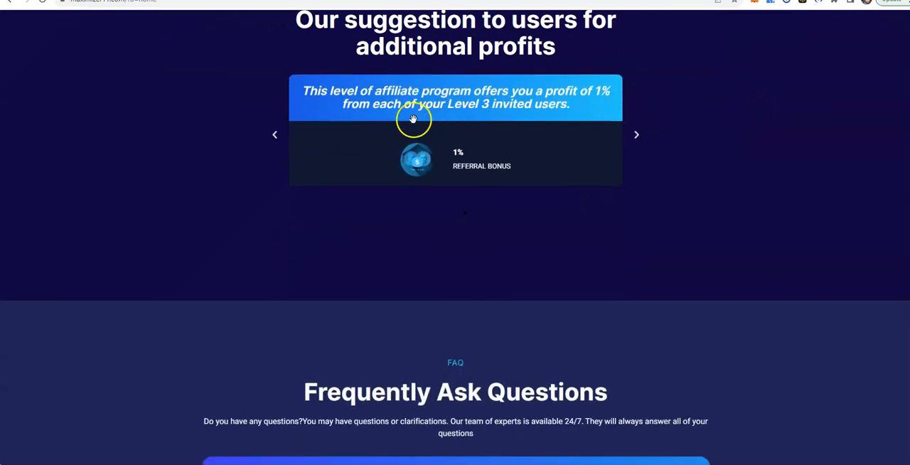
pyautogui.click(635, 134)
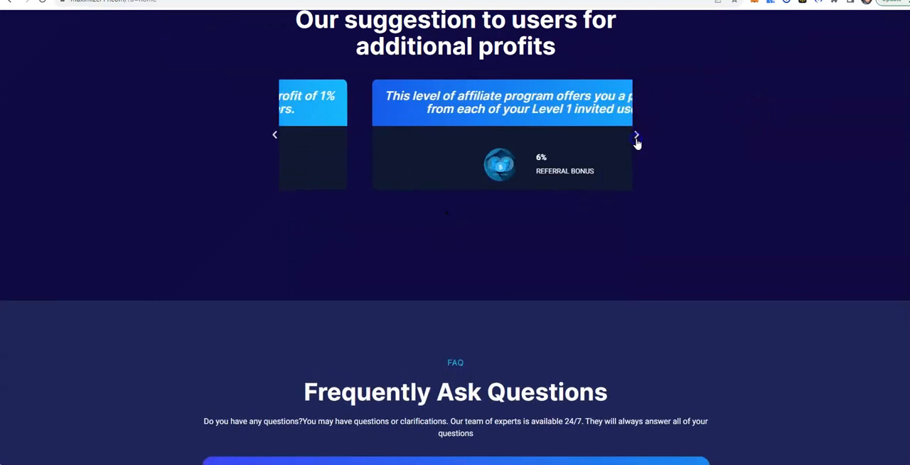
pyautogui.click(636, 135)
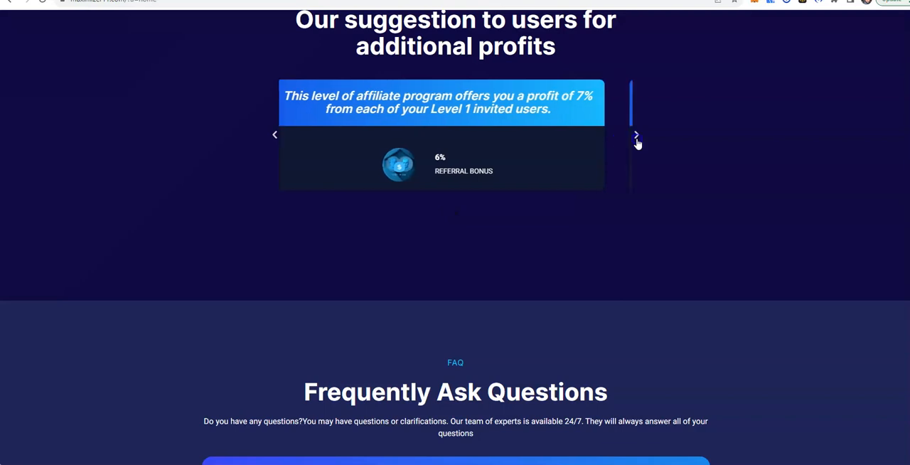
pyautogui.click(636, 135)
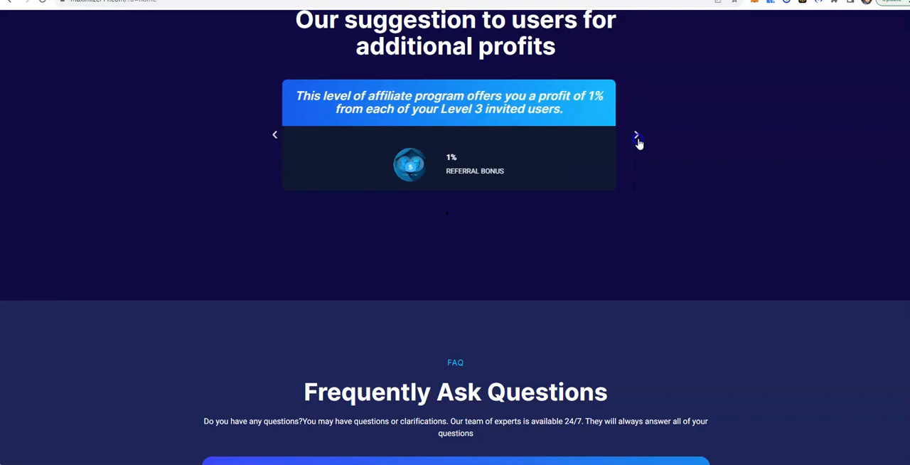
pyautogui.click(636, 133)
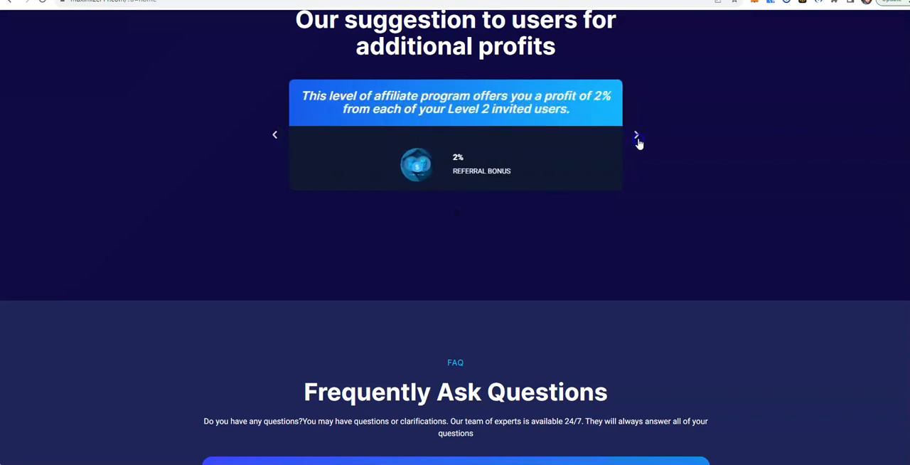
# Step: Move down to the Frequently Ask Questions section
pyautogui.scroll(-3)
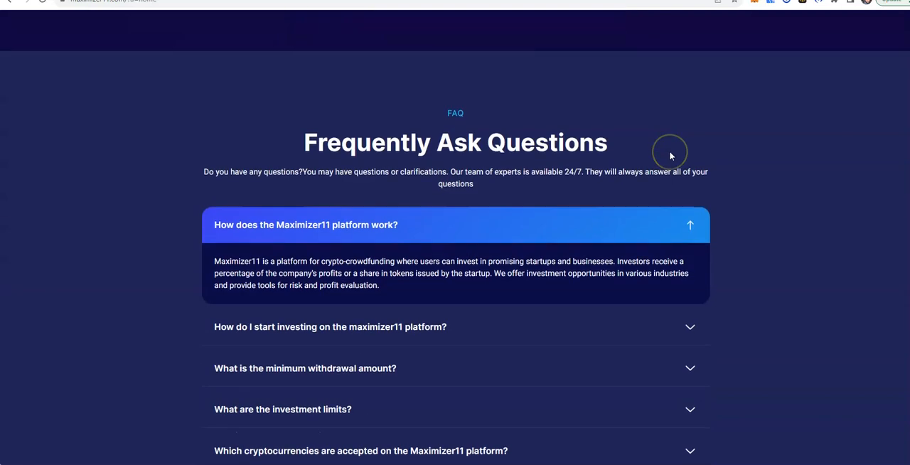
# Step: Reveal the FAQ answers on the $3 minimum withdrawal and instant wallet withdrawal options
pyautogui.scroll(-3)
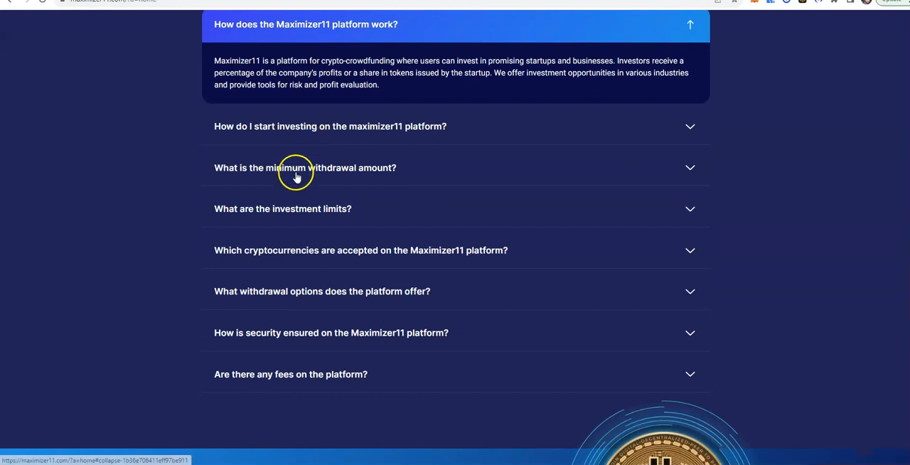
pyautogui.click(306, 168)
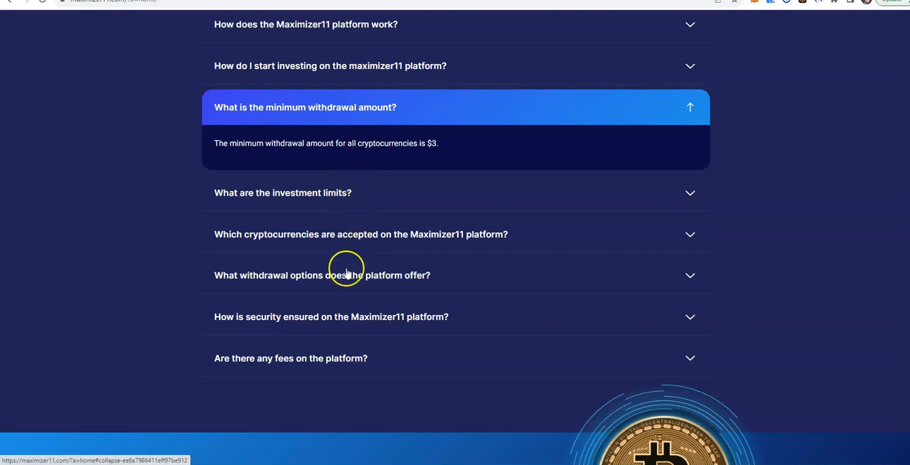
pyautogui.moveTo(305, 282)
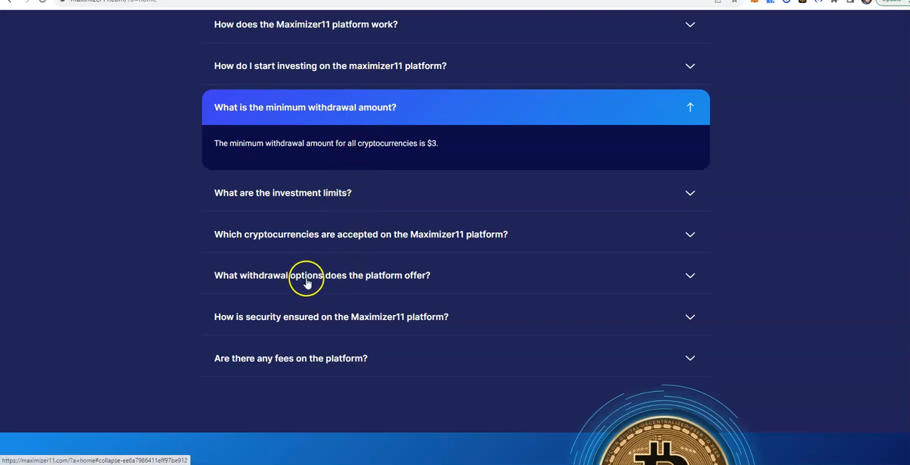
pyautogui.click(322, 276)
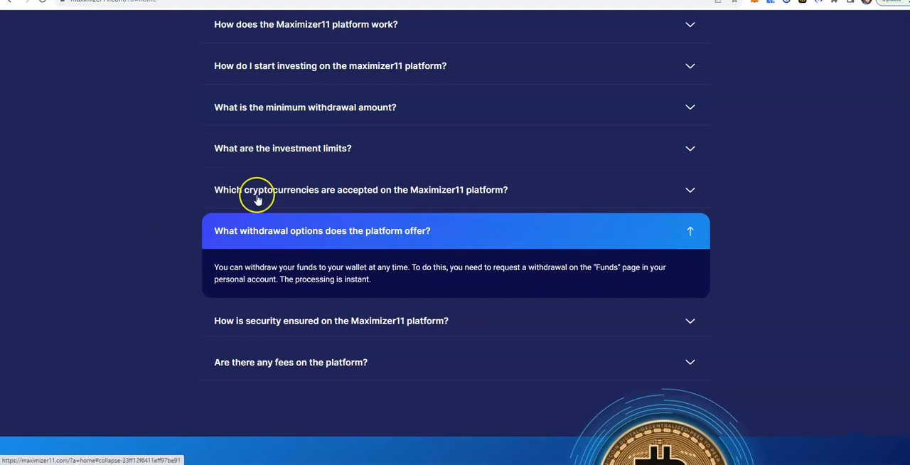
pyautogui.moveTo(347, 261)
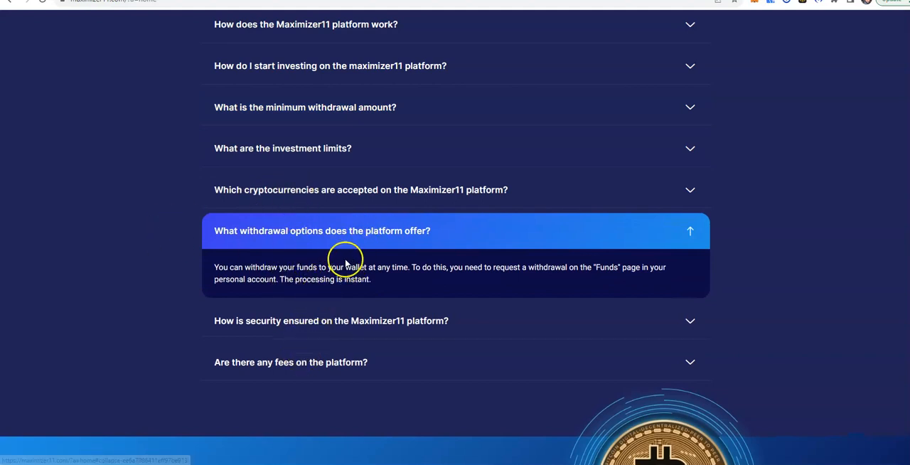
pyautogui.moveTo(651, 208)
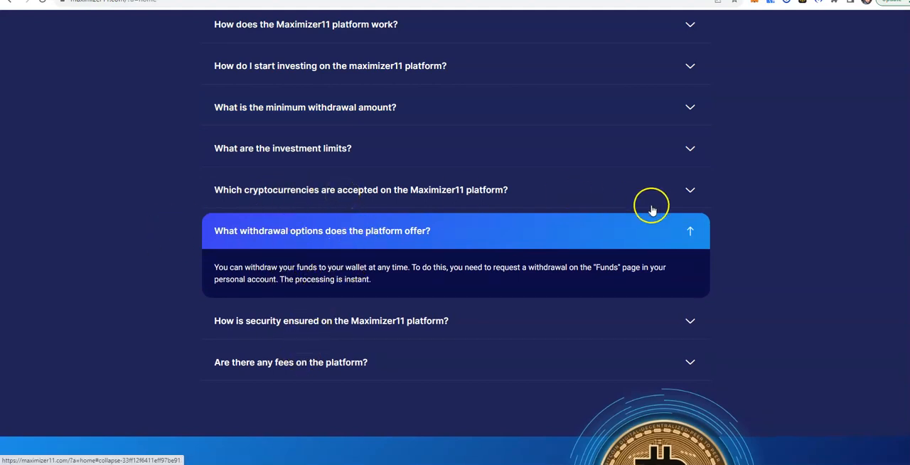
pyautogui.moveTo(338, 107)
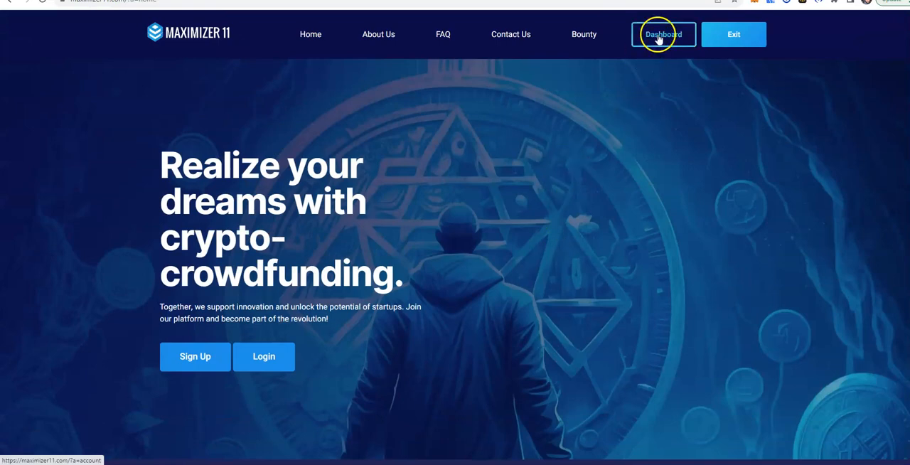
# Step: View the dashboard's $347.85 balance, then head to the Withdrawal page
pyautogui.click(662, 34)
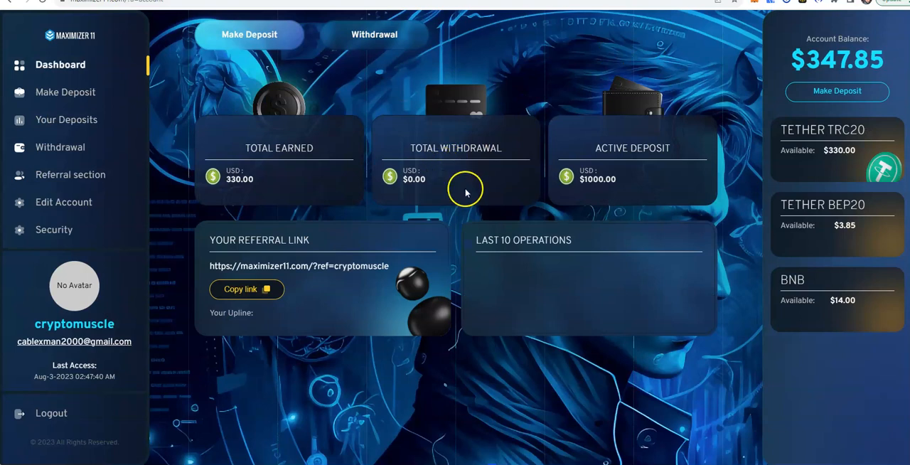
pyautogui.moveTo(838, 288)
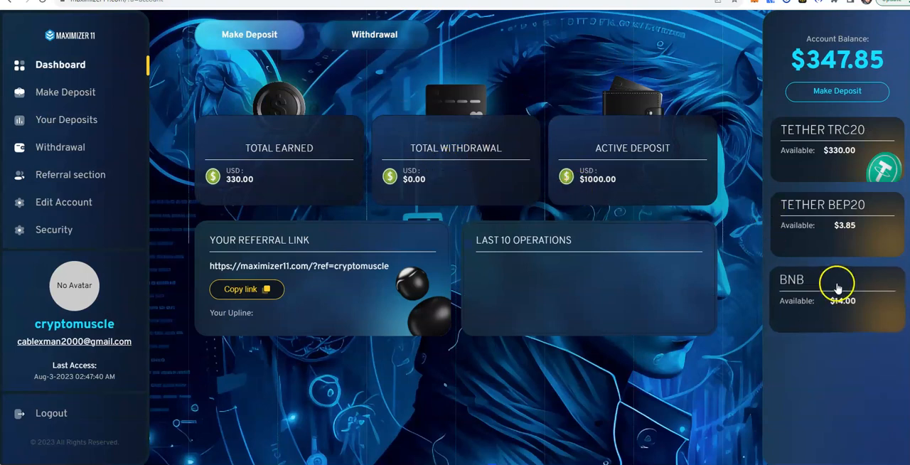
pyautogui.moveTo(845, 233)
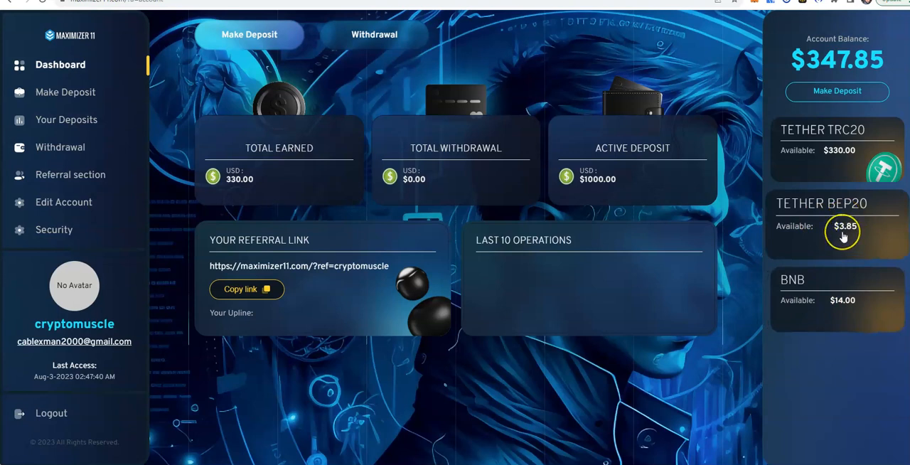
pyautogui.moveTo(837, 276)
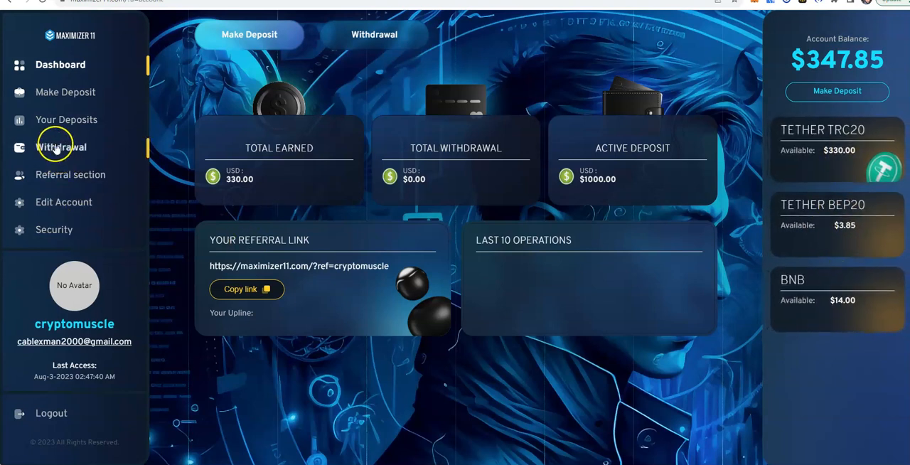
pyautogui.click(61, 146)
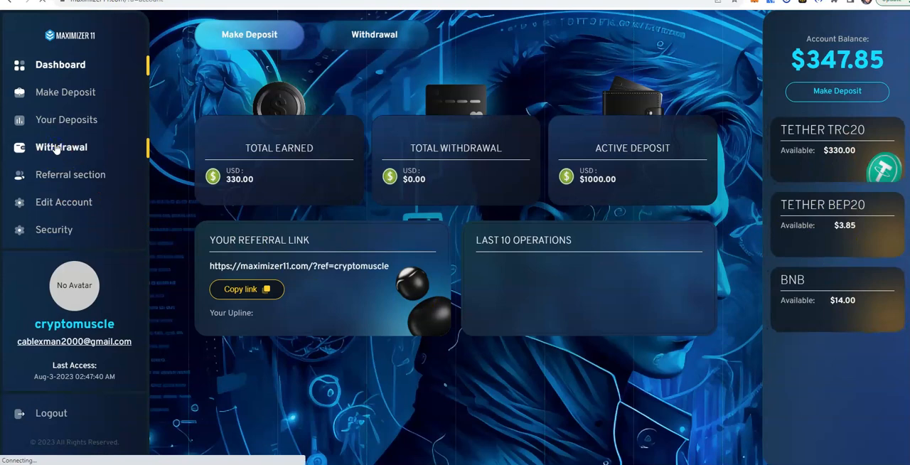
# Step: Request withdrawal of the $14.00 BNB balance
pyautogui.click(61, 148)
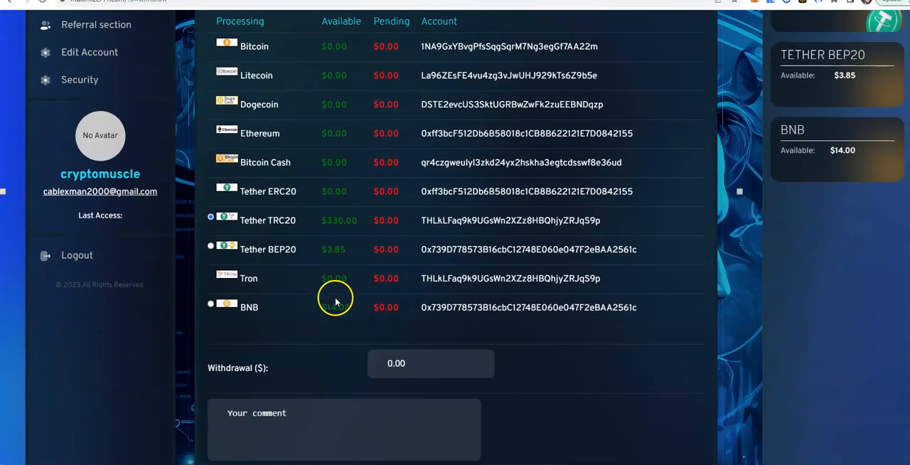
pyautogui.click(211, 307)
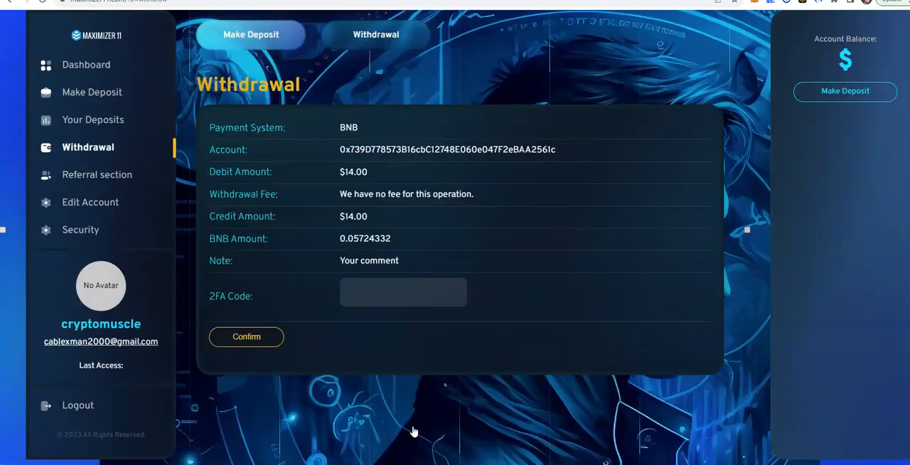
pyautogui.click(404, 293)
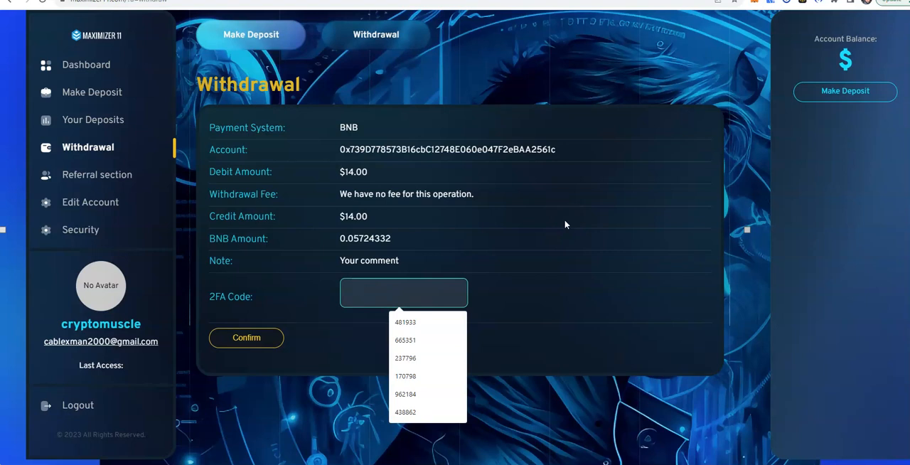
pyautogui.click(404, 293)
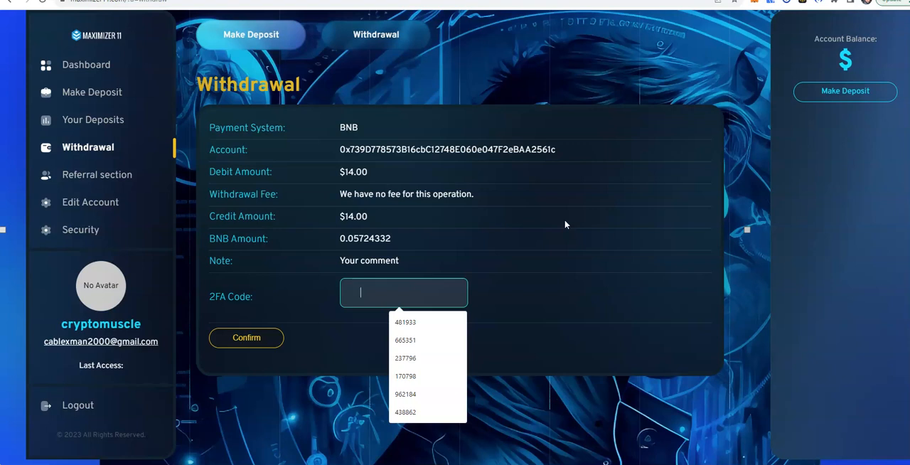
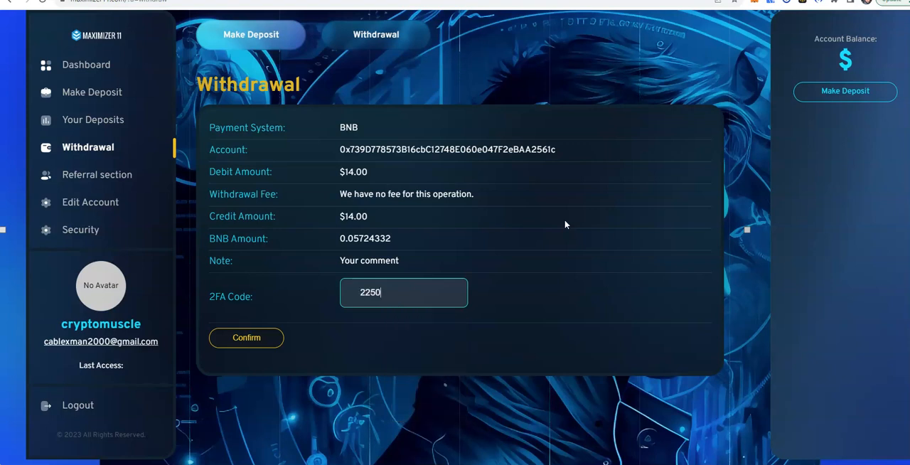
pyautogui.click(246, 337)
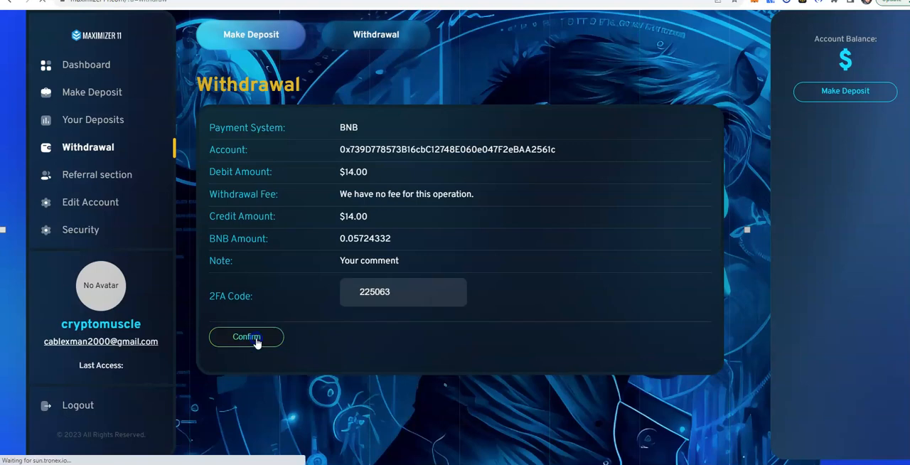
pyautogui.click(246, 336)
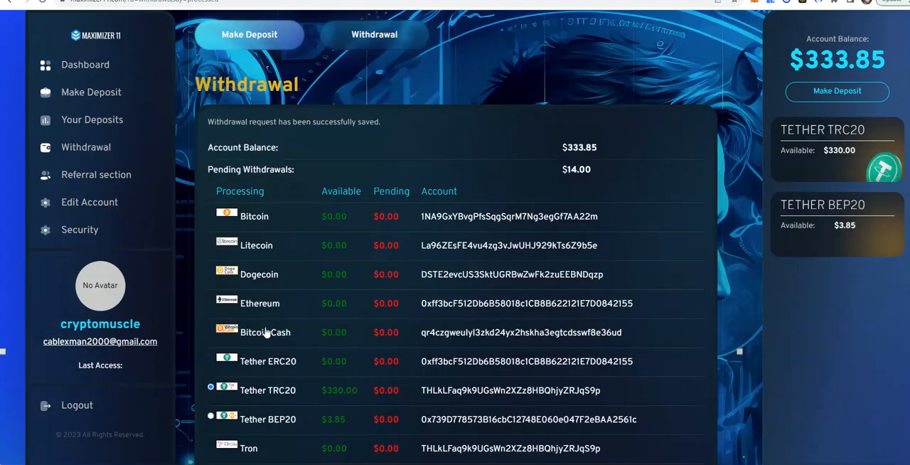
# Step: Request a $330.00 Tether TRC20 withdrawal
pyautogui.scroll(-3)
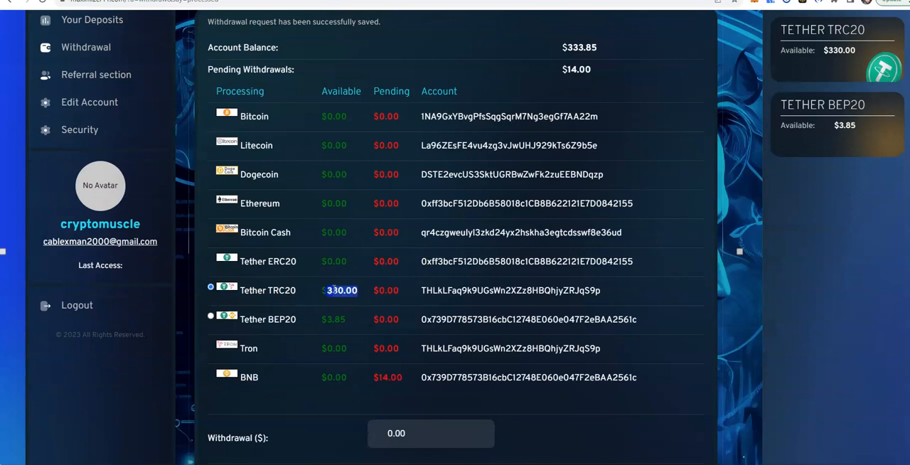
pyautogui.click(429, 434)
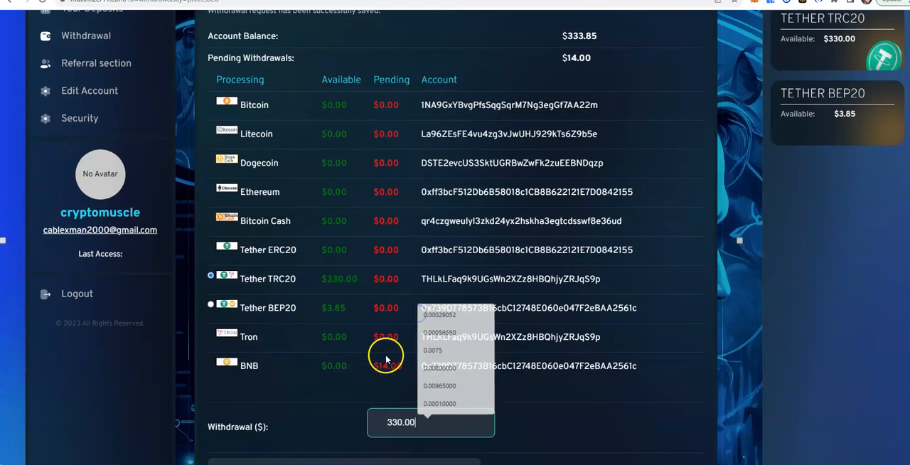
pyautogui.scroll(-3)
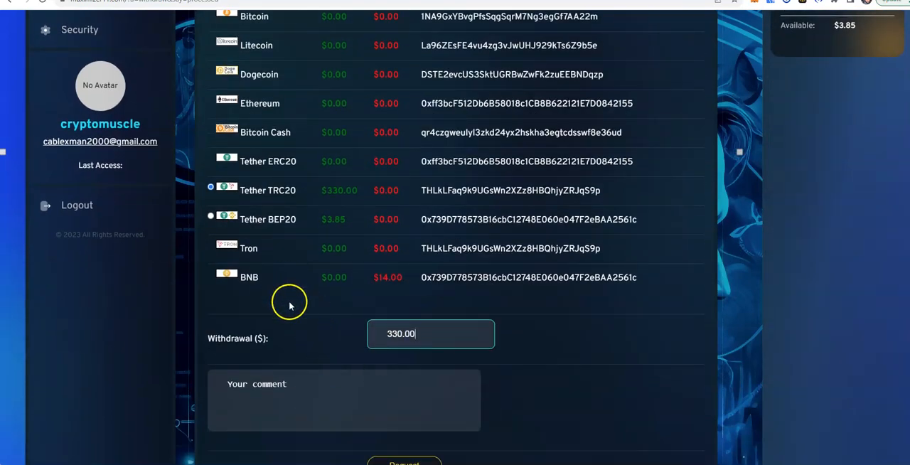
pyautogui.click(404, 462)
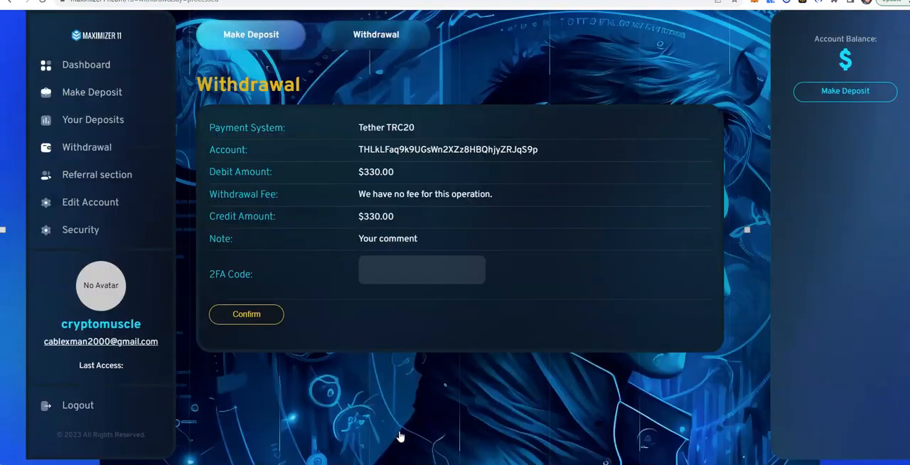
pyautogui.click(421, 270)
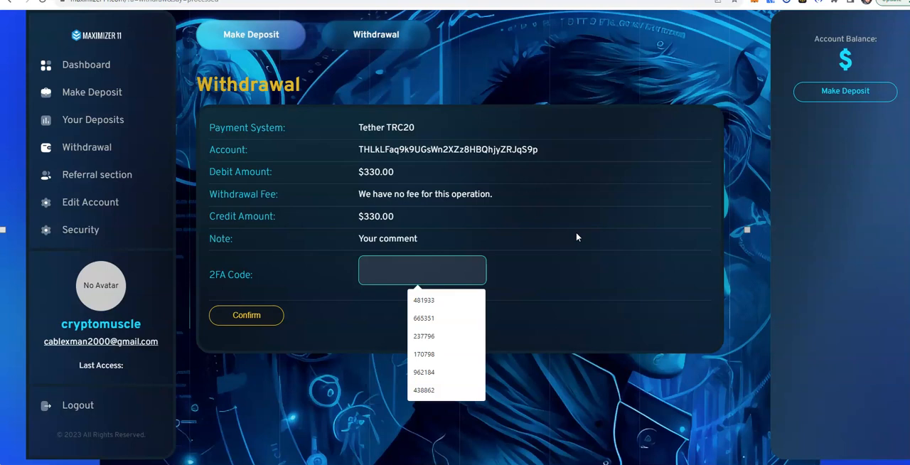
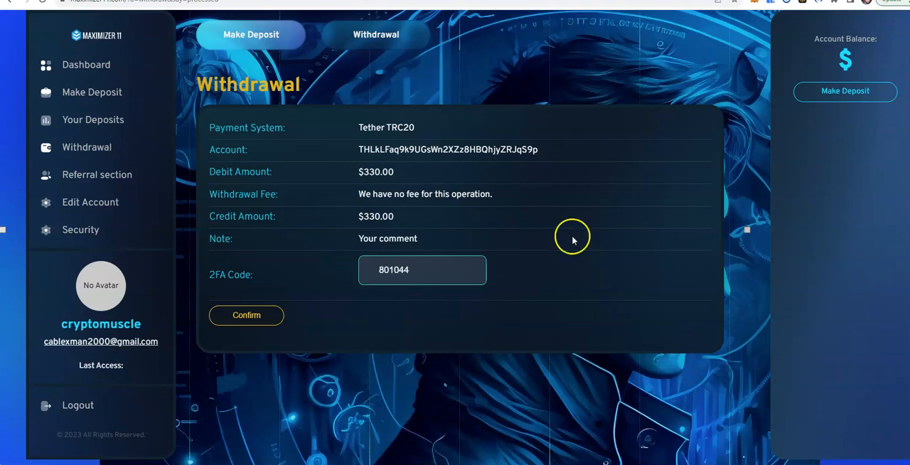
pyautogui.click(246, 314)
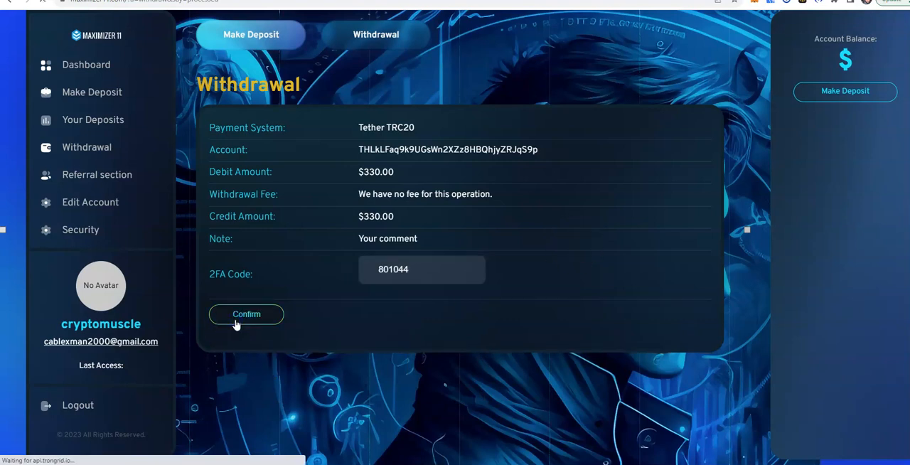
pyautogui.click(246, 314)
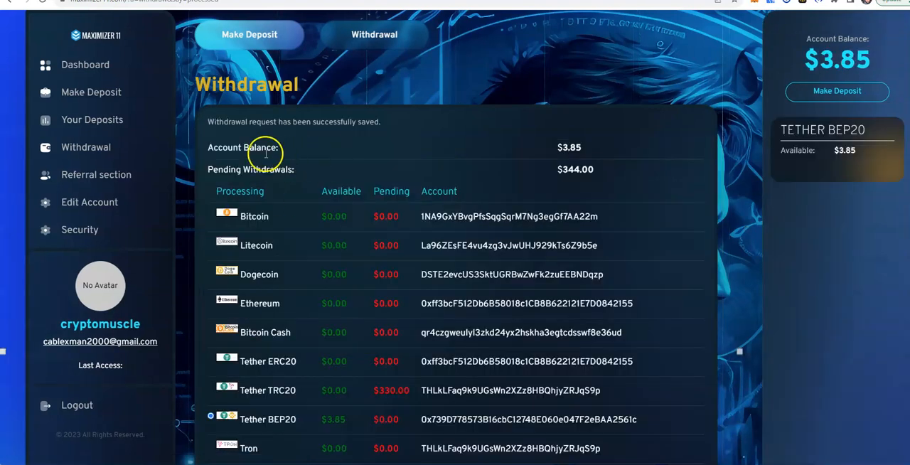
# Step: Switch to the Force Pays tab showing $471.30 pending withdrawals and a $23.42 balance
pyautogui.click(85, 64)
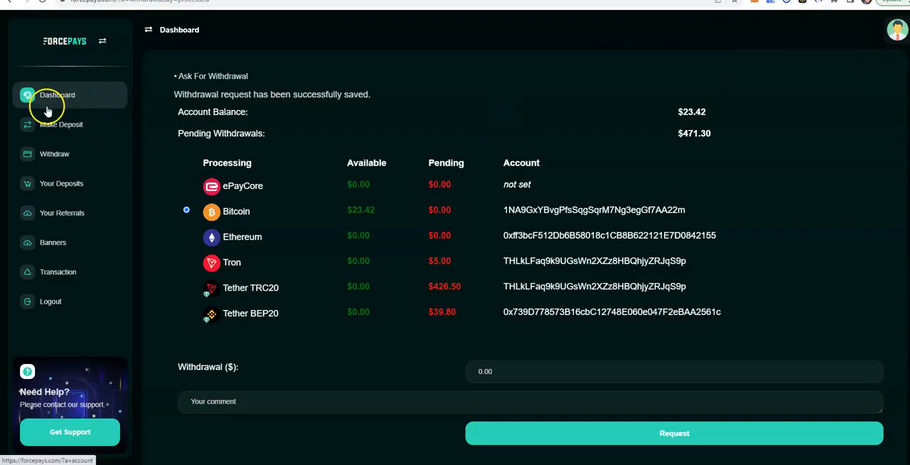
pyautogui.click(57, 93)
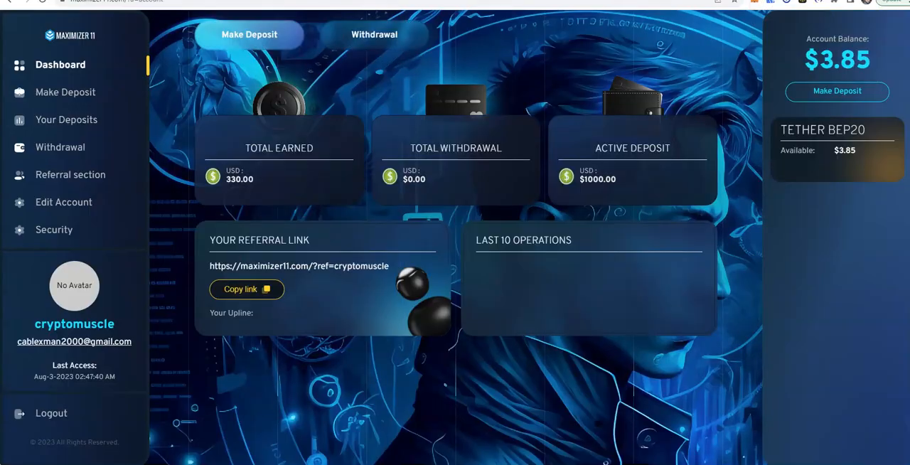
pyautogui.moveTo(196, 134)
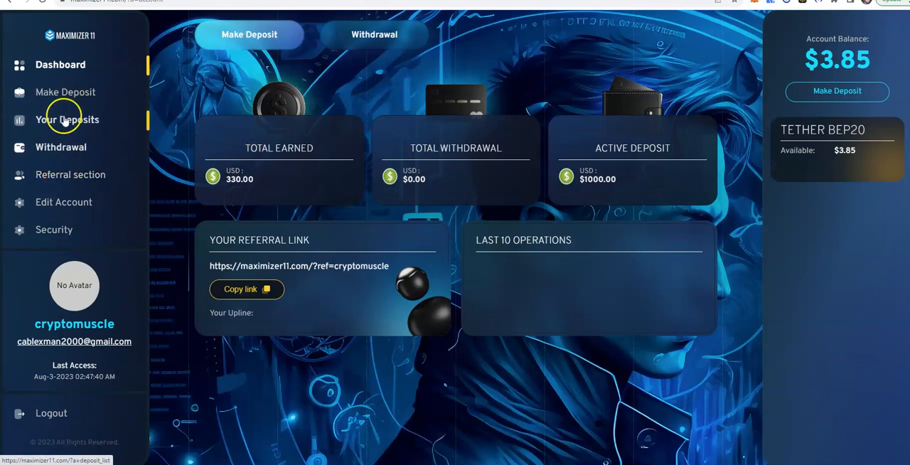
# Step: Review Your Deposits, then return to the Withdrawal page listing $344.00 pending
pyautogui.click(68, 119)
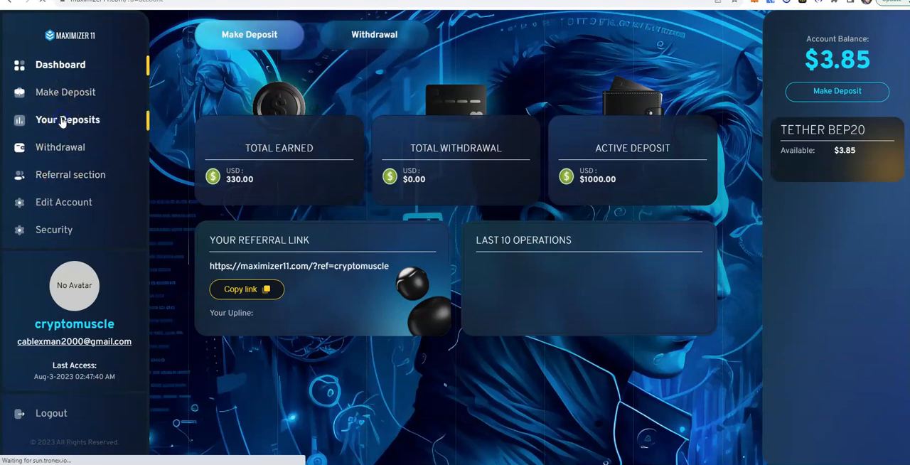
pyautogui.click(68, 120)
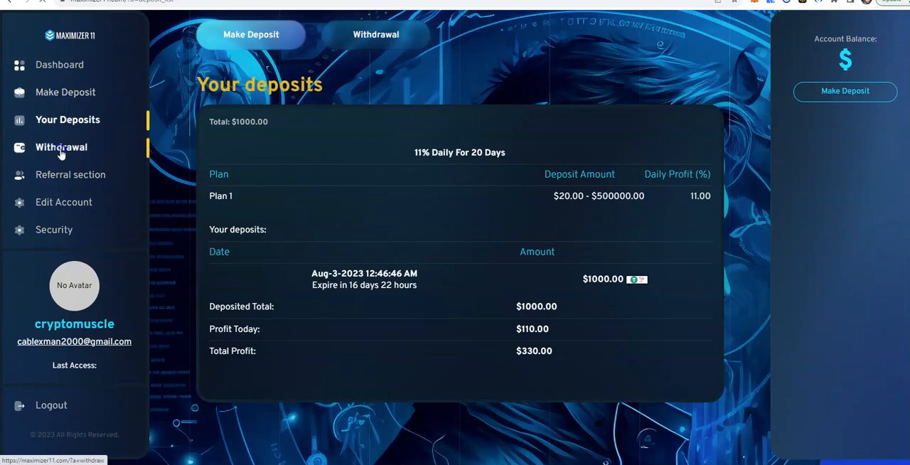
pyautogui.click(61, 148)
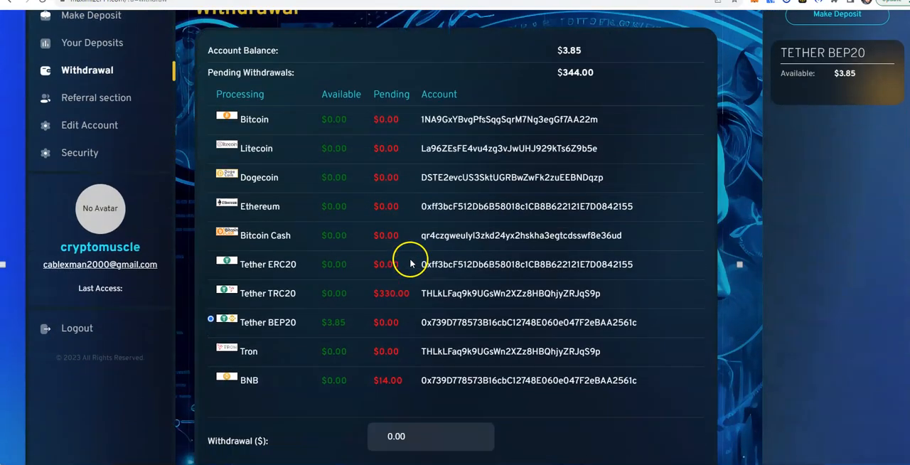
pyautogui.scroll(-3)
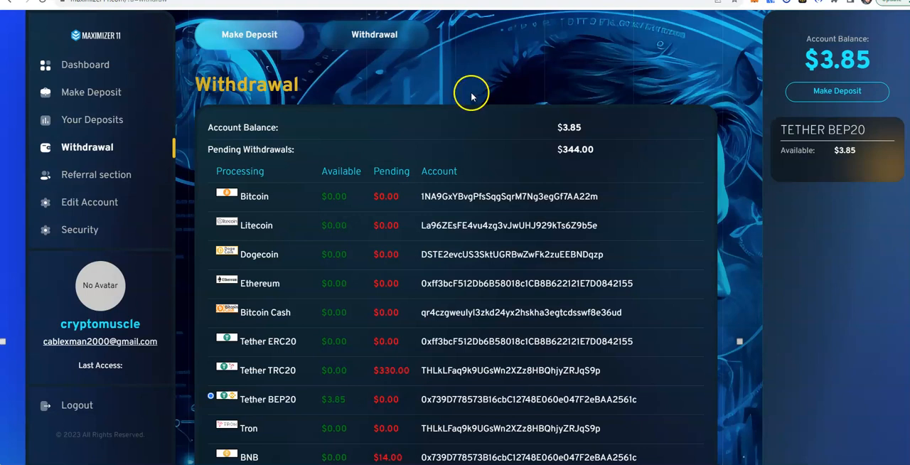
pyautogui.moveTo(699, 40)
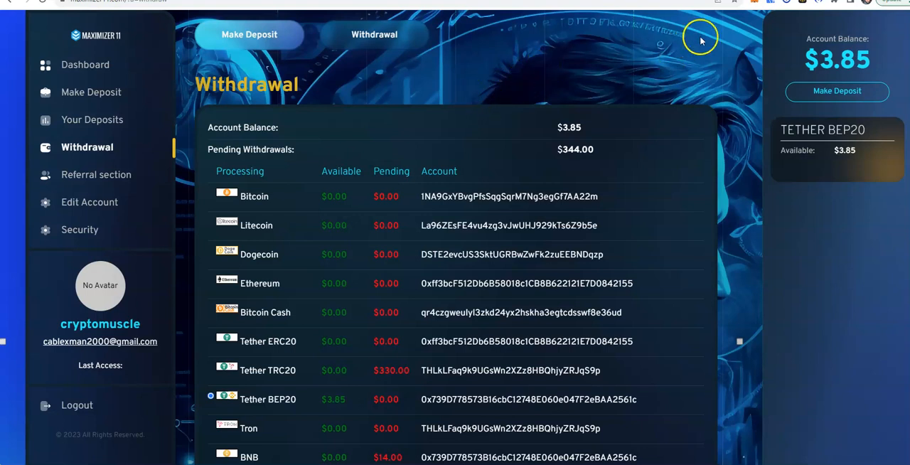
pyautogui.moveTo(638, 74)
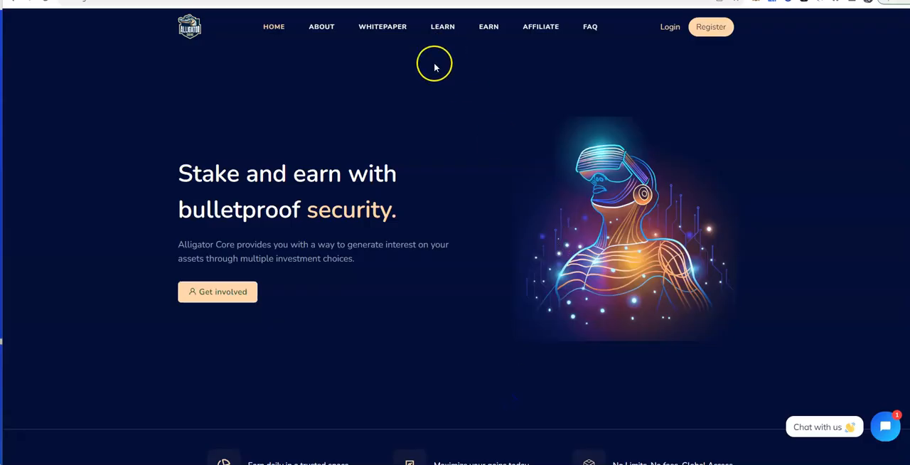
pyautogui.moveTo(402, 94)
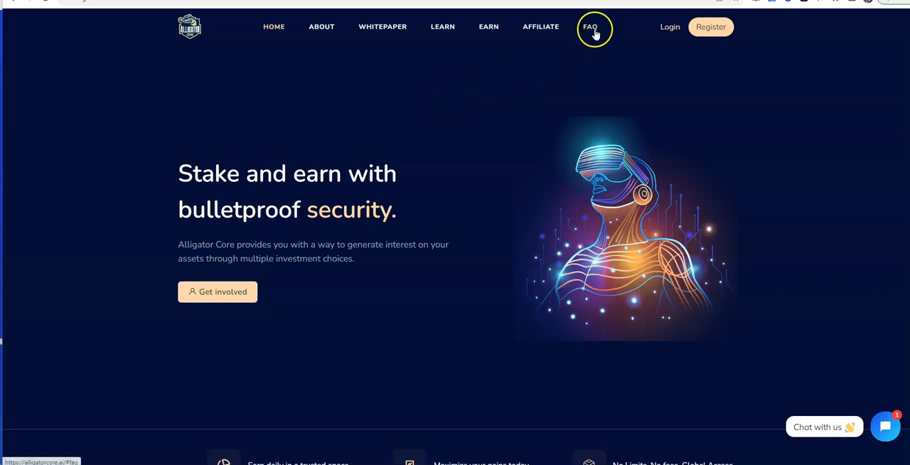
pyautogui.moveTo(508, 103)
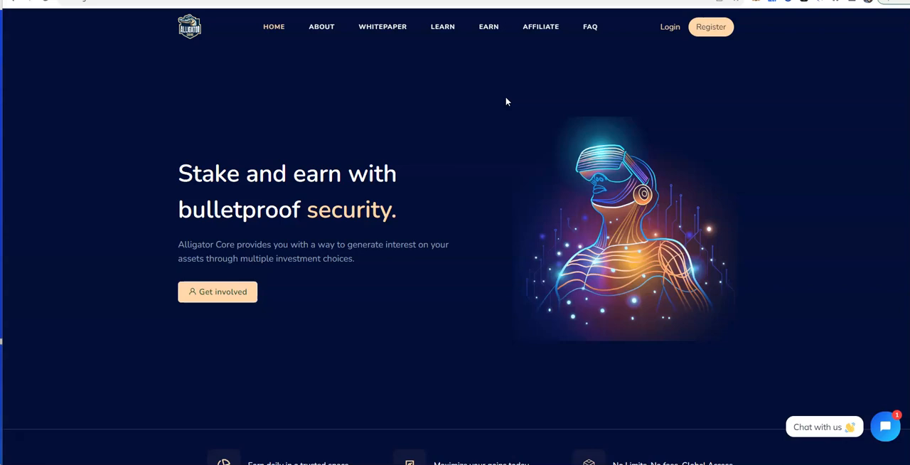
pyautogui.moveTo(142, 34)
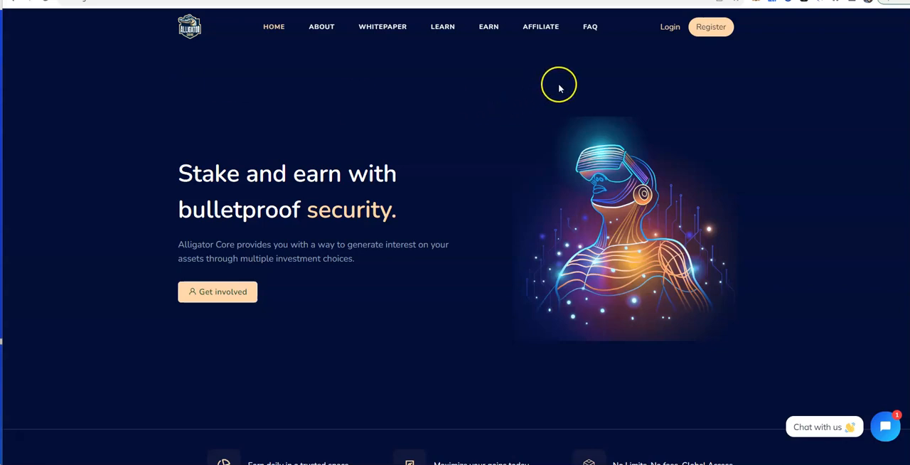
pyautogui.moveTo(222, 91)
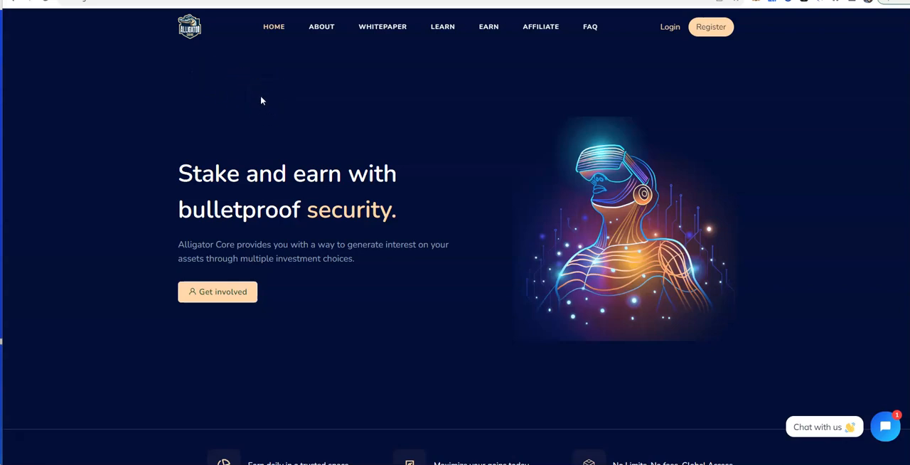
pyautogui.moveTo(259, 98)
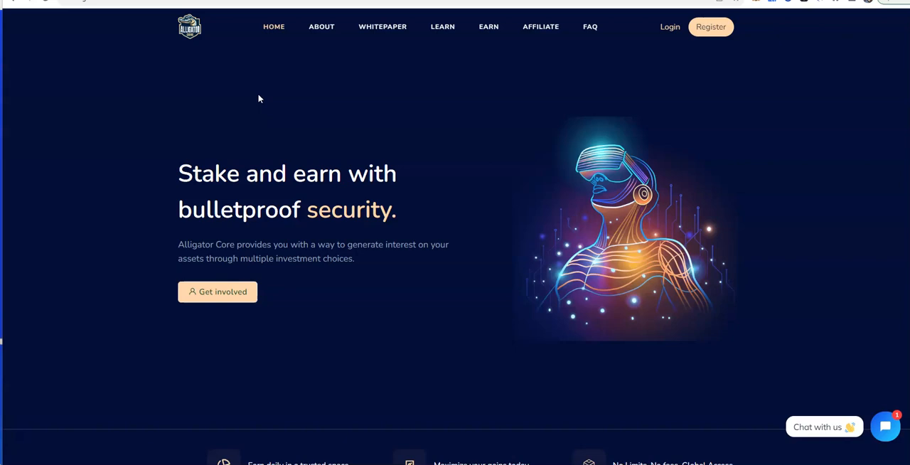
pyautogui.moveTo(253, 97)
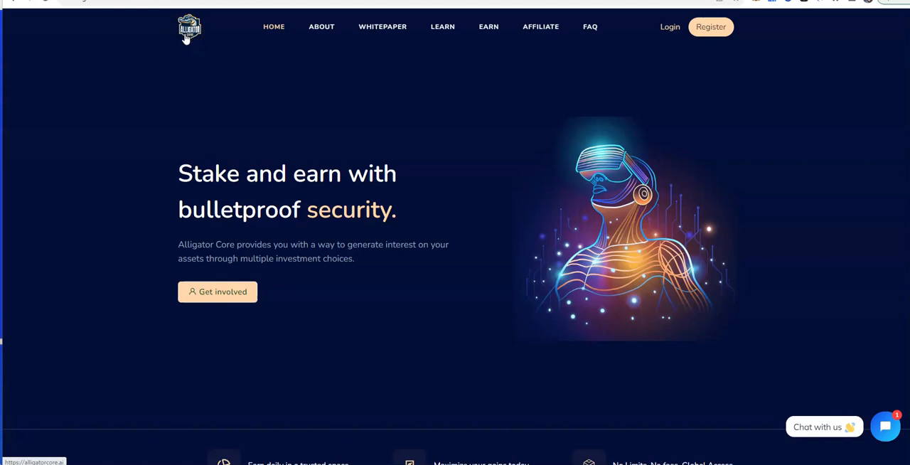
pyautogui.moveTo(247, 91)
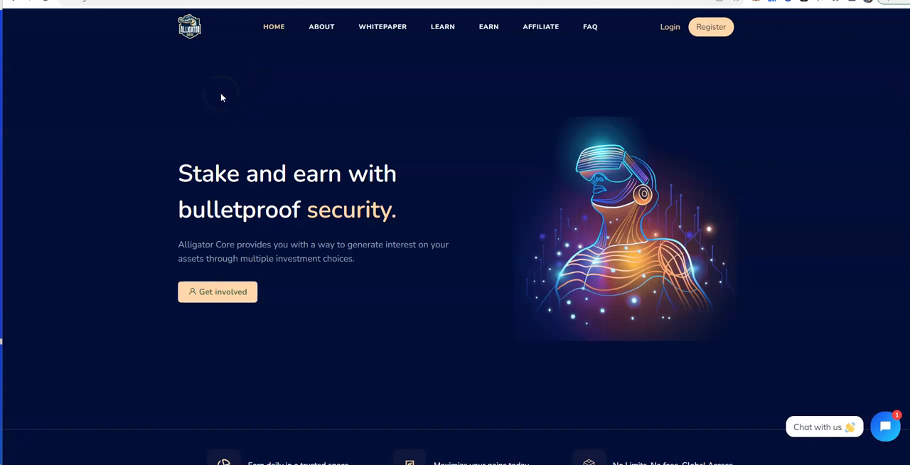
pyautogui.moveTo(188, 34)
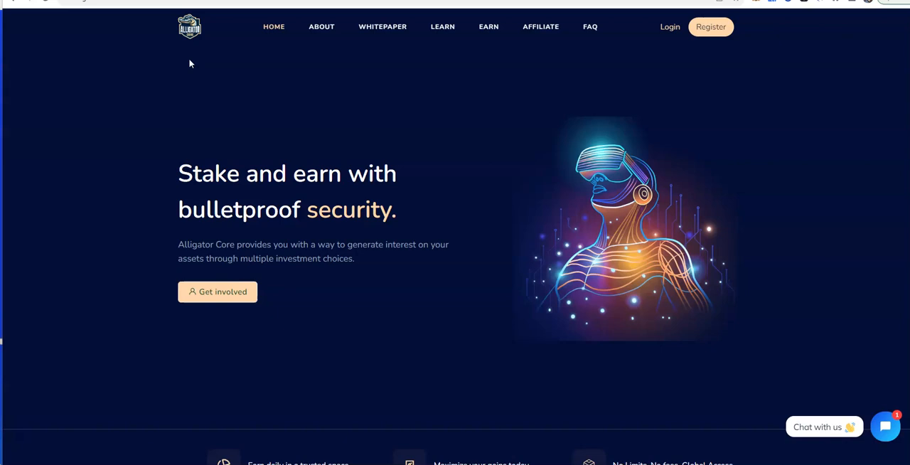
pyautogui.moveTo(197, 60)
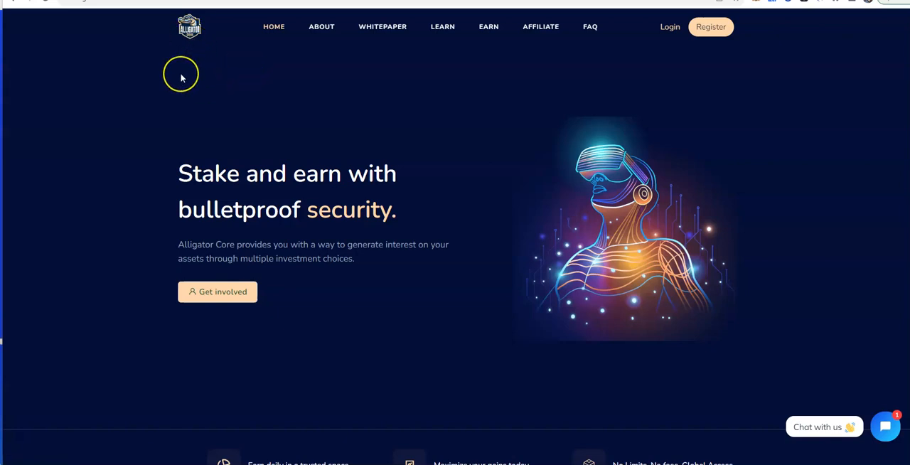
pyautogui.moveTo(525, 147)
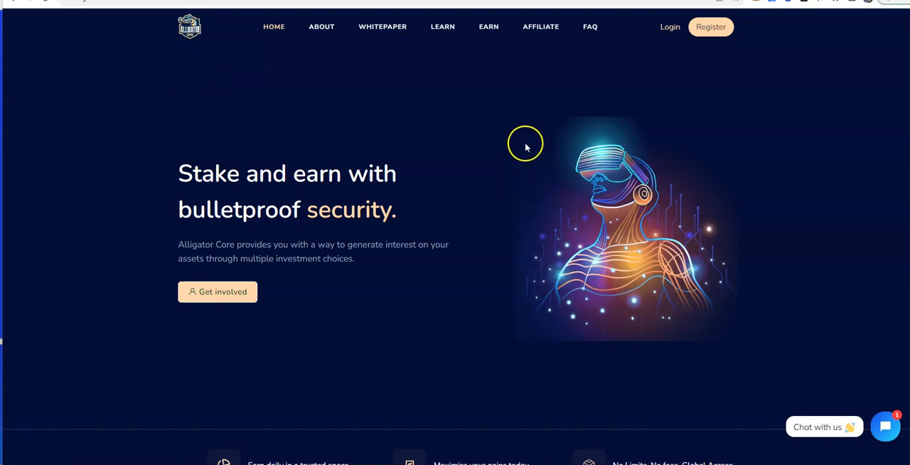
# Step: Scroll the Alligator Core homepage past Earn Products and Why Stake to the get-involved steps and FAQ
pyautogui.click(321, 25)
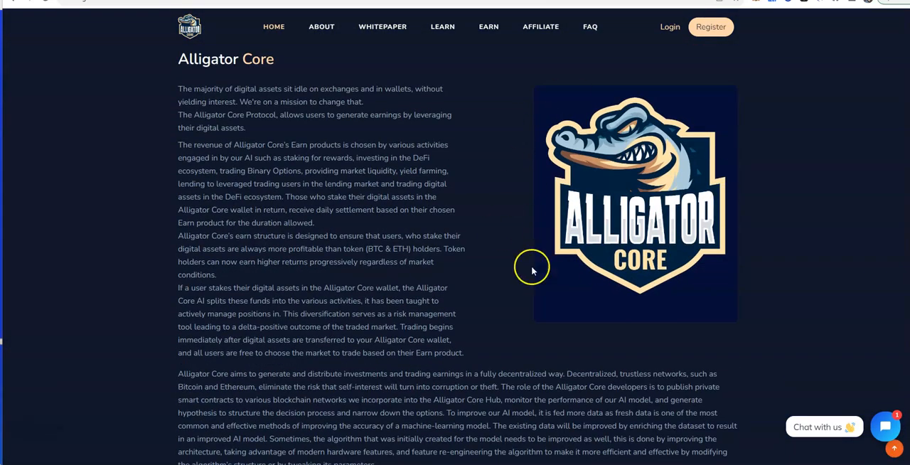
pyautogui.scroll(-3)
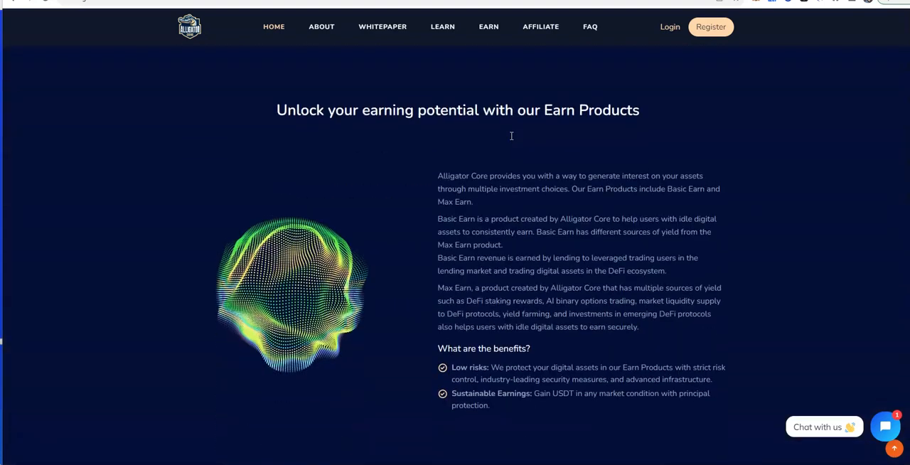
pyautogui.scroll(-3)
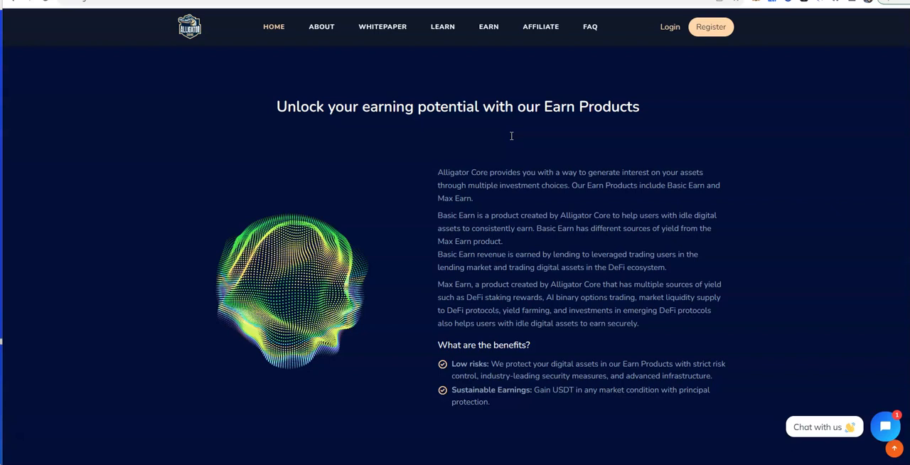
pyautogui.scroll(-3)
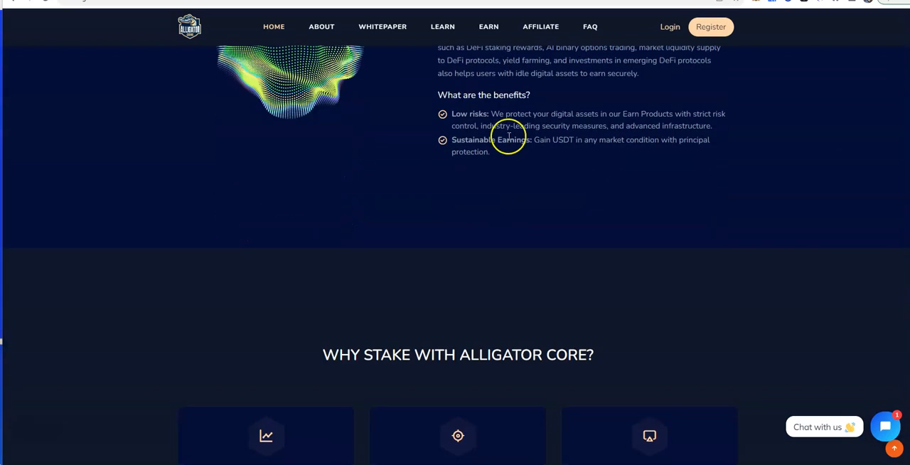
pyautogui.scroll(-3)
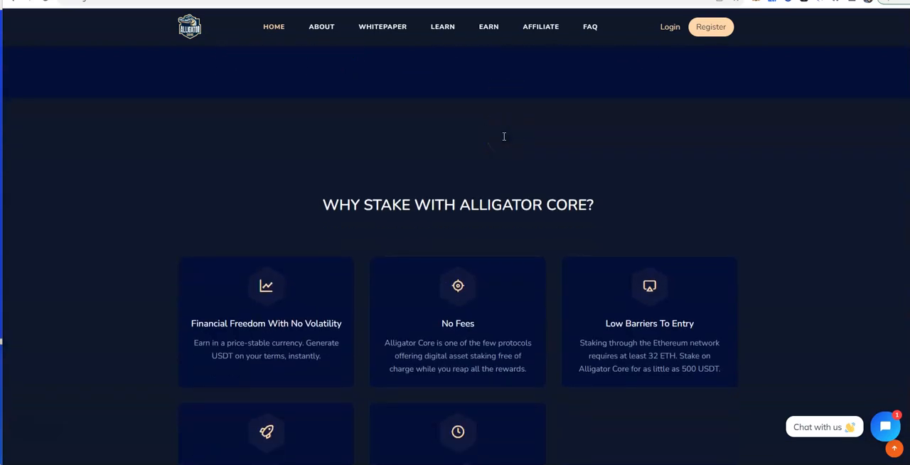
pyautogui.scroll(-3)
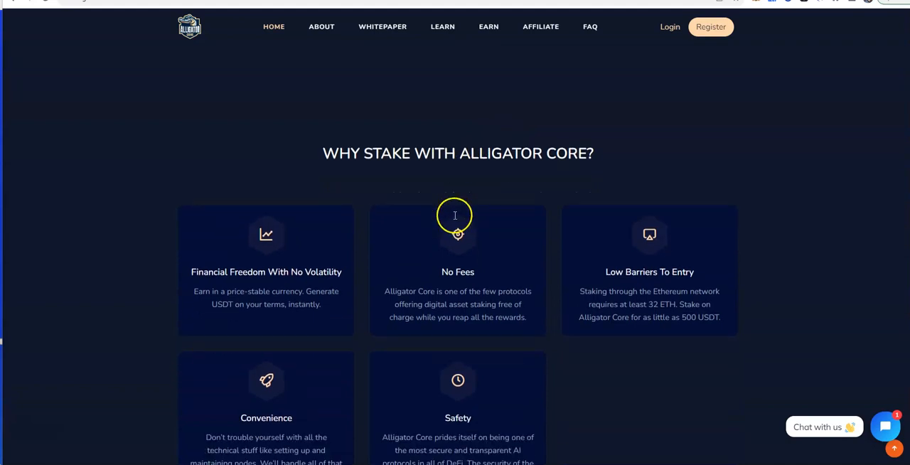
pyautogui.scroll(-3)
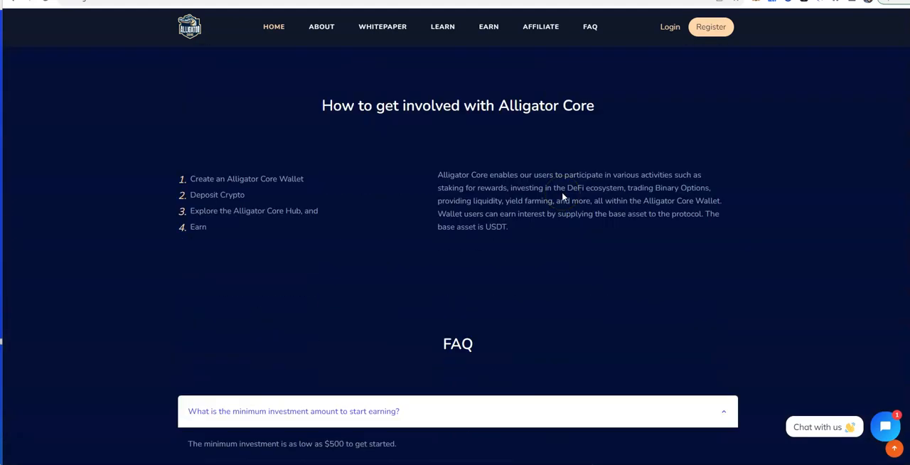
pyautogui.scroll(-3)
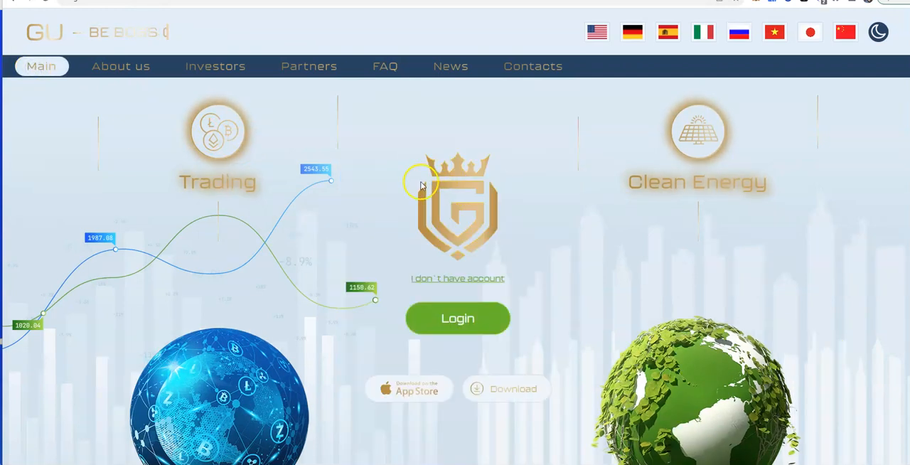
pyautogui.moveTo(424, 144)
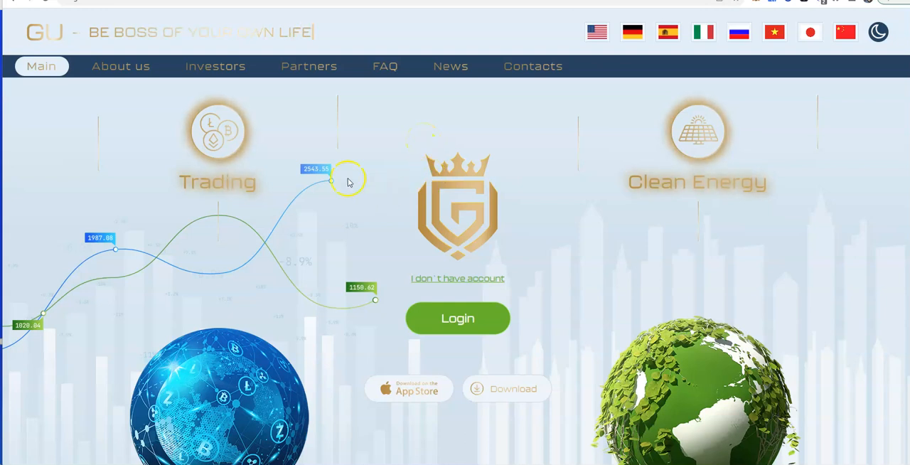
pyautogui.moveTo(429, 119)
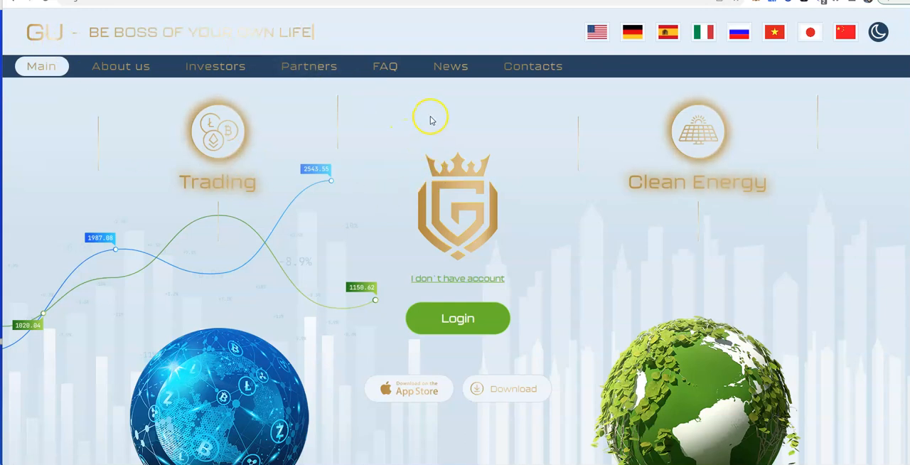
# Step: View the Investors page's five contract tiers, from 0.3%–0.5% daily to 0.5%–1.2% indefinitely
pyautogui.click(215, 65)
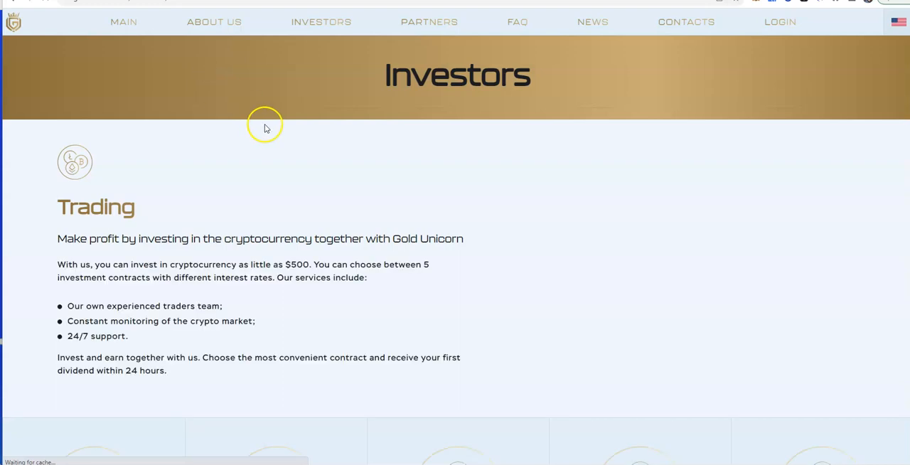
pyautogui.scroll(-3)
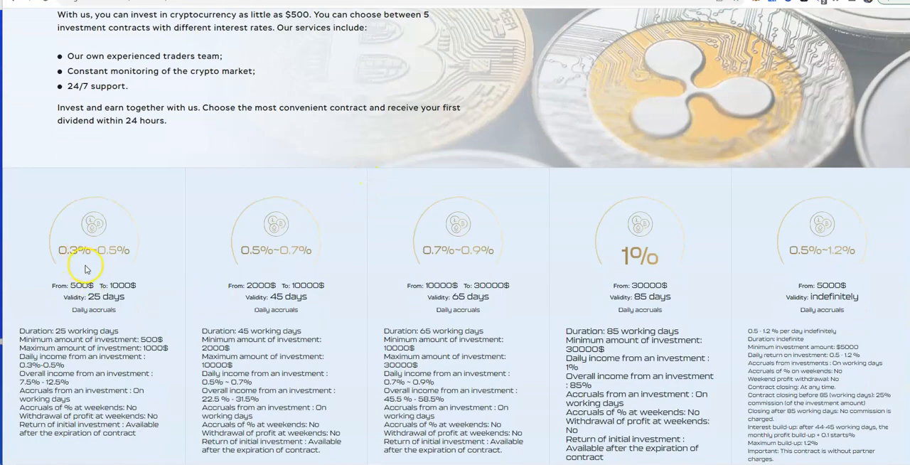
pyautogui.scroll(-3)
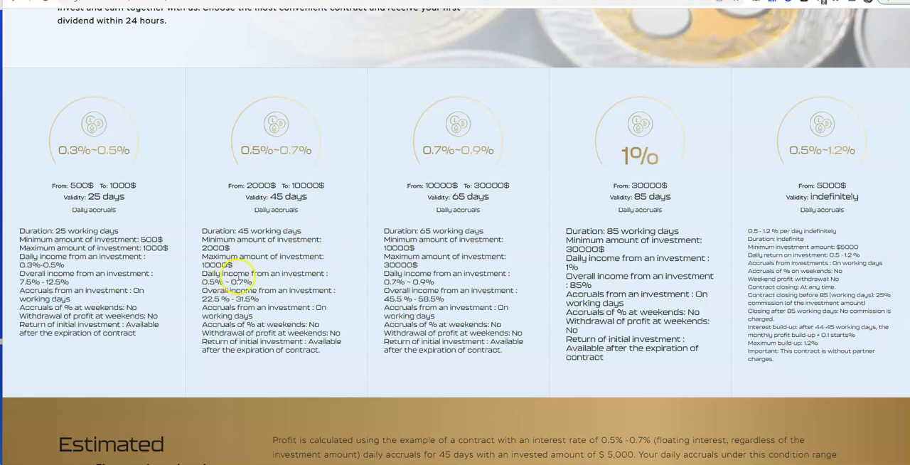
pyautogui.moveTo(301, 353)
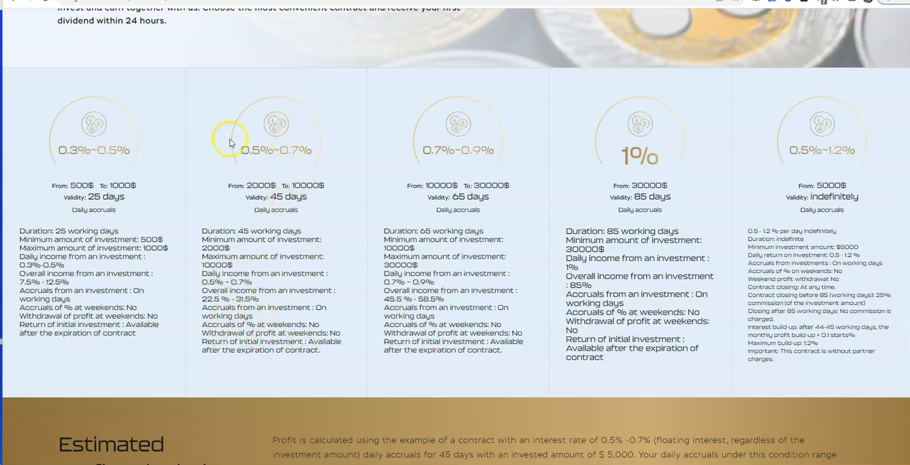
pyautogui.moveTo(296, 207)
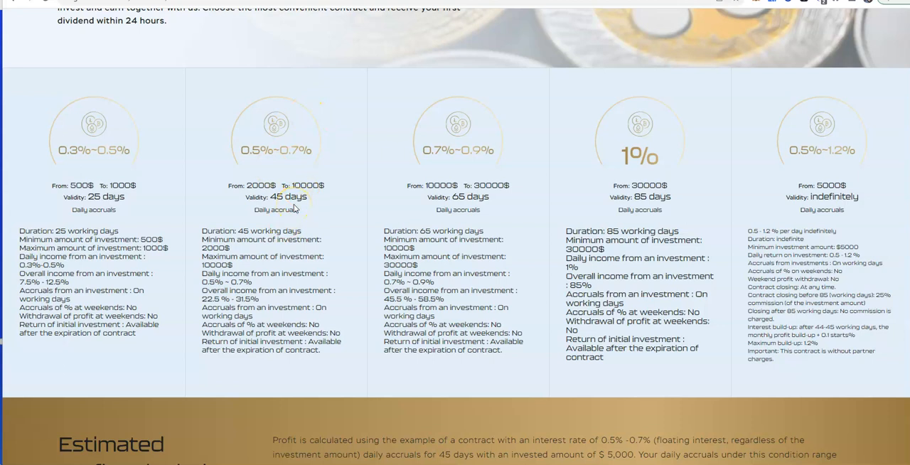
pyautogui.moveTo(119, 185)
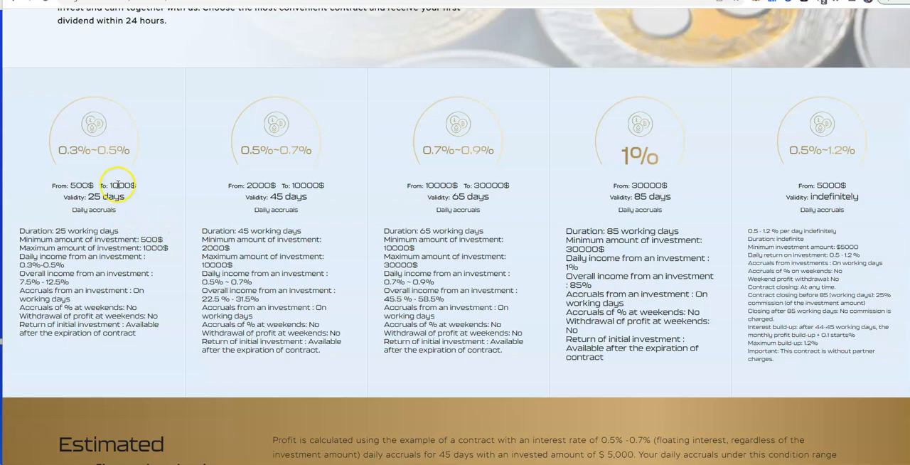
pyautogui.moveTo(247, 205)
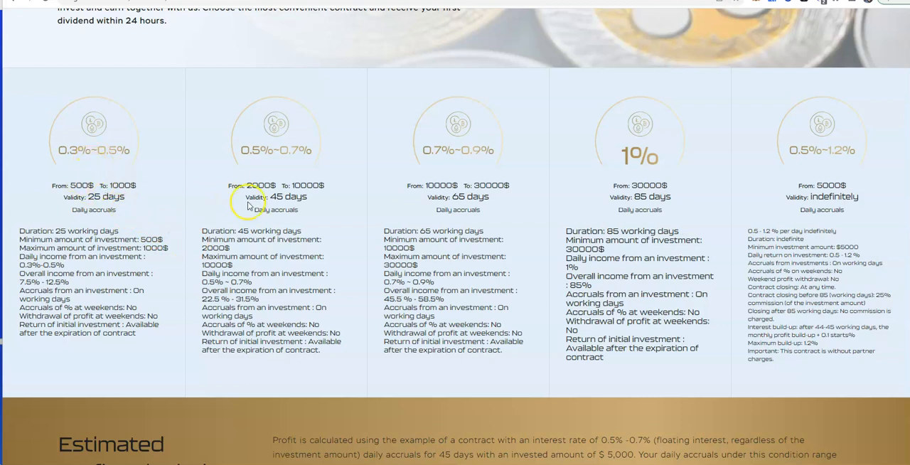
pyautogui.moveTo(504, 160)
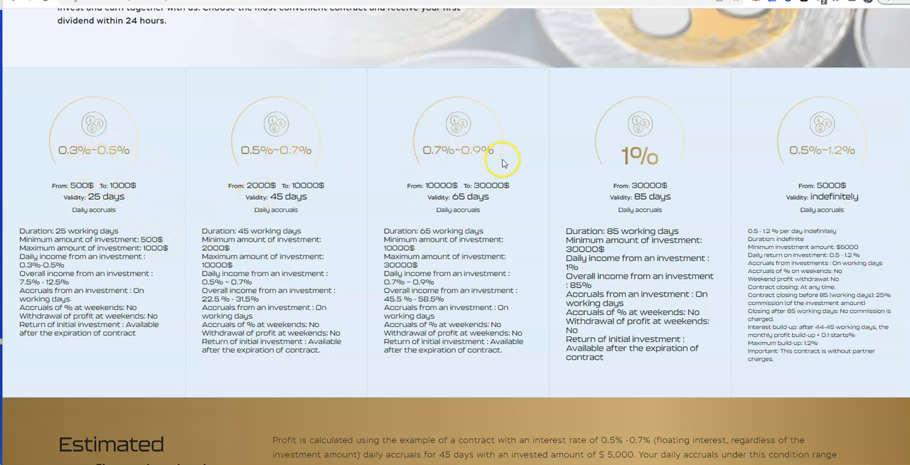
pyautogui.moveTo(80, 162)
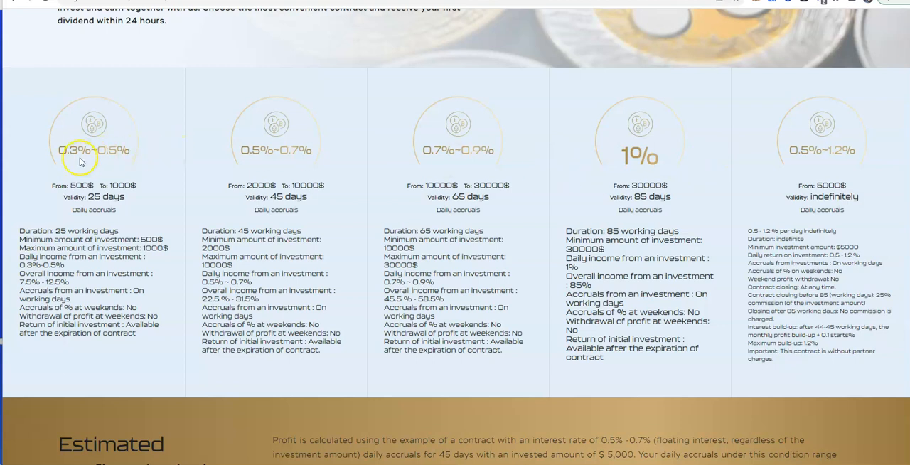
pyautogui.moveTo(84, 162)
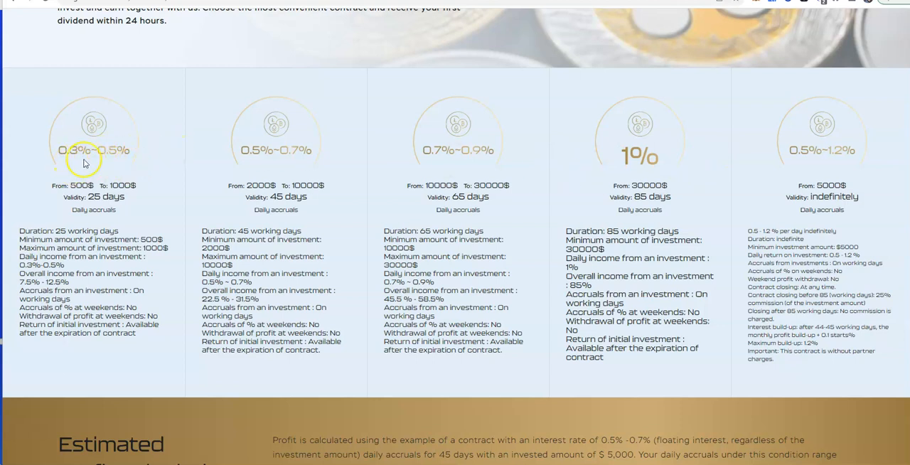
pyautogui.moveTo(860, 154)
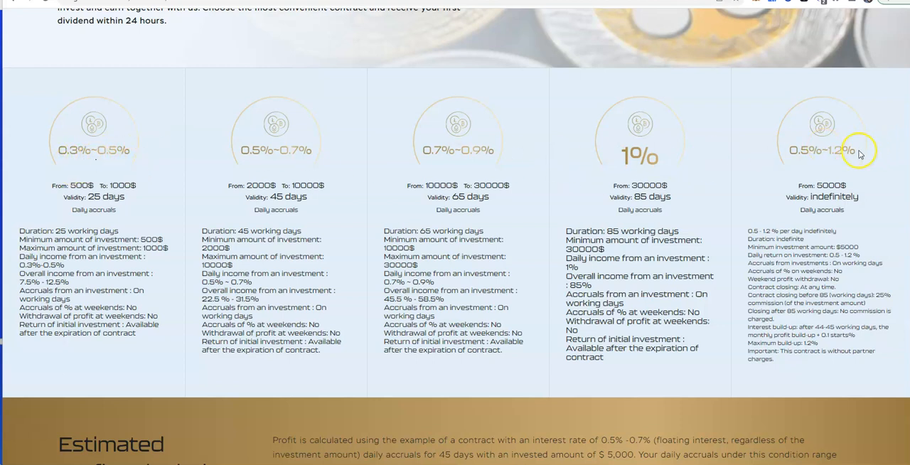
pyautogui.moveTo(645, 179)
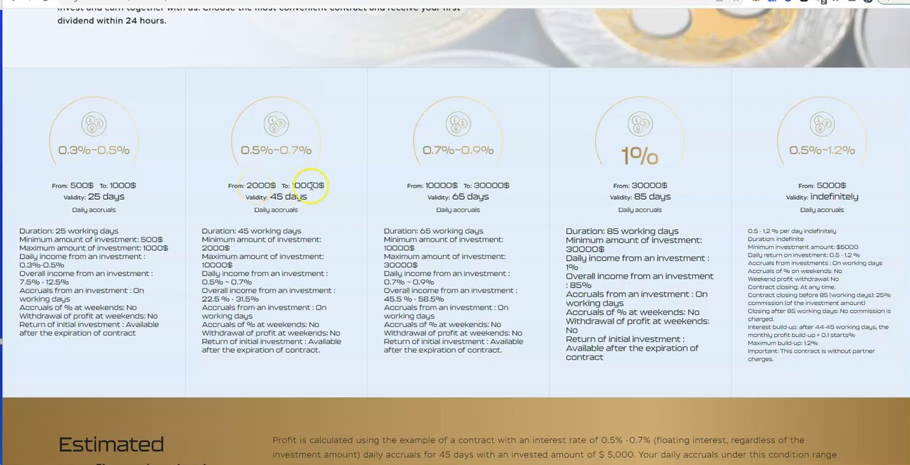
pyautogui.moveTo(468, 179)
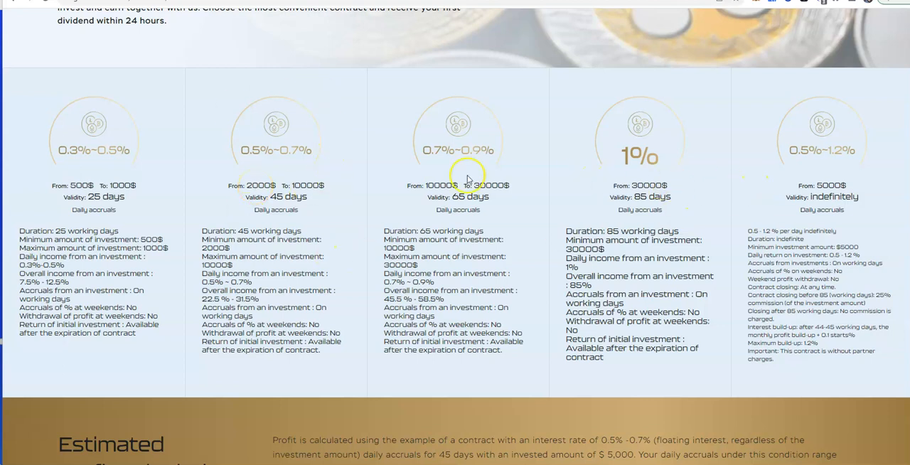
pyautogui.moveTo(279, 162)
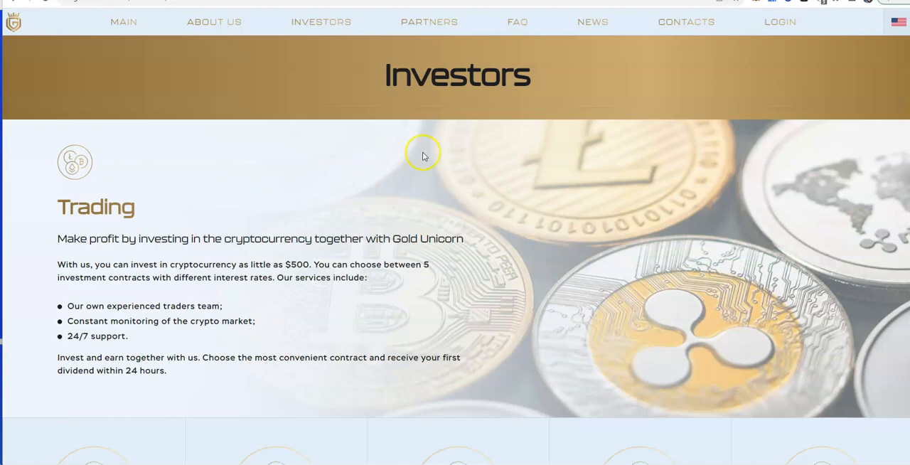
# Step: Scroll back down to the row of five investment contract cards
pyautogui.scroll(-3)
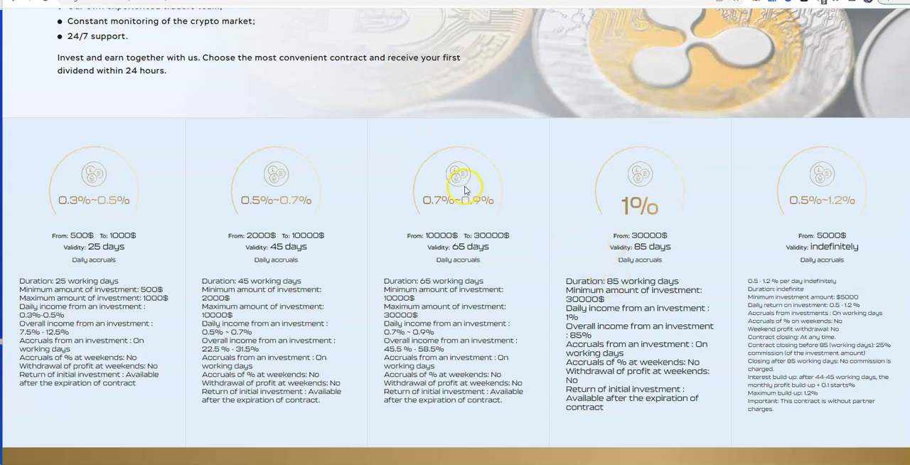
pyautogui.moveTo(387, 211)
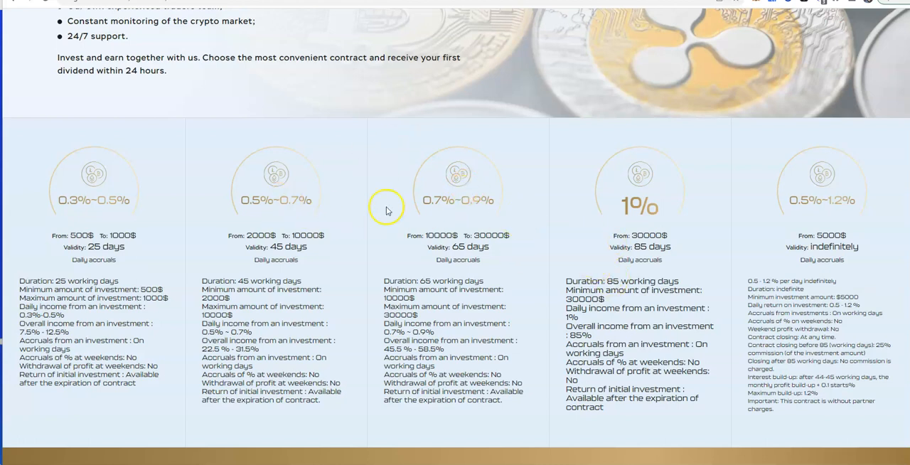
pyautogui.moveTo(211, 226)
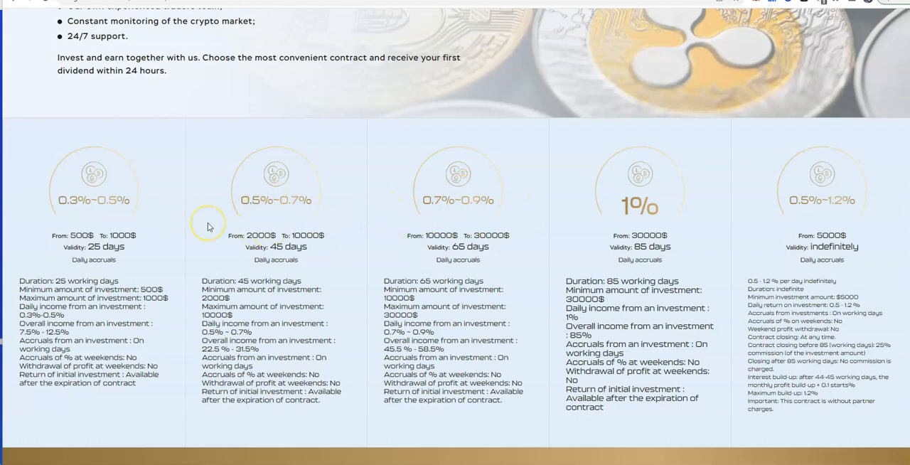
pyautogui.moveTo(339, 259)
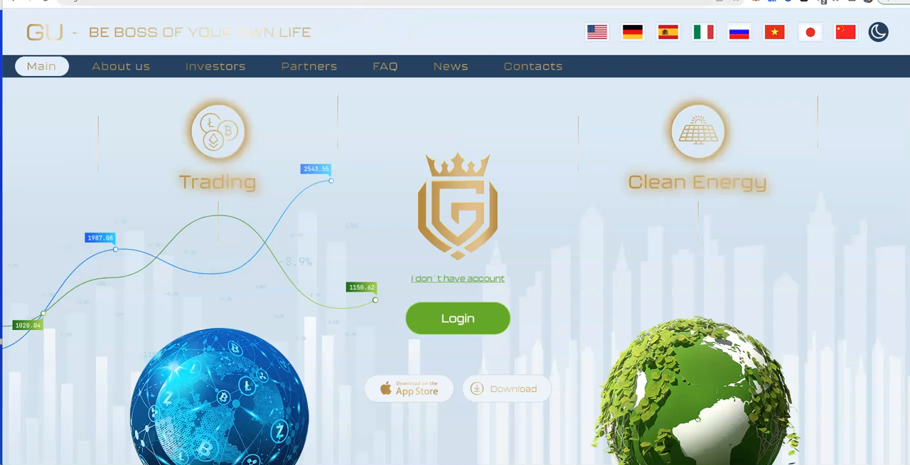
pyautogui.moveTo(523, 5)
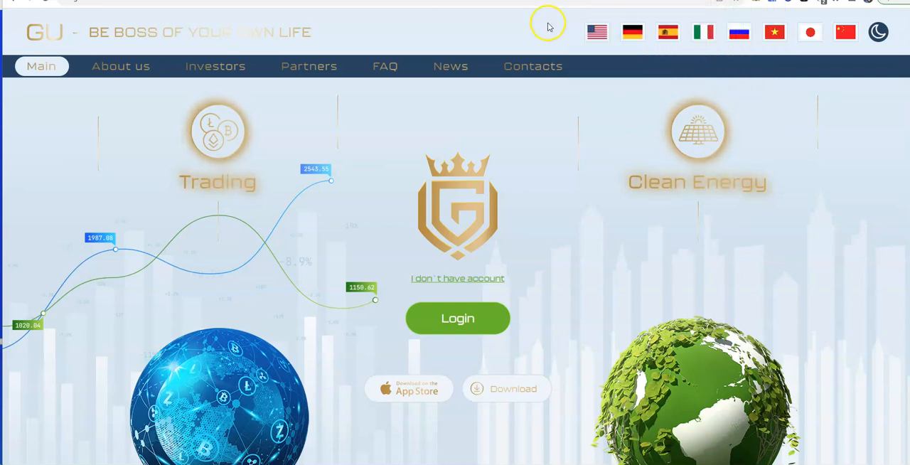
pyautogui.moveTo(538, 37)
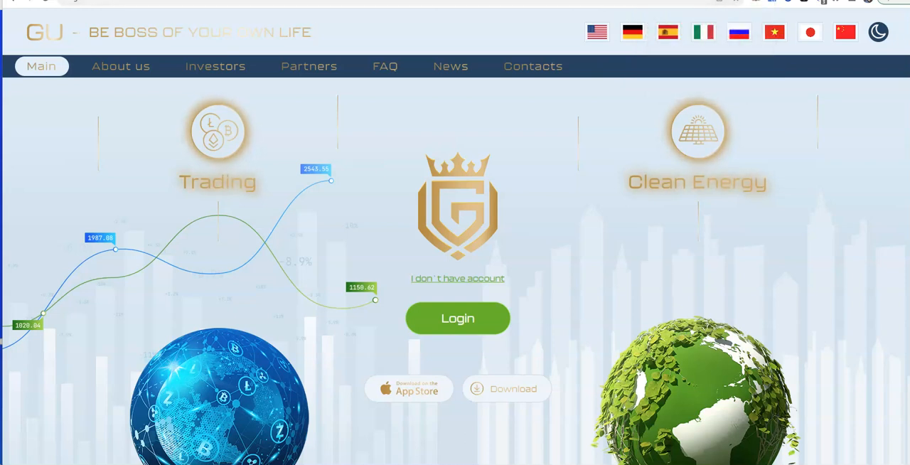
pyautogui.moveTo(520, 35)
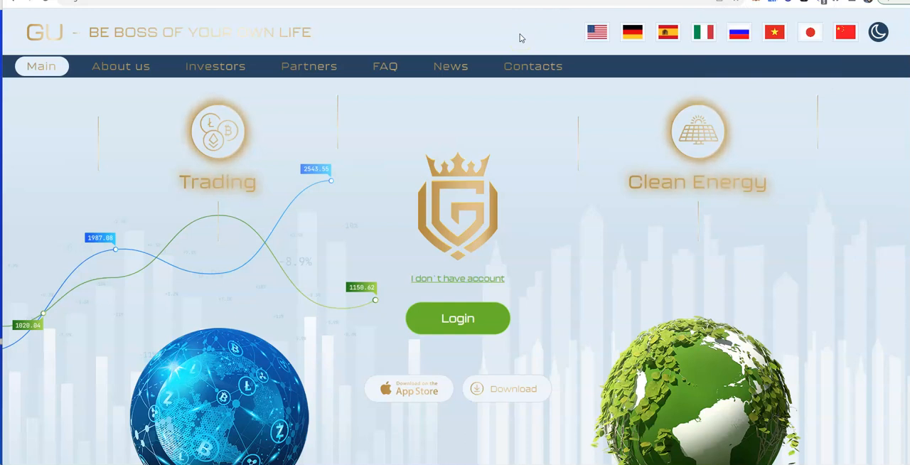
pyautogui.moveTo(450, 65)
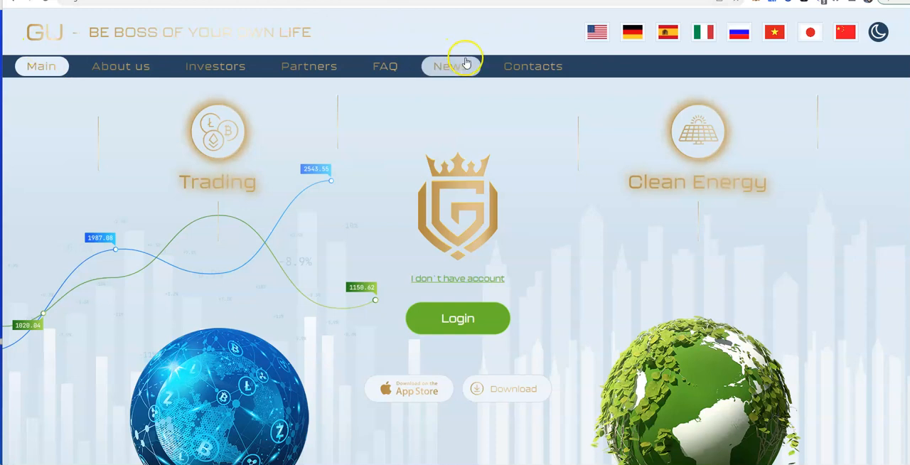
pyautogui.moveTo(595, 202)
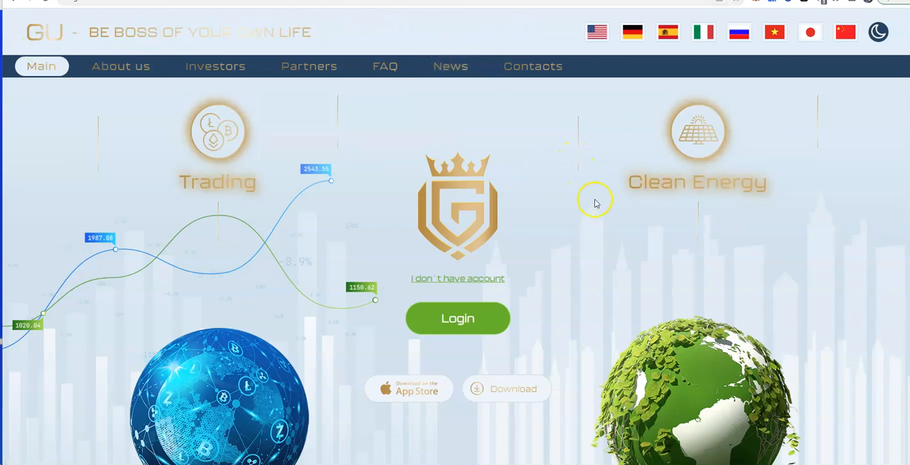
pyautogui.moveTo(600, 219)
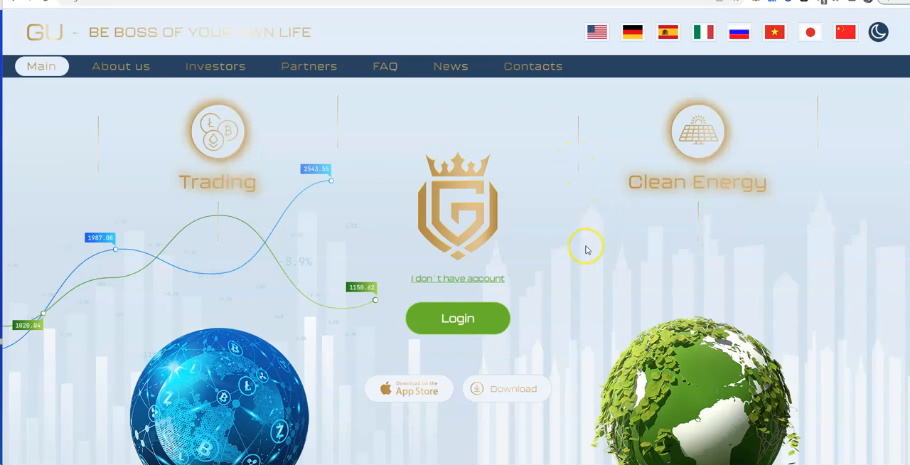
pyautogui.moveTo(700, 17)
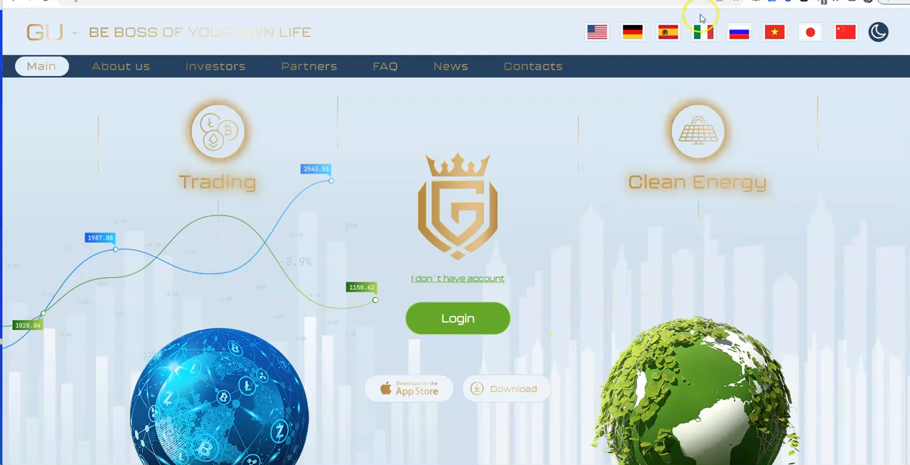